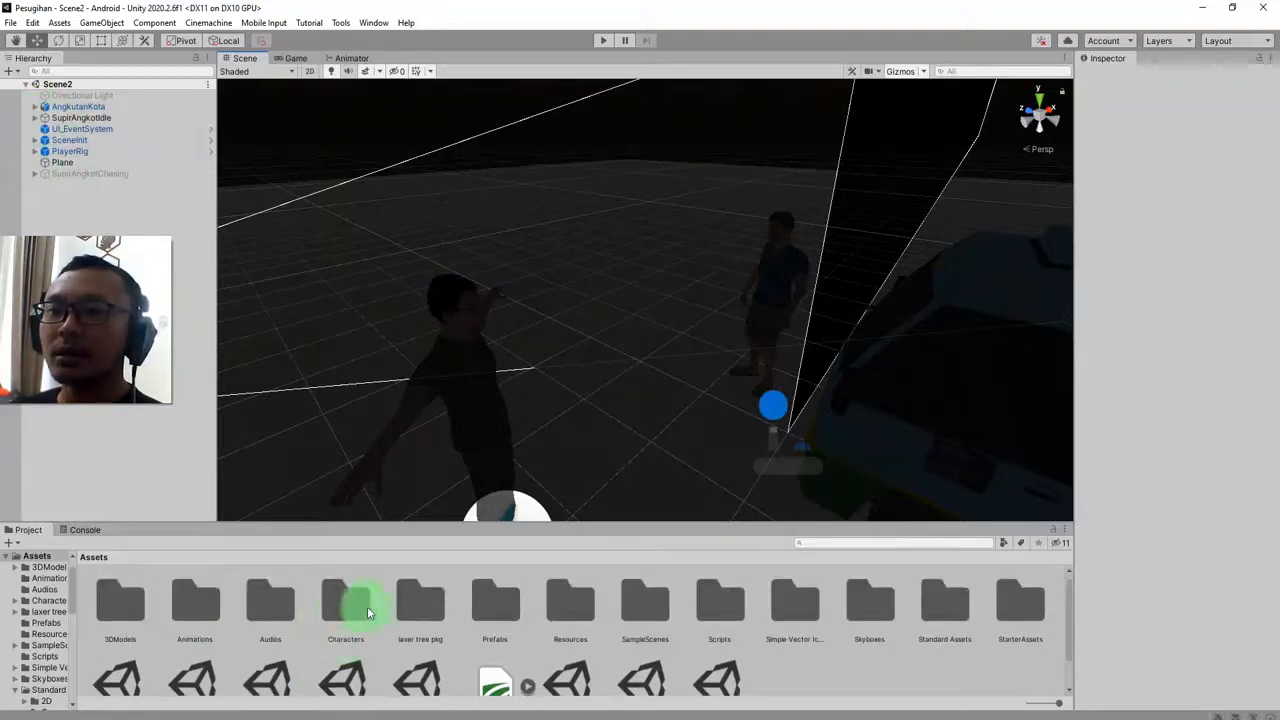
# Browse the Project assets into 3D Models > HeadLight and select PlayerRig in the Hierarchy
pyautogui.click(122, 610)
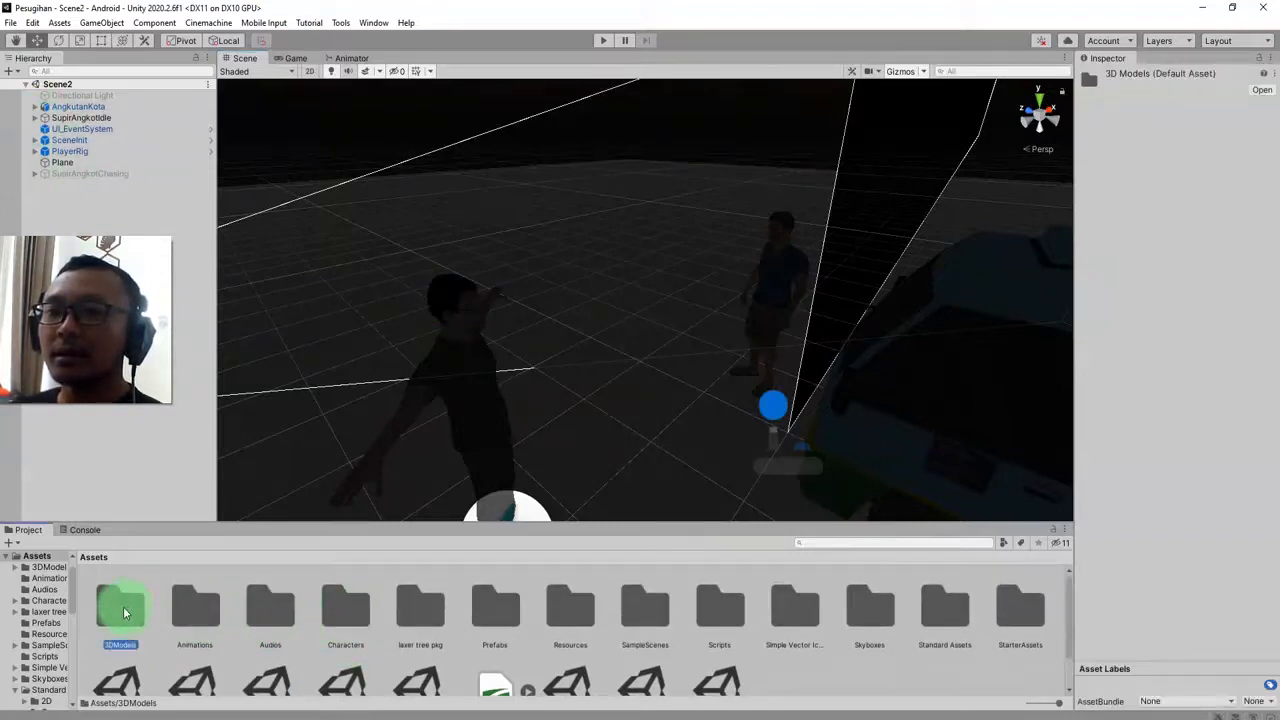
pyautogui.doubleClick(122, 610)
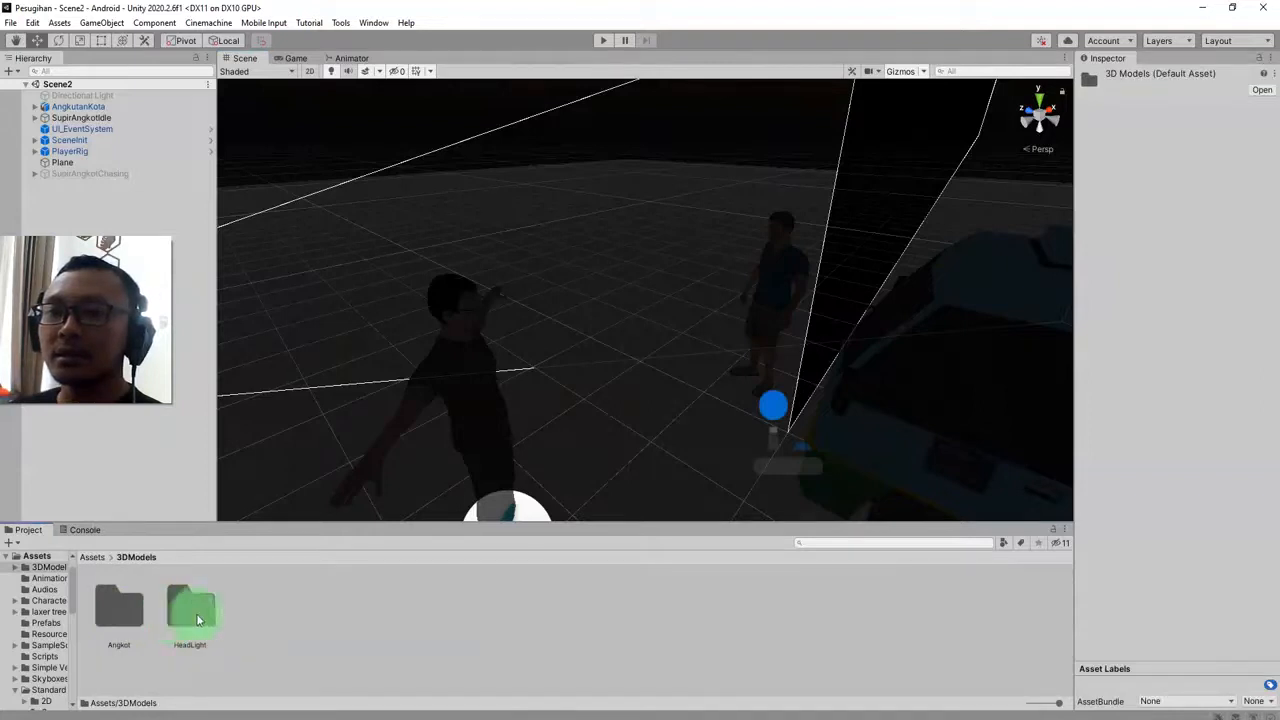
pyautogui.doubleClick(190, 616)
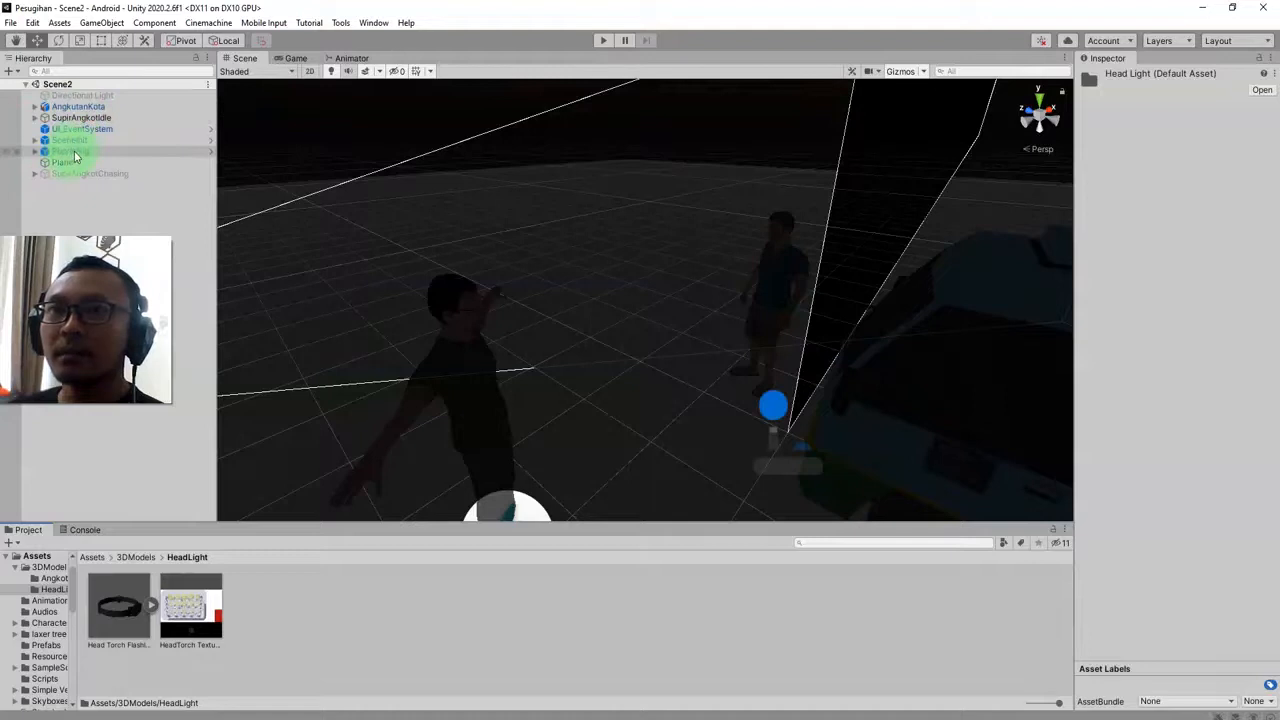
pyautogui.click(76, 156)
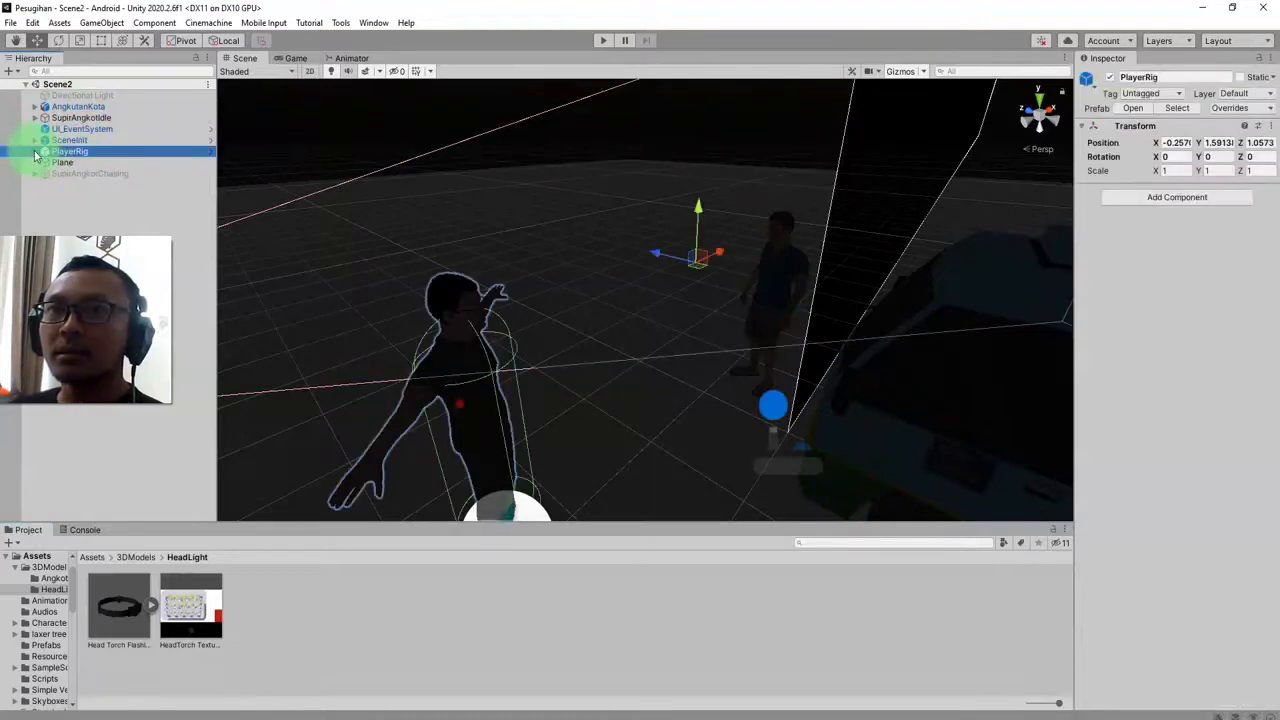
# Enter PlayerRig prefab mode and expand PlayerArmature > Geometry down to the mixamorig bones
pyautogui.click(36, 150)
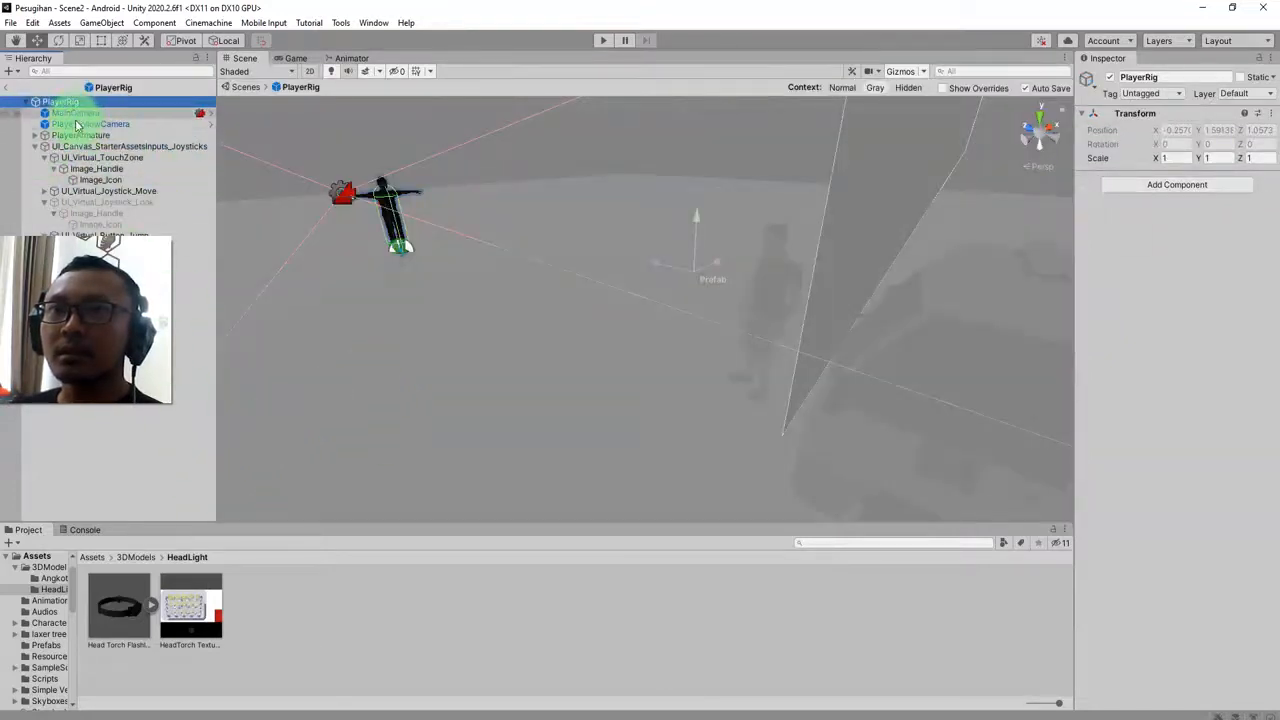
pyautogui.click(84, 136)
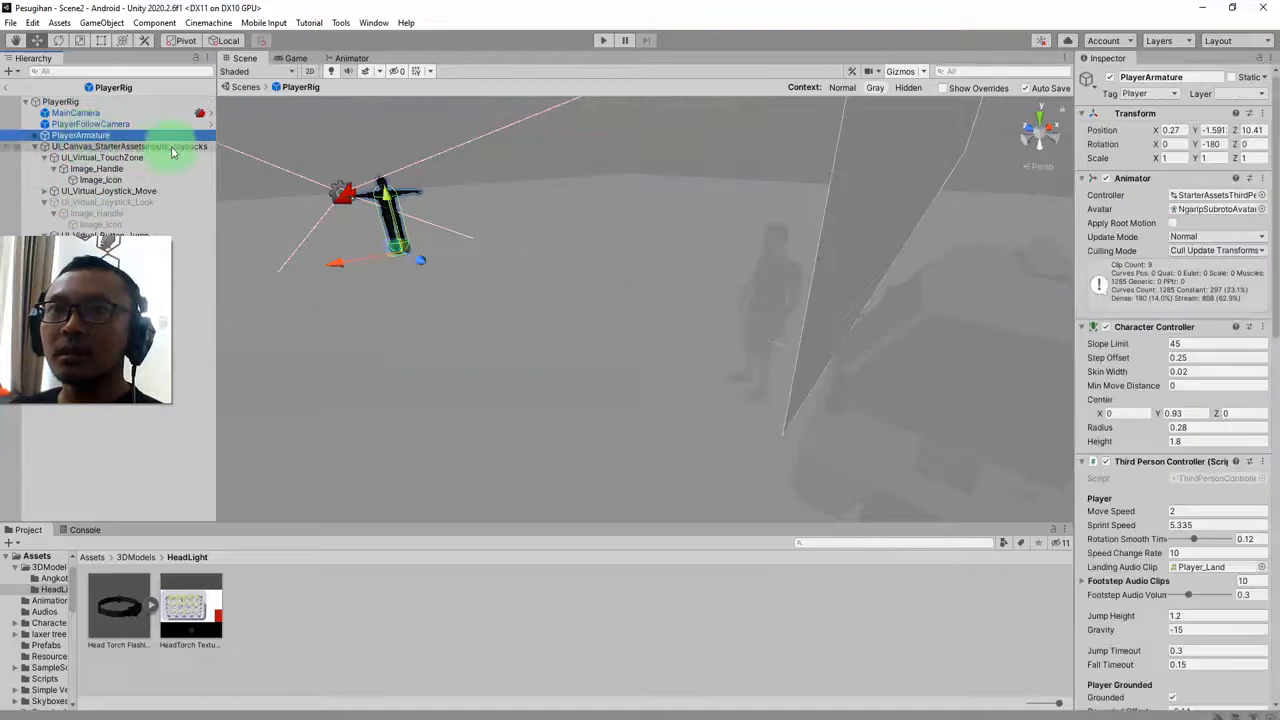
pyautogui.click(32, 136)
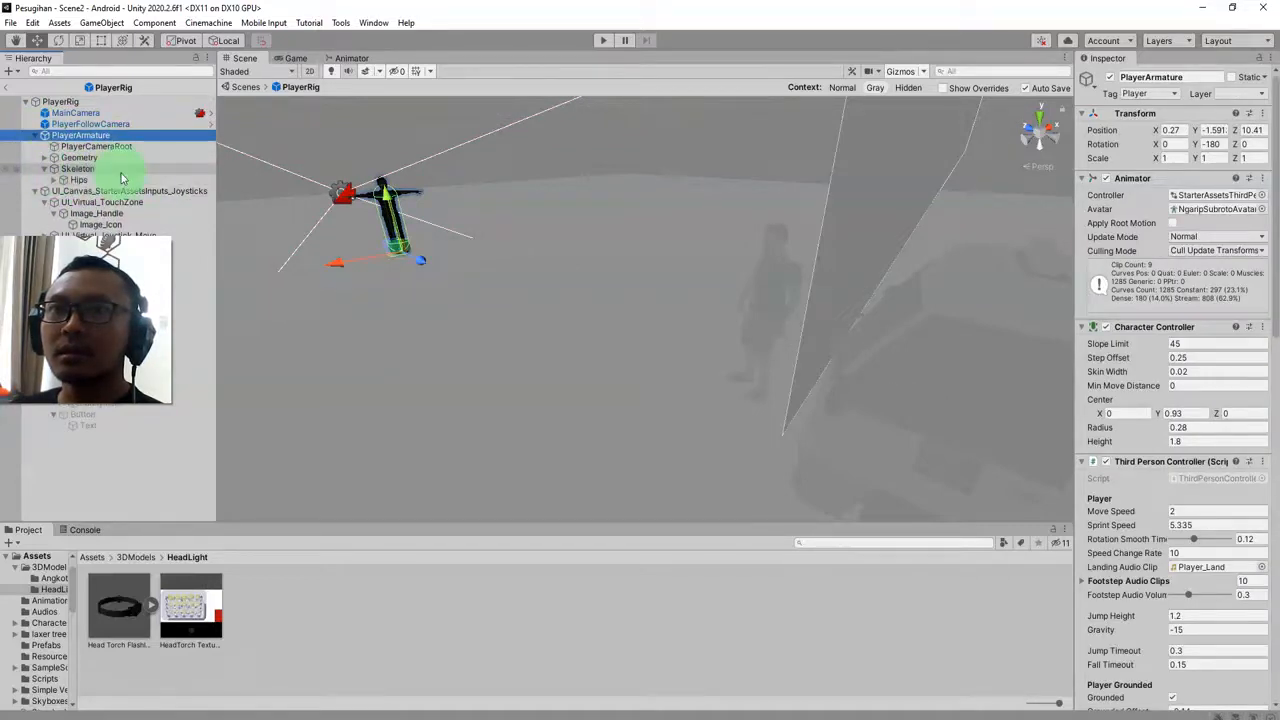
pyautogui.click(46, 156)
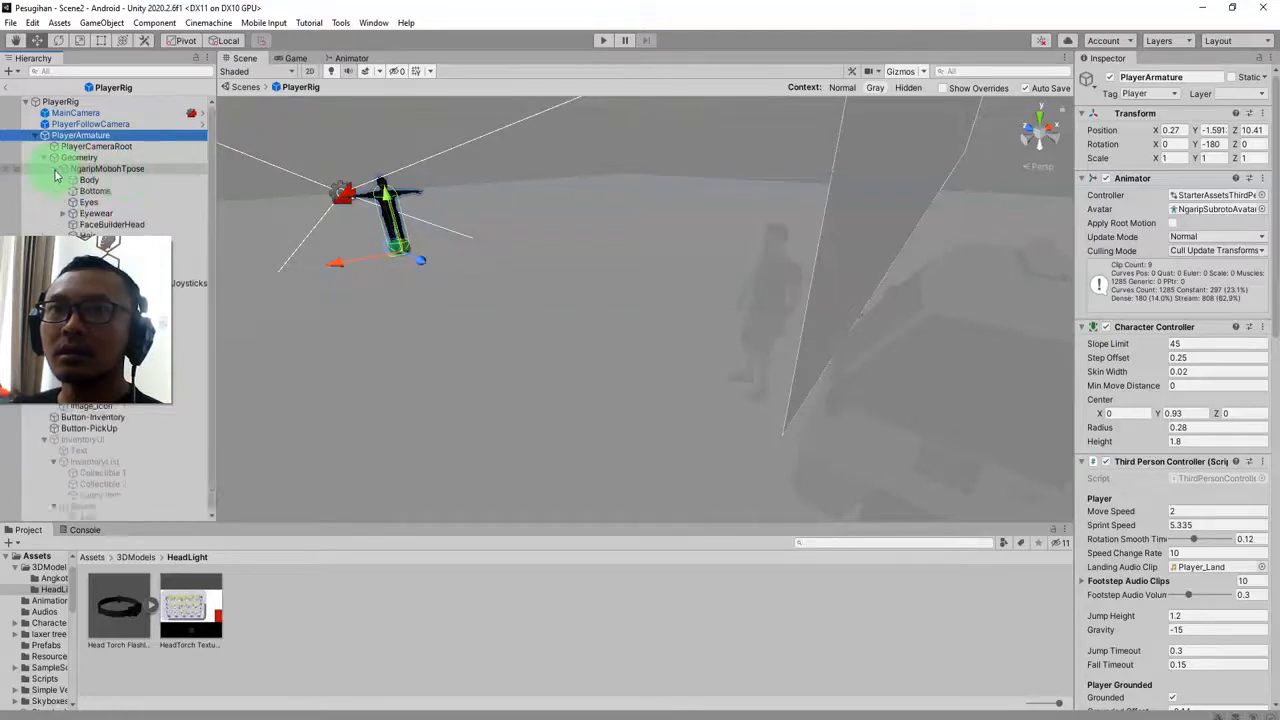
pyautogui.click(104, 168)
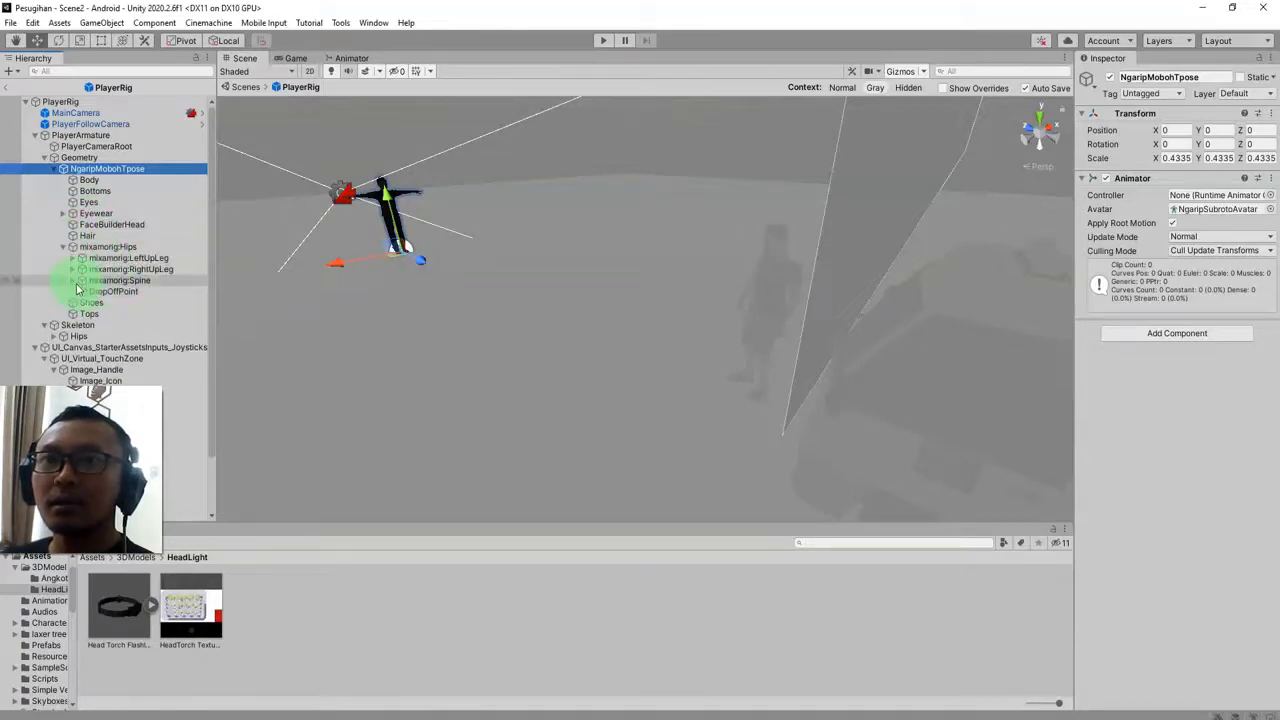
# Expand the Hips, Spine and Neck bones to reach the mixamorig:Head bone
pyautogui.click(72, 280)
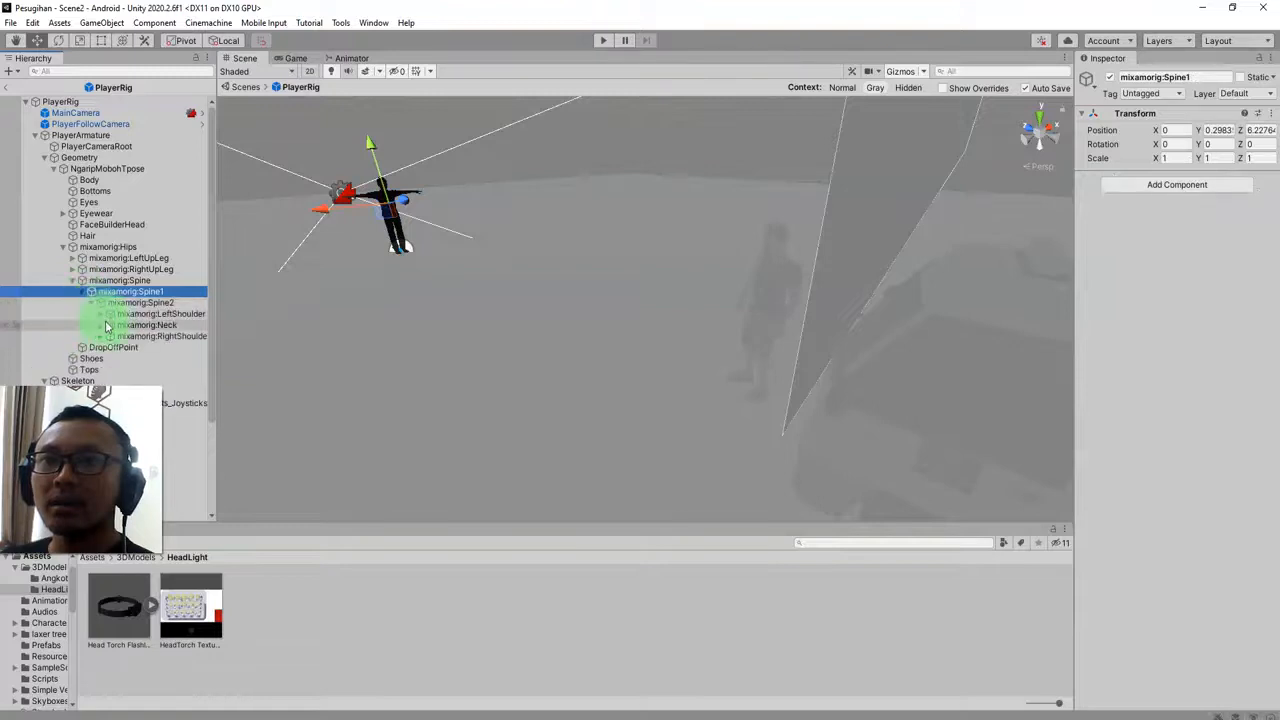
pyautogui.click(112, 324)
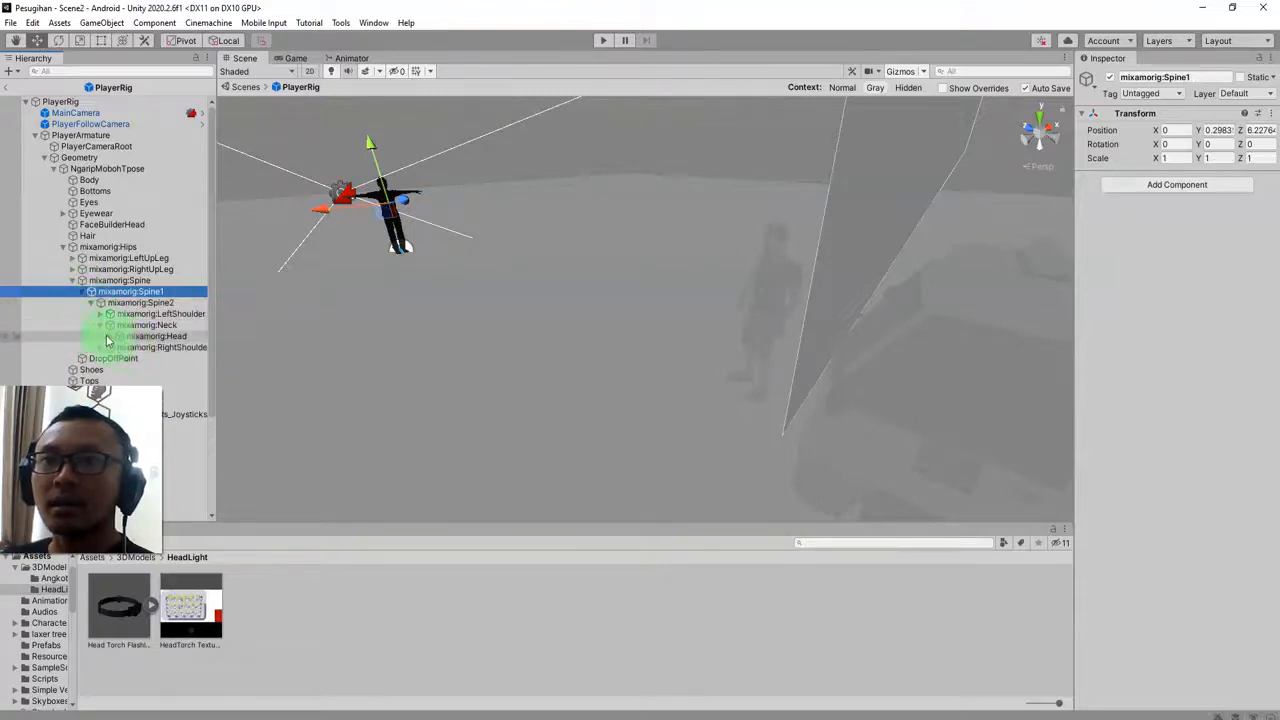
pyautogui.click(156, 336)
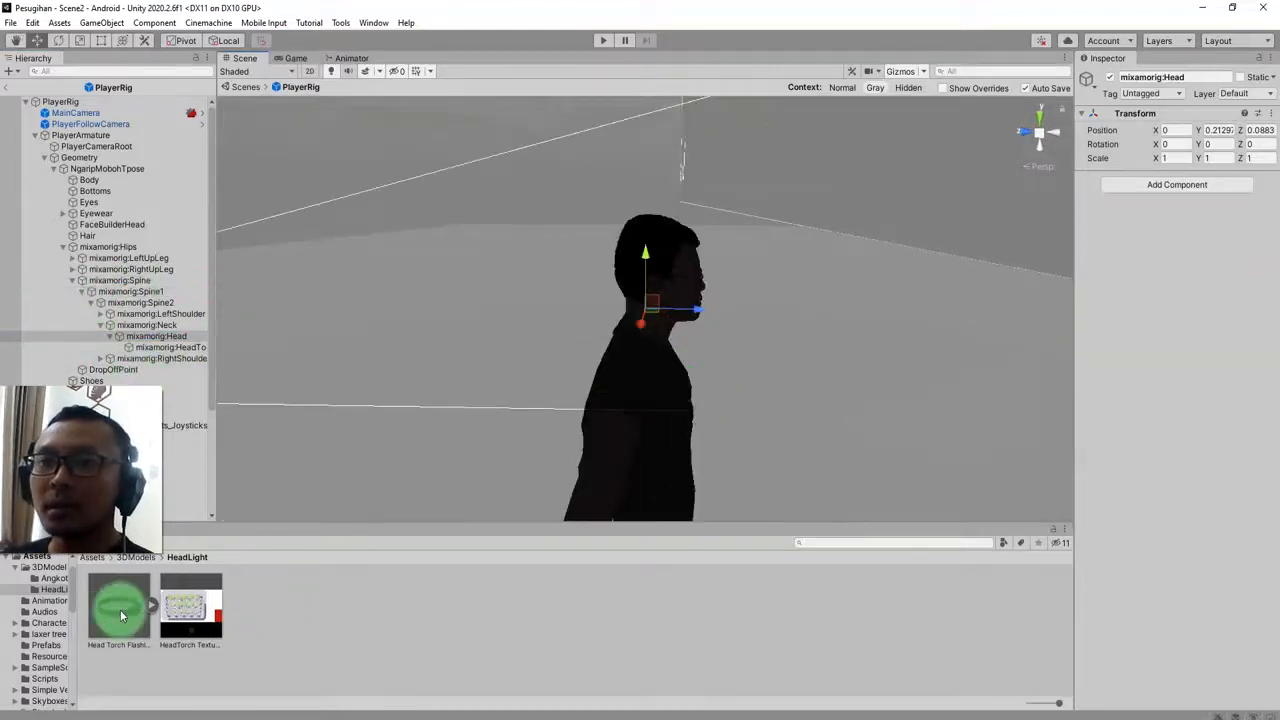
# Parent the Head Torch Flashlight to mixamorig:Head and move it up onto the forehead
pyautogui.click(156, 336)
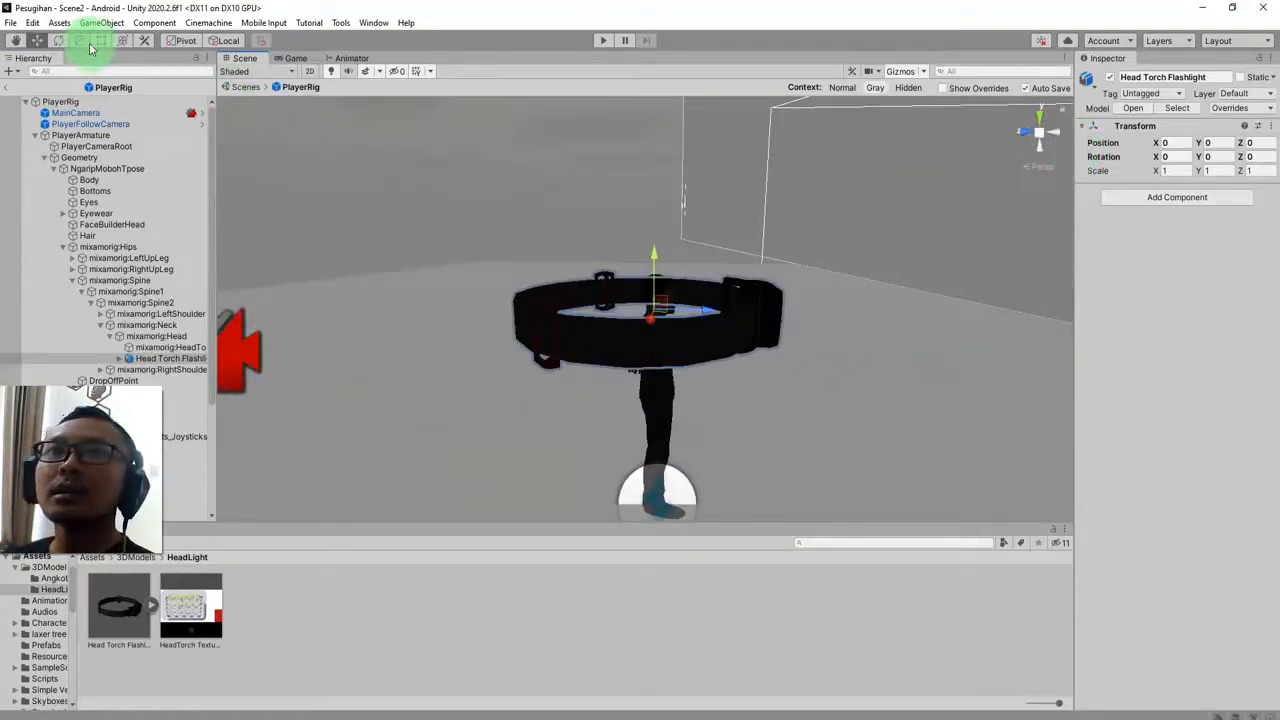
pyautogui.click(76, 40)
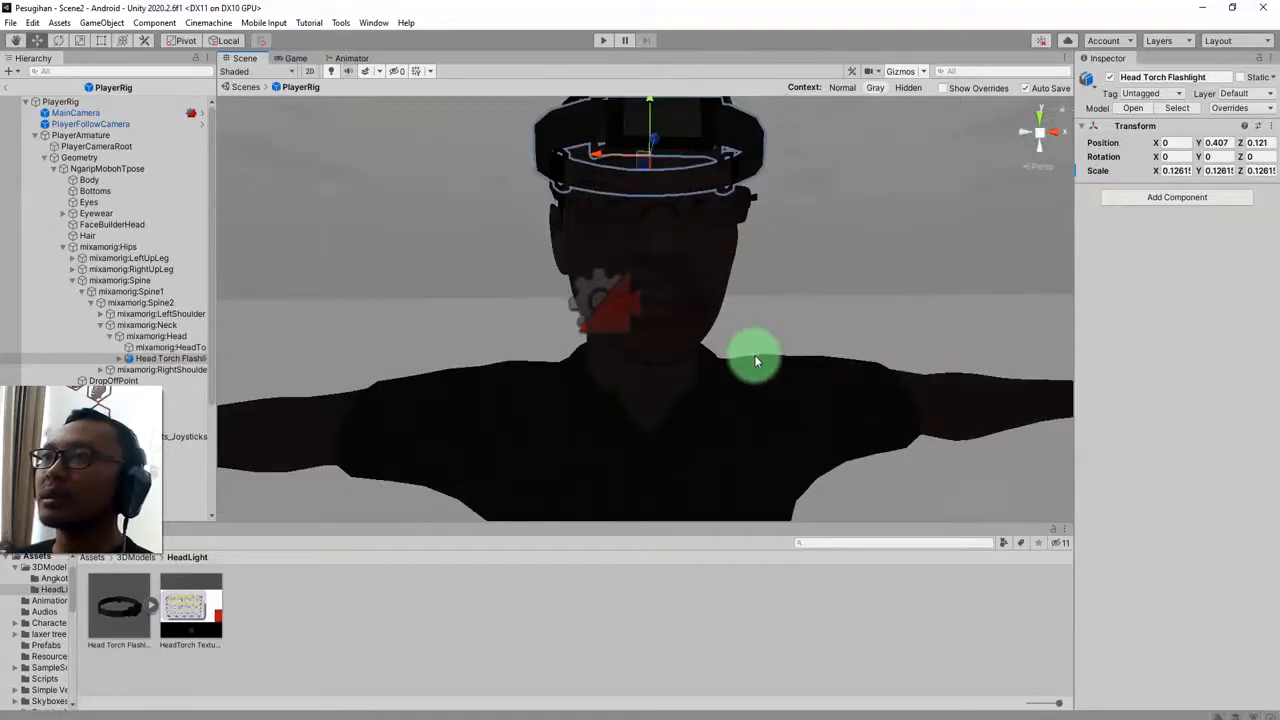
pyautogui.moveTo(756, 362); pyautogui.dragTo(484, 328)
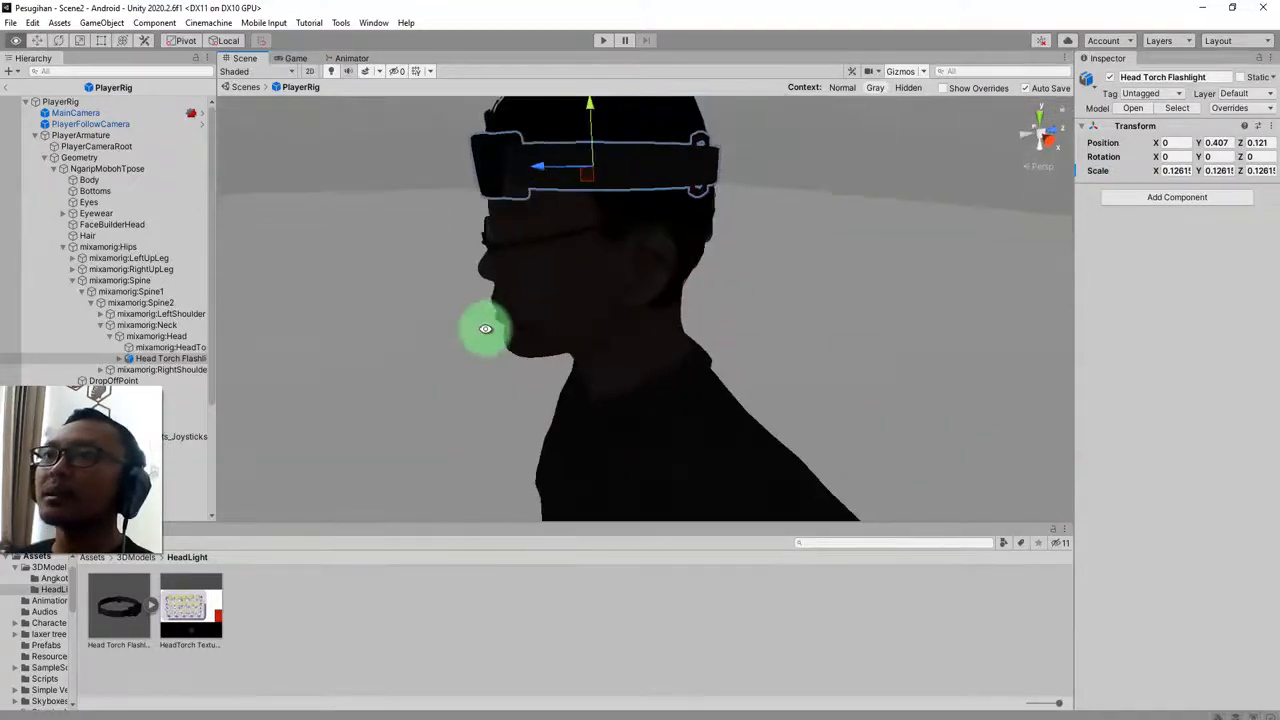
pyautogui.moveTo(484, 330); pyautogui.dragTo(930, 376)
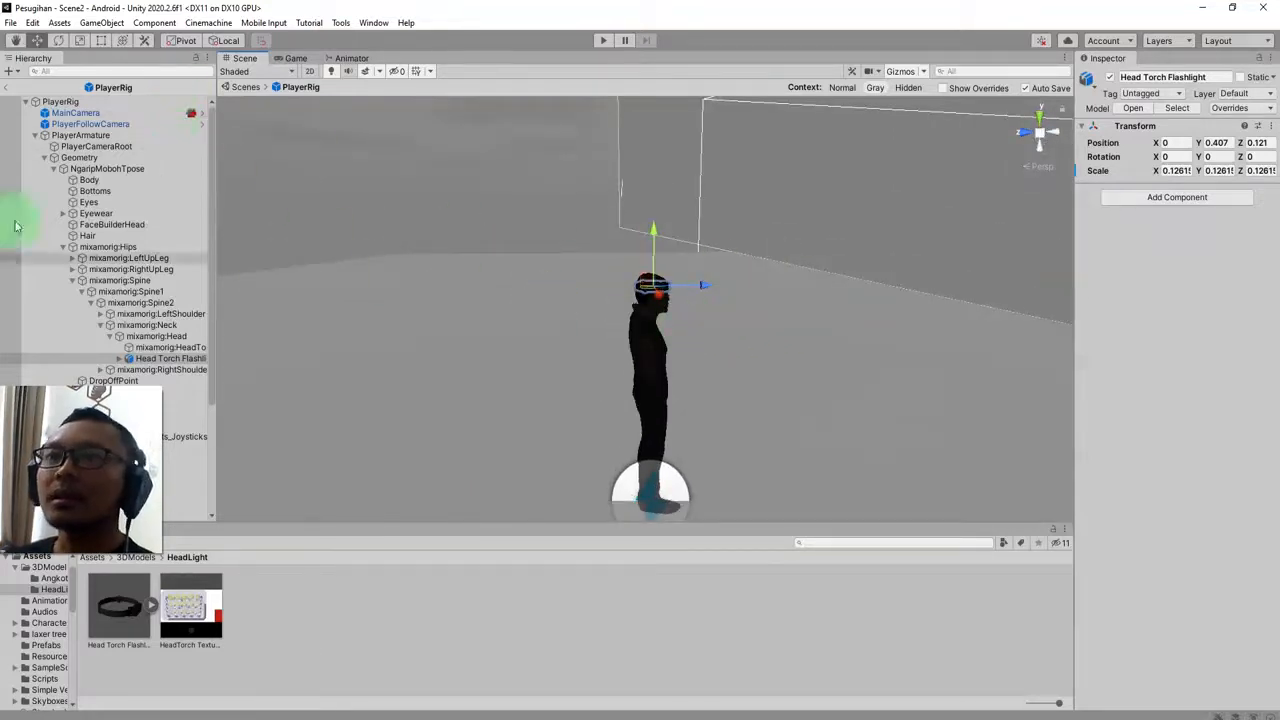
# Create a Spotlight child under the Head Torch Flashlight via Light > Spotlight
pyautogui.click(170, 358)
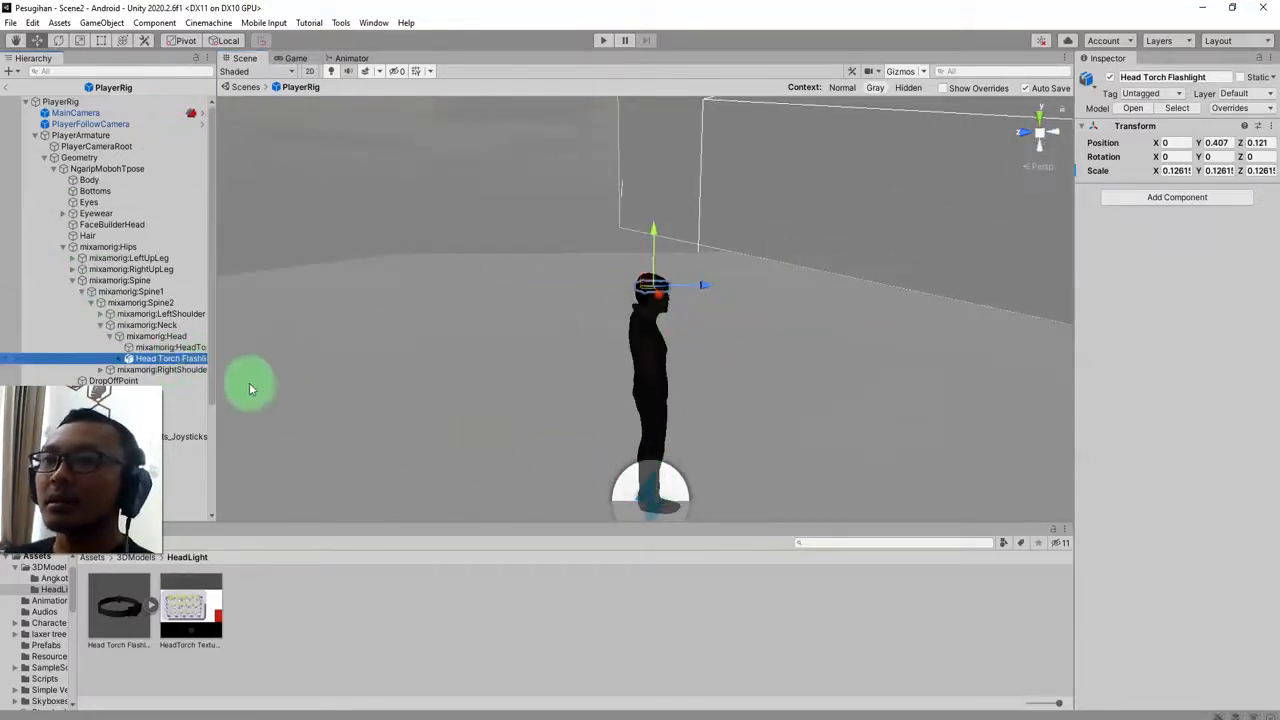
pyautogui.rightClick(250, 388)
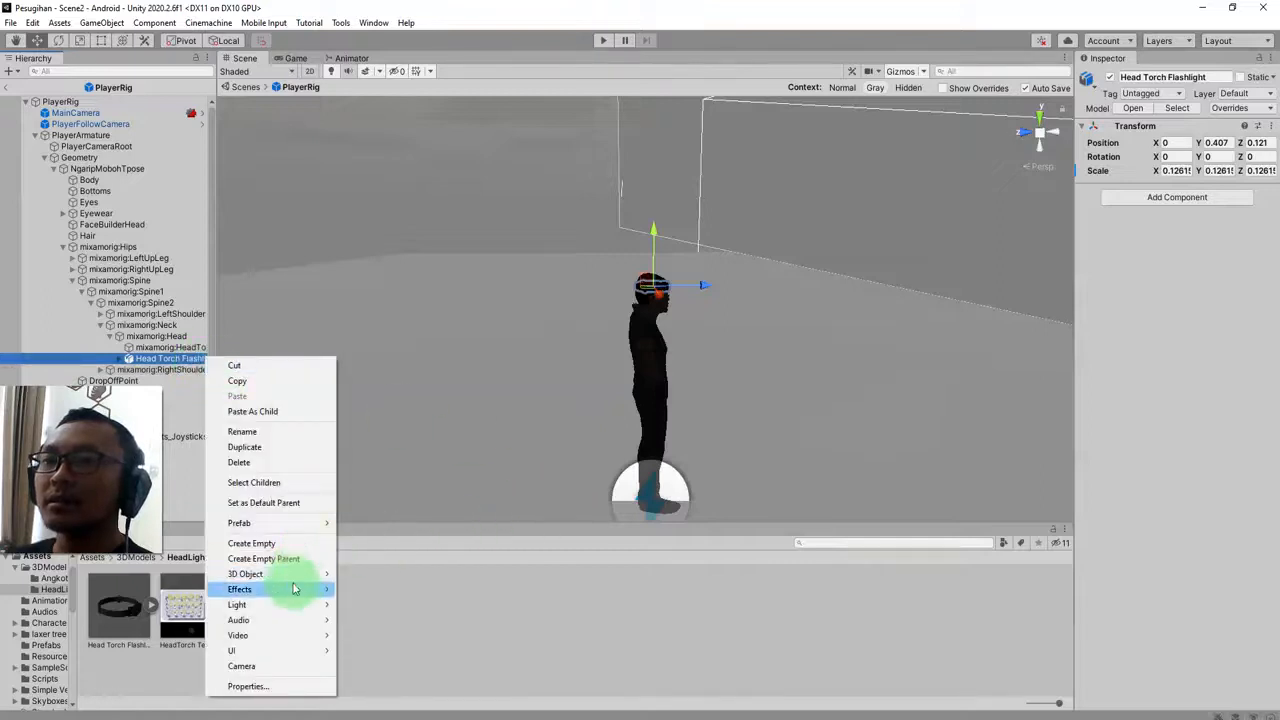
pyautogui.moveTo(244, 648)
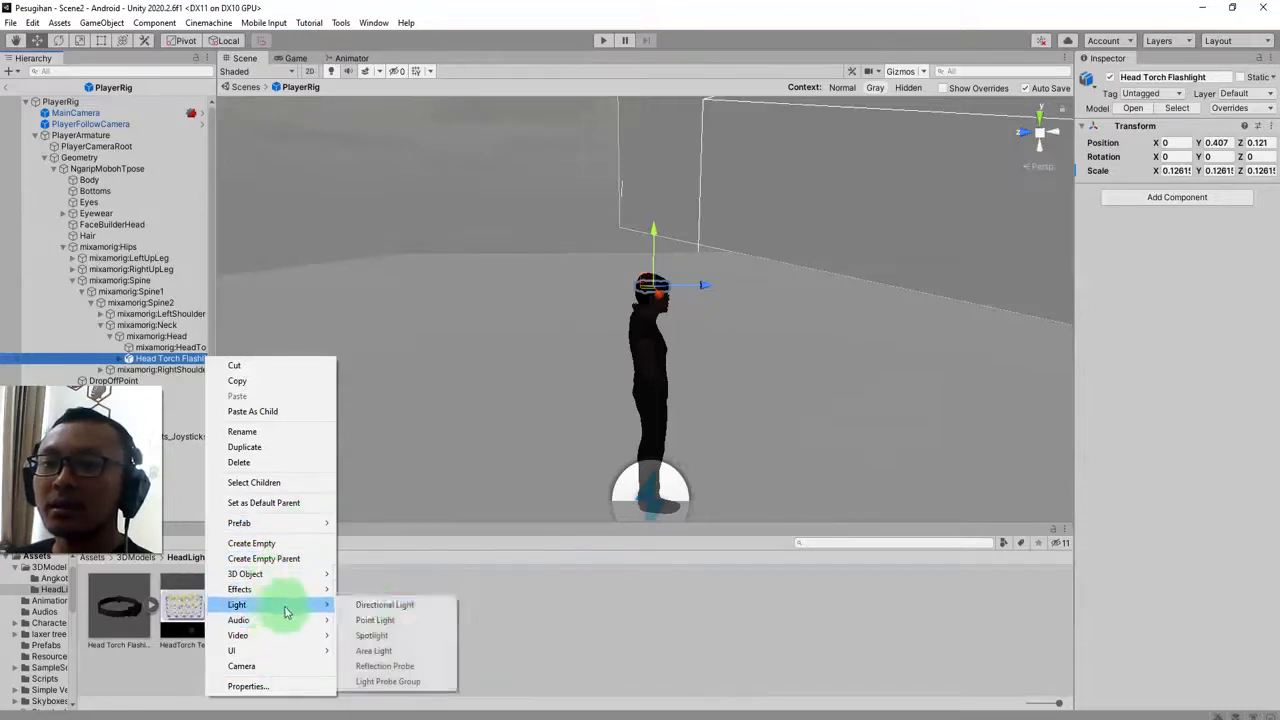
pyautogui.click(372, 636)
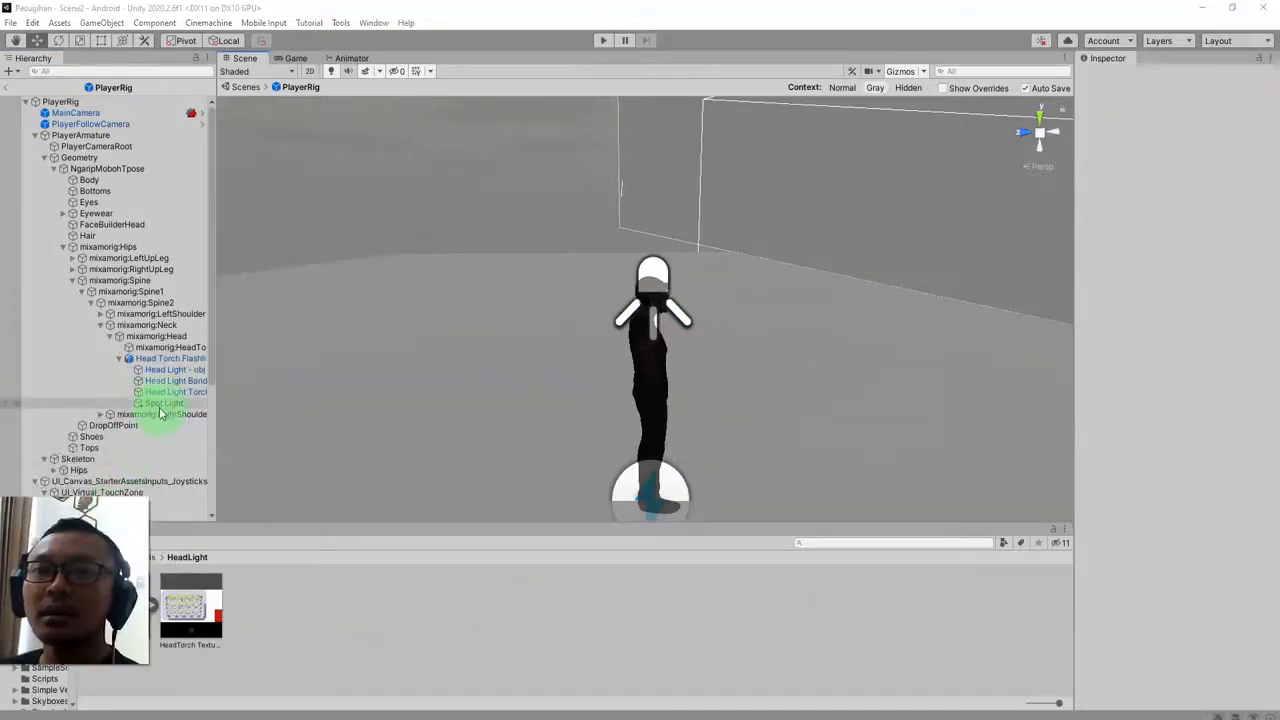
pyautogui.click(162, 404)
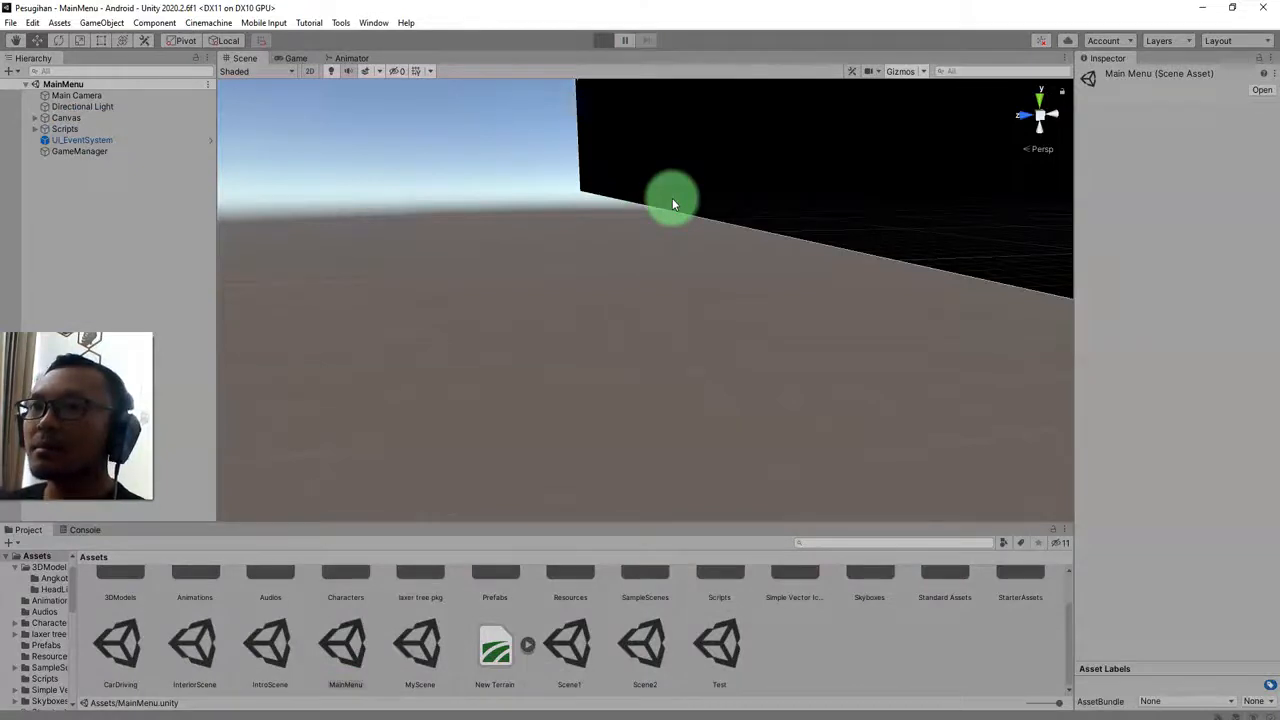
# Enter Play mode and start the game with Play Now from the main menu
pyautogui.click(622, 40)
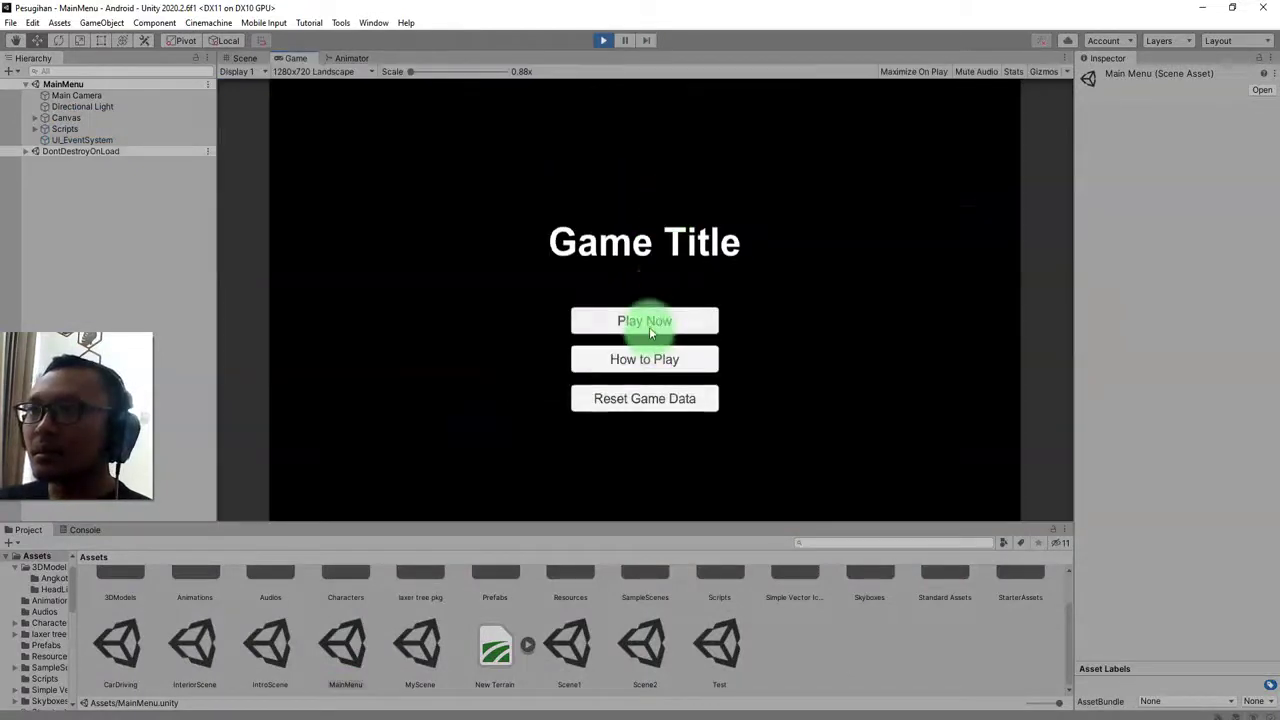
pyautogui.click(644, 320)
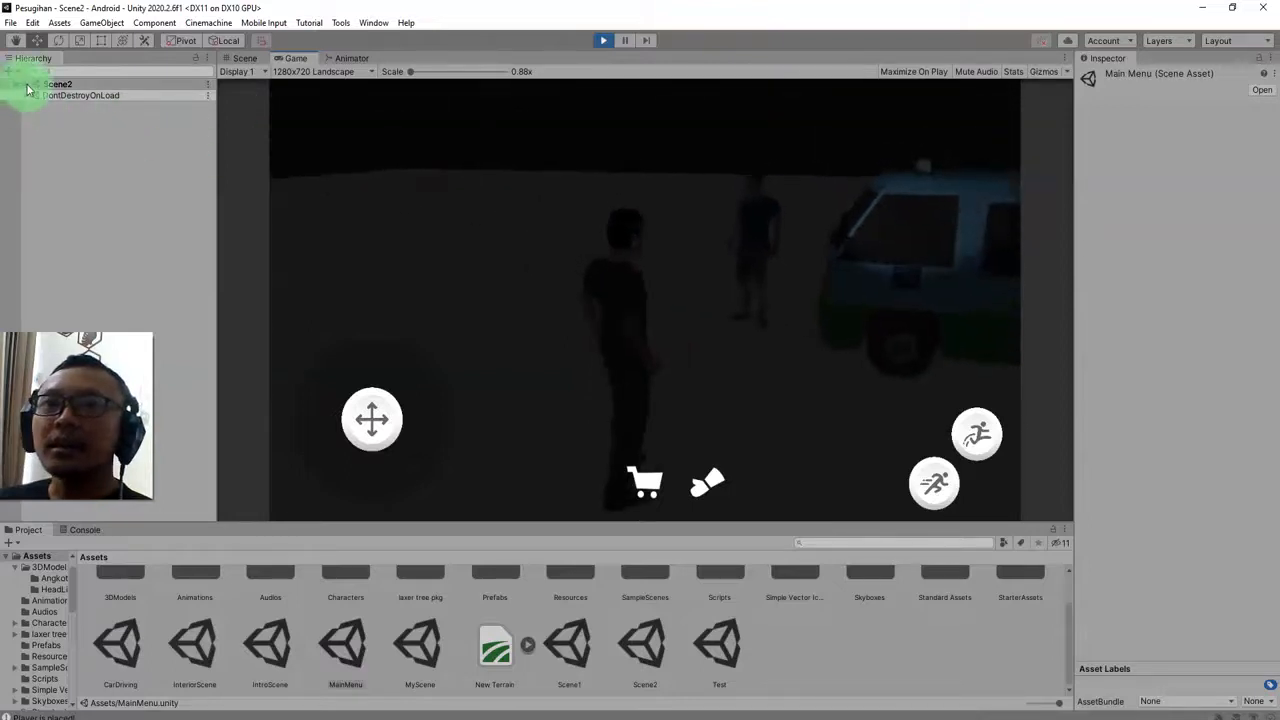
# Expand the running scene's PlayerRig and PlayerArmature in the live Hierarchy
pyautogui.click(36, 84)
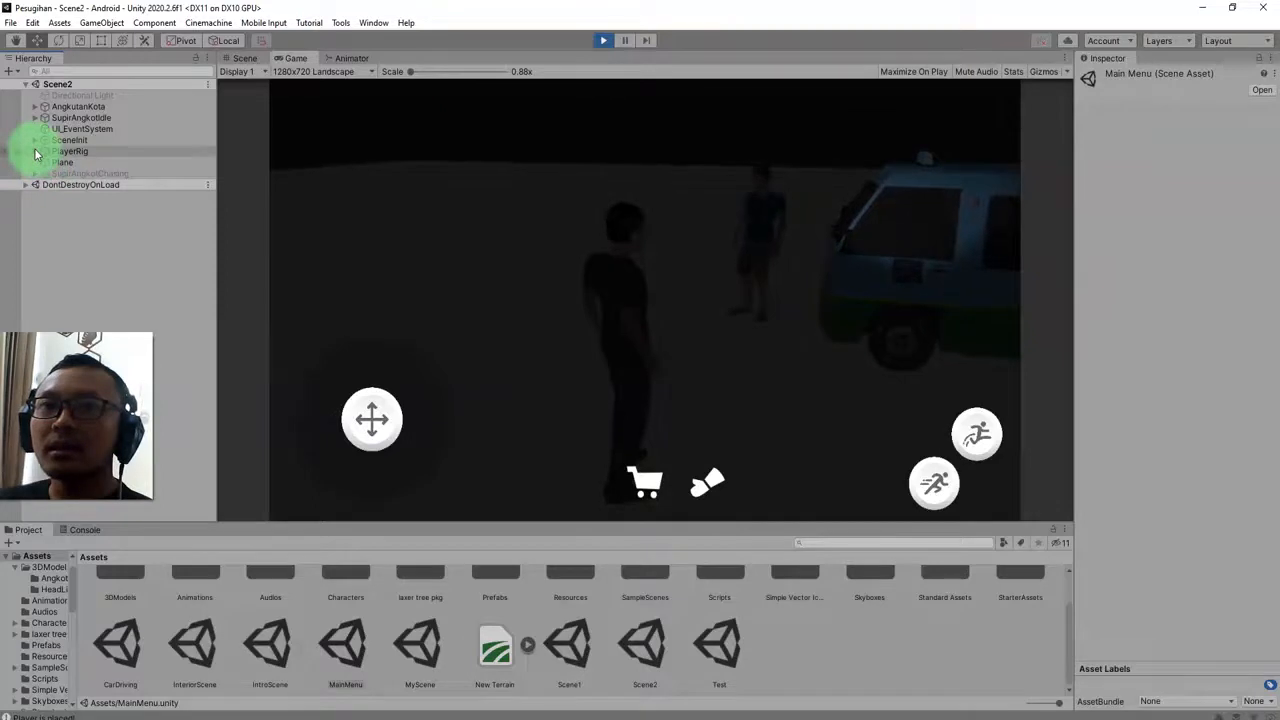
pyautogui.click(40, 152)
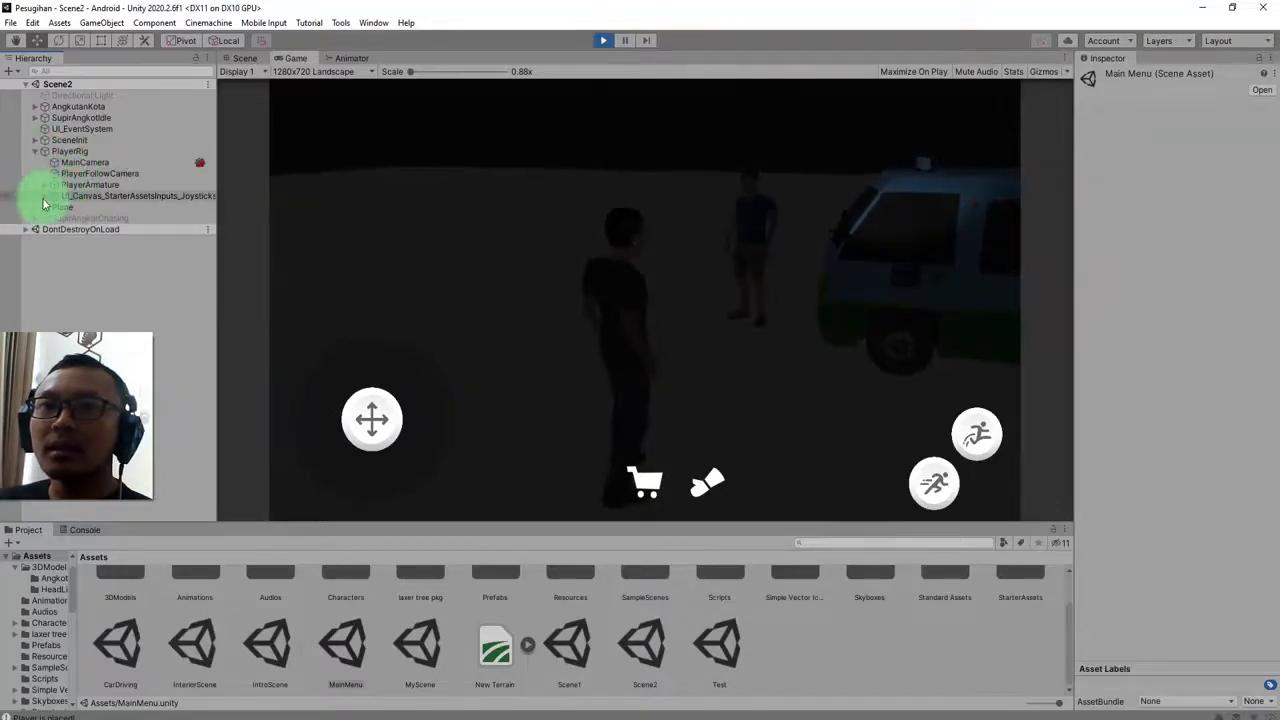
pyautogui.click(90, 184)
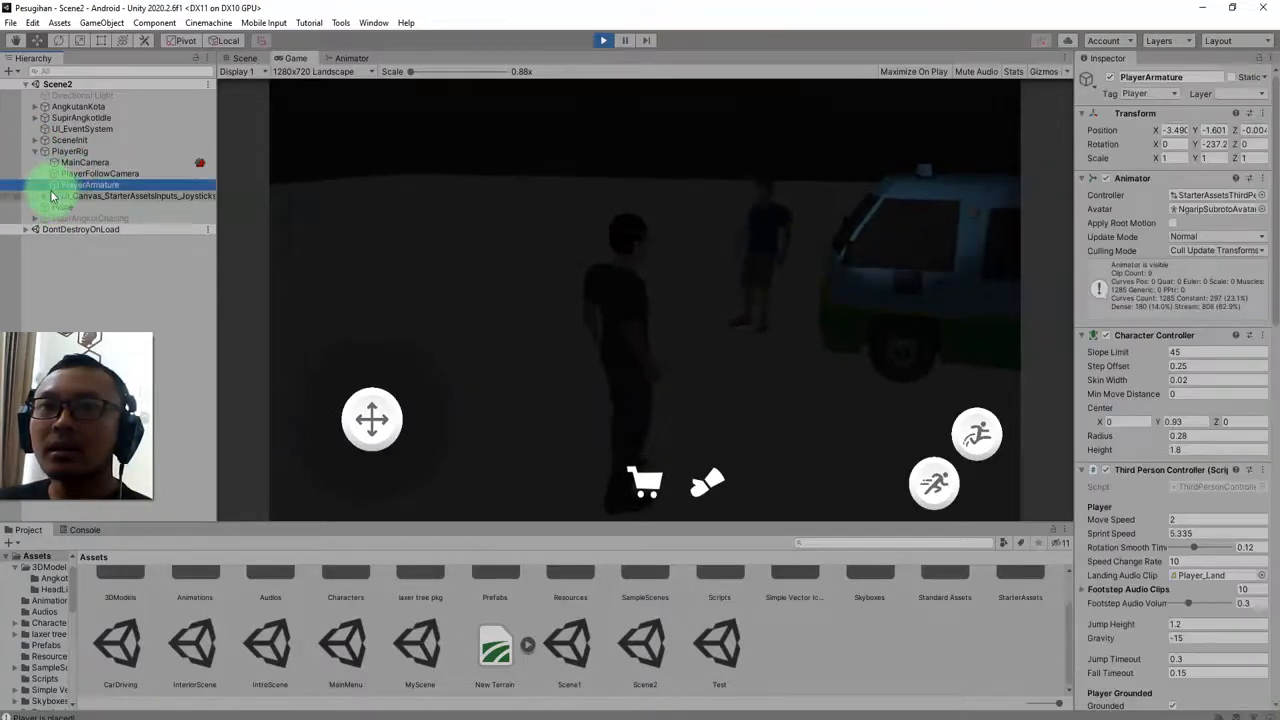
pyautogui.click(48, 184)
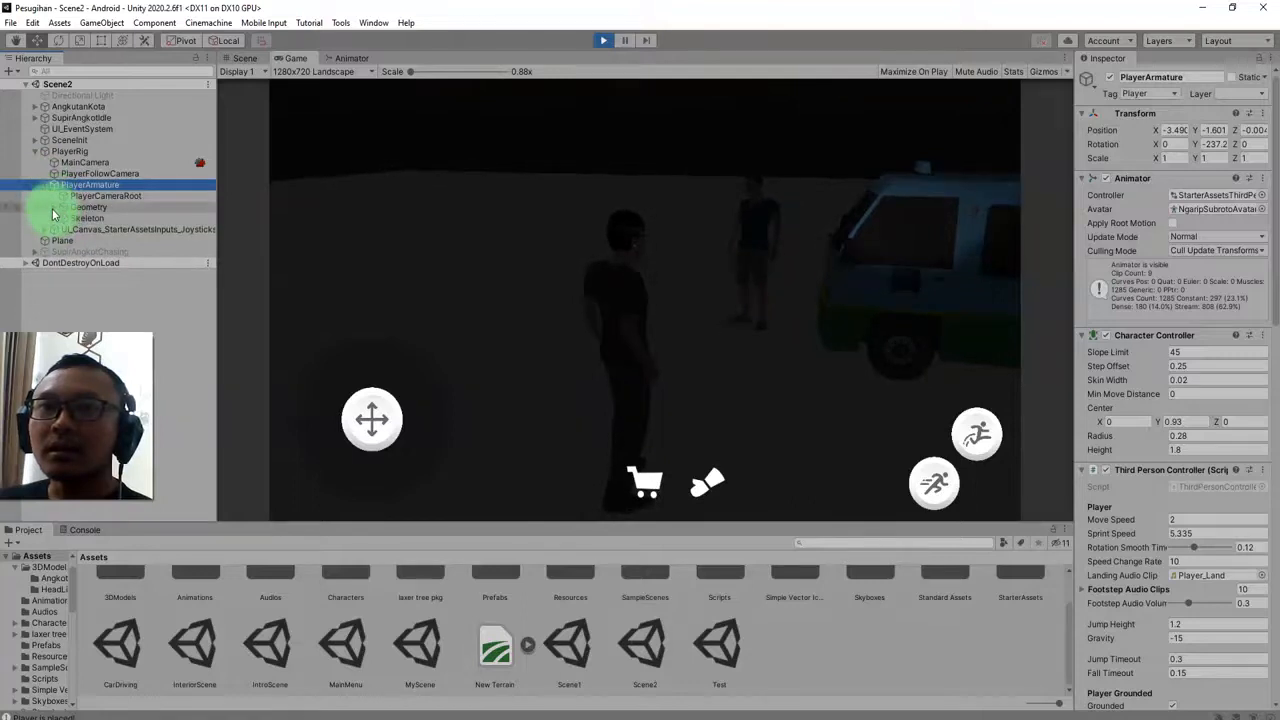
pyautogui.click(62, 206)
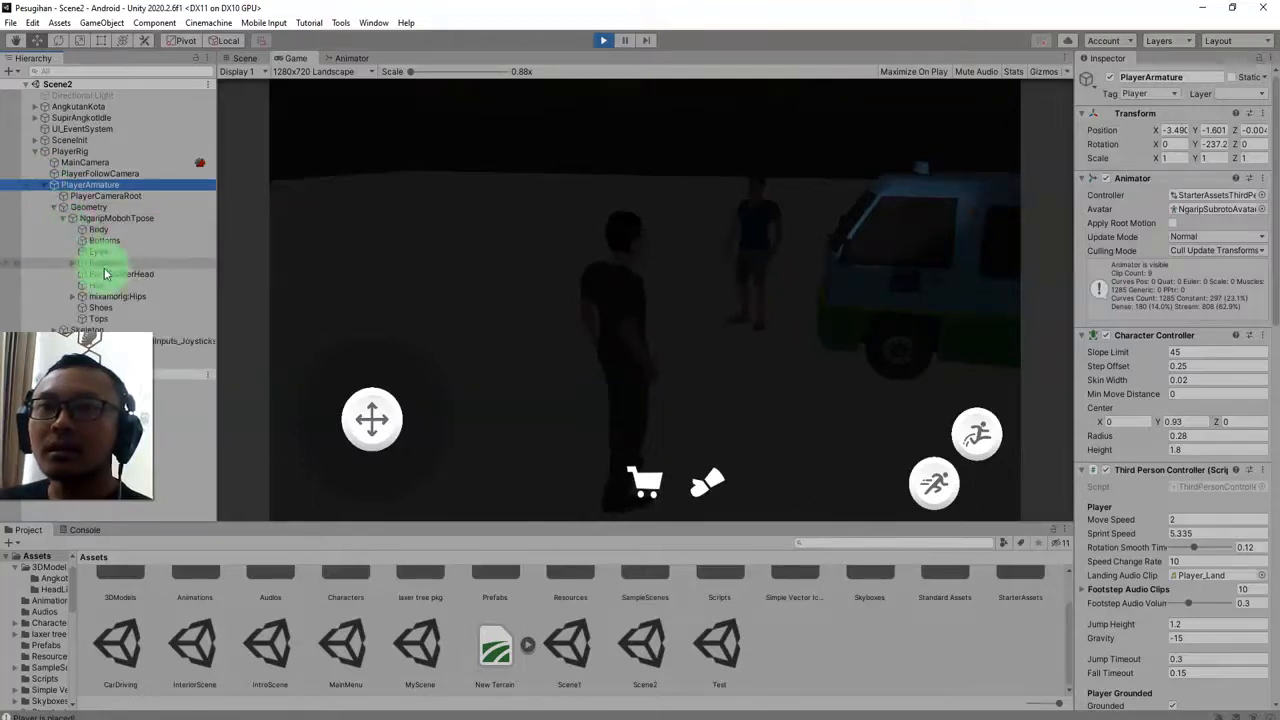
# Expand the armature geometry's Hips and Spine bones toward the head
pyautogui.click(116, 296)
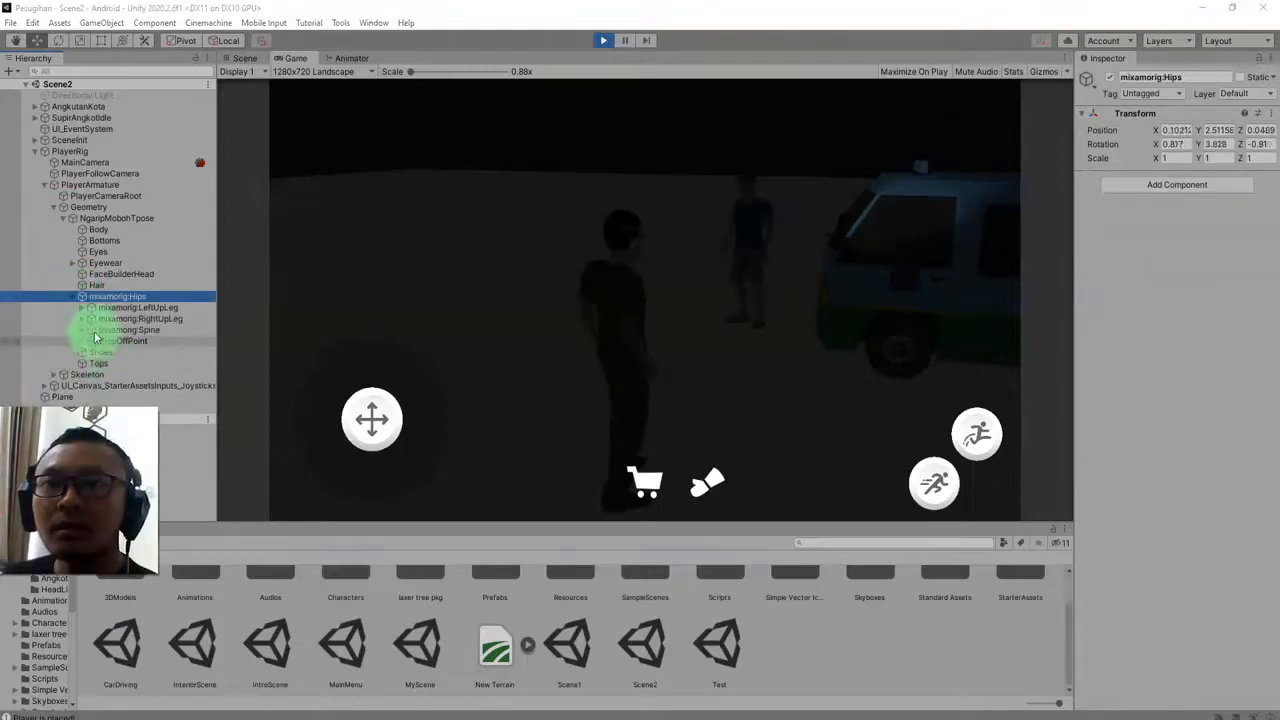
pyautogui.click(128, 330)
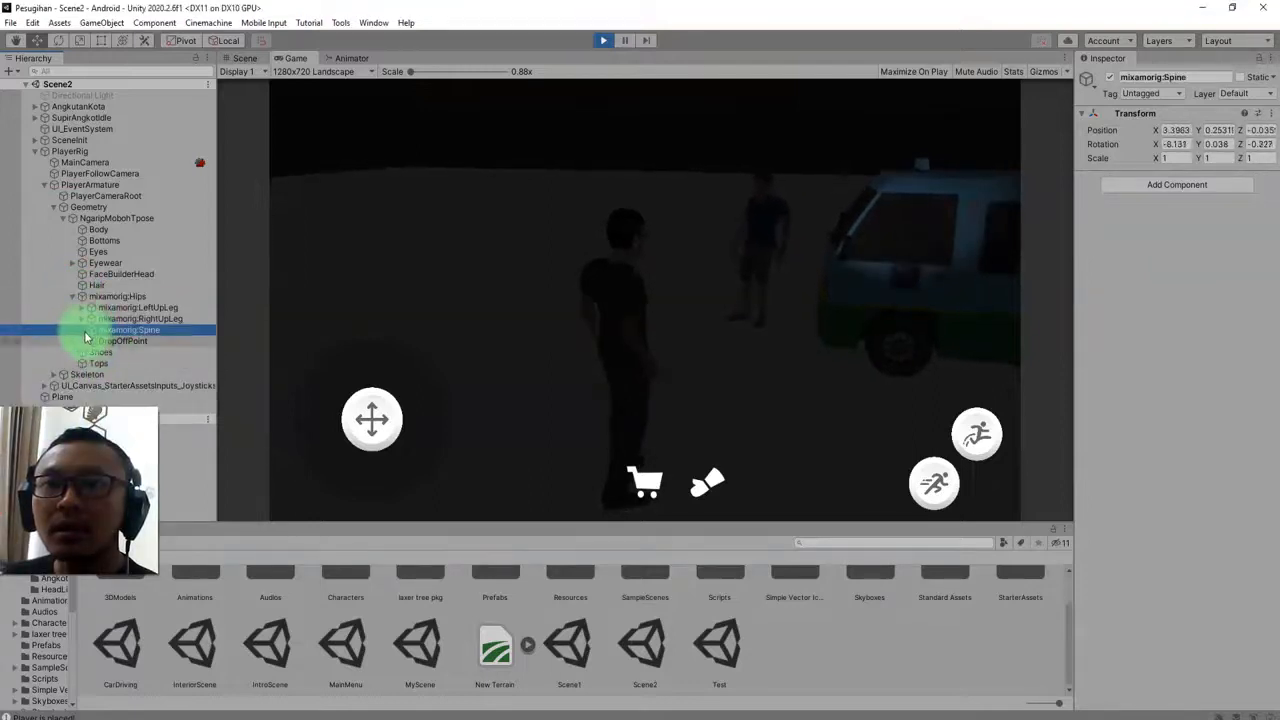
pyautogui.click(138, 340)
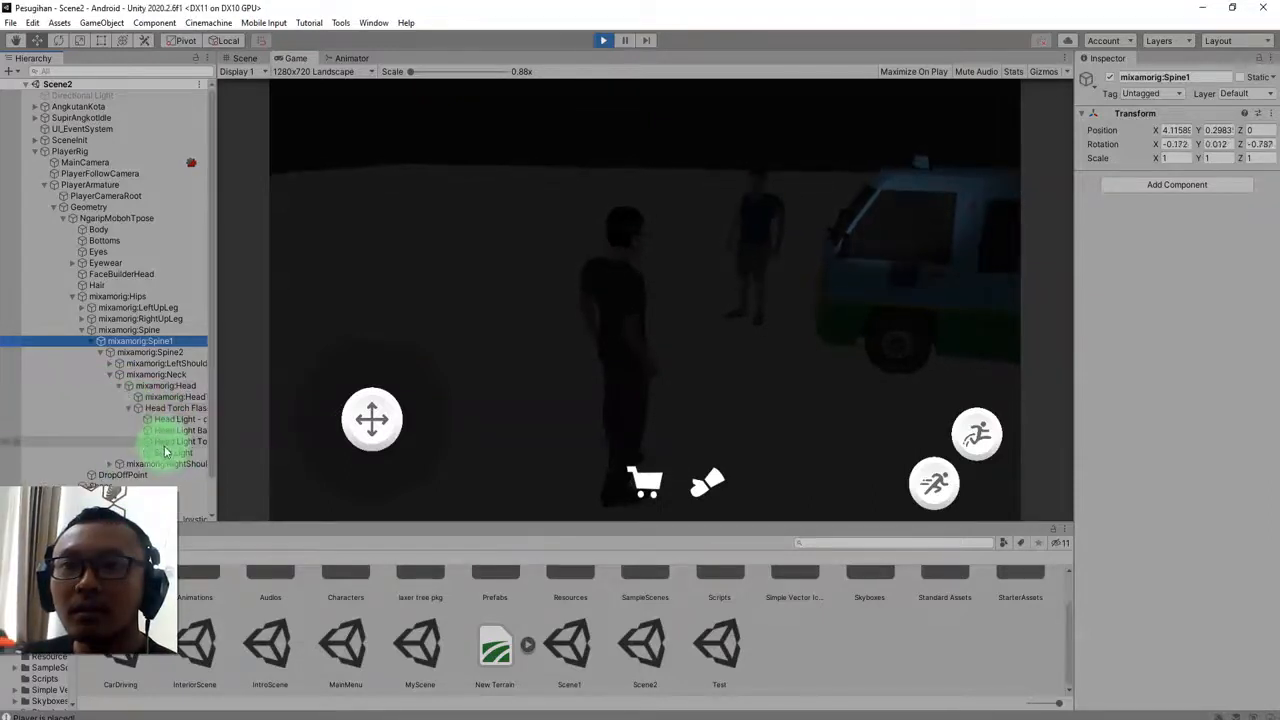
# Give the head torch Spot Light a 100 spot angle, range 14 and Hard Shadows
pyautogui.click(172, 452)
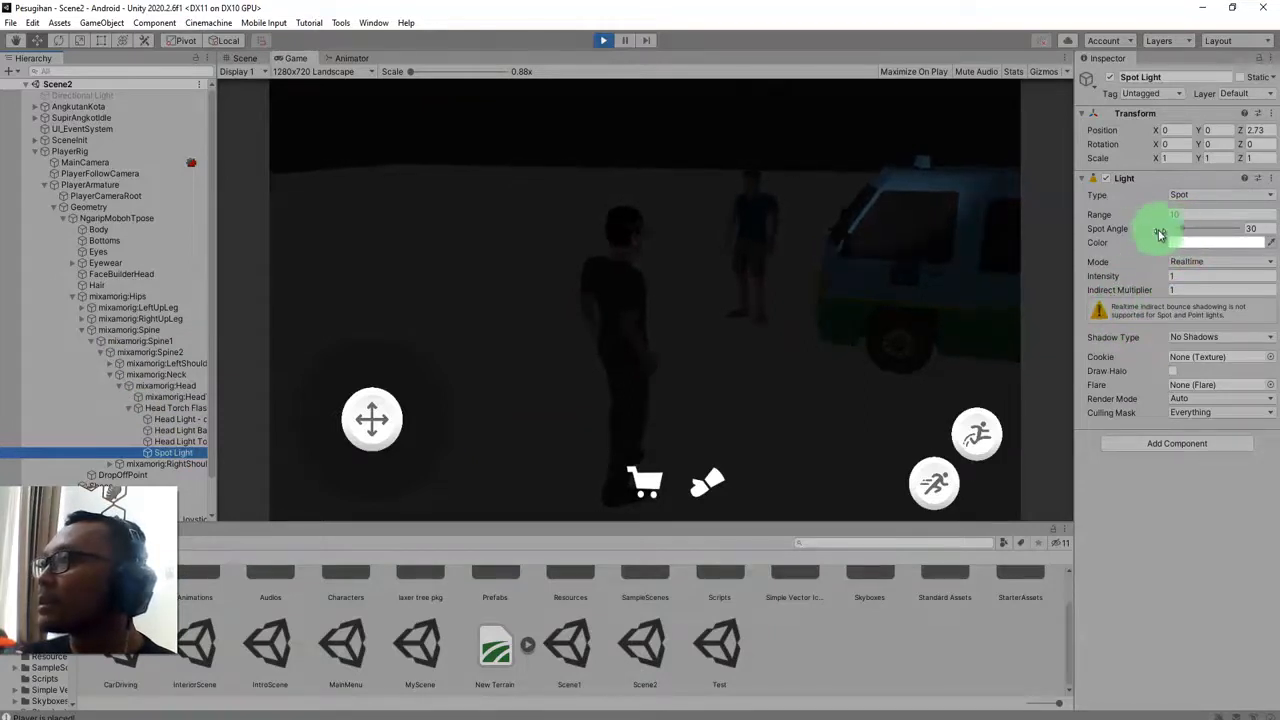
pyautogui.moveTo(1156, 228); pyautogui.dragTo(1204, 228)
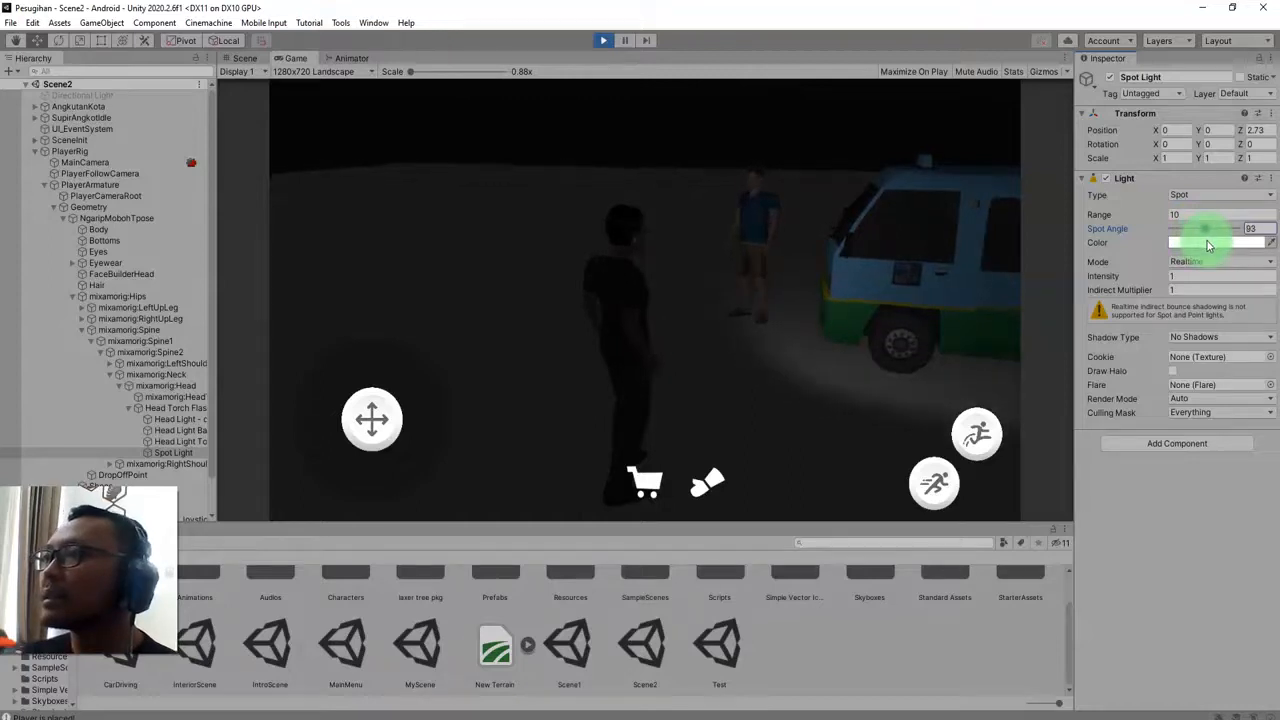
pyautogui.moveTo(1210, 228); pyautogui.dragTo(1256, 228)
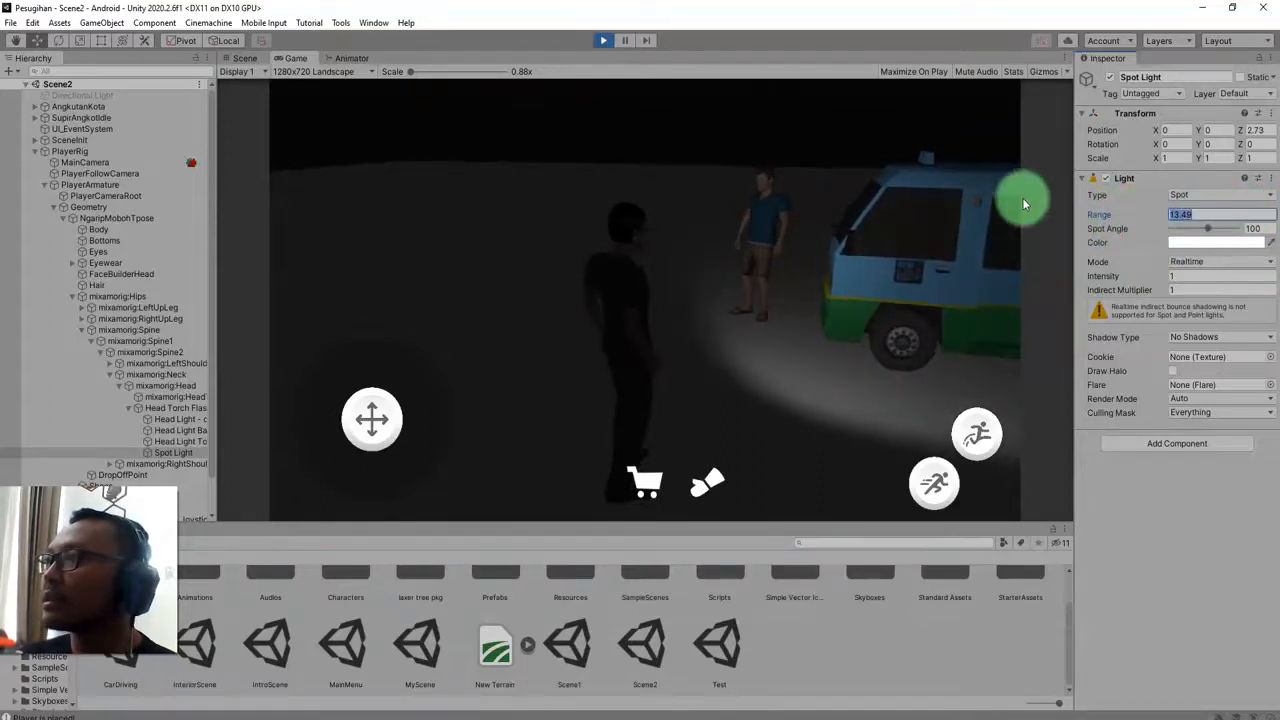
pyautogui.write('14.')
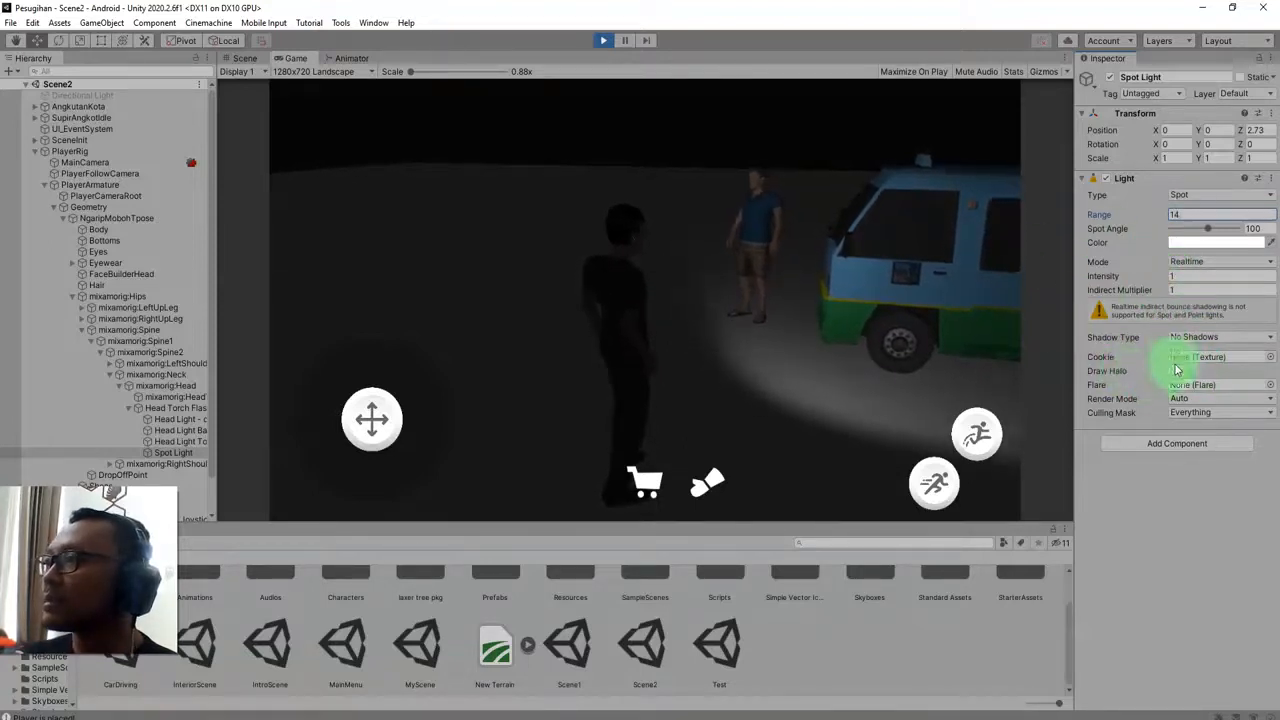
pyautogui.click(1220, 336)
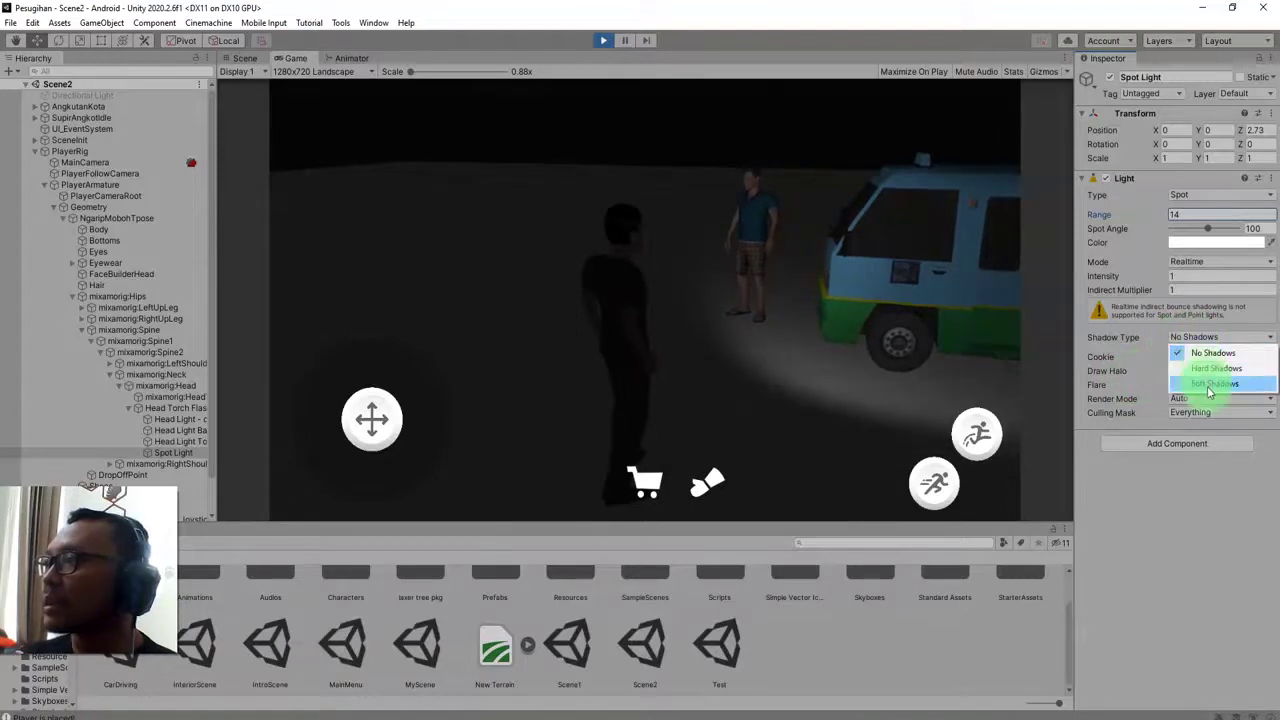
pyautogui.click(1200, 368)
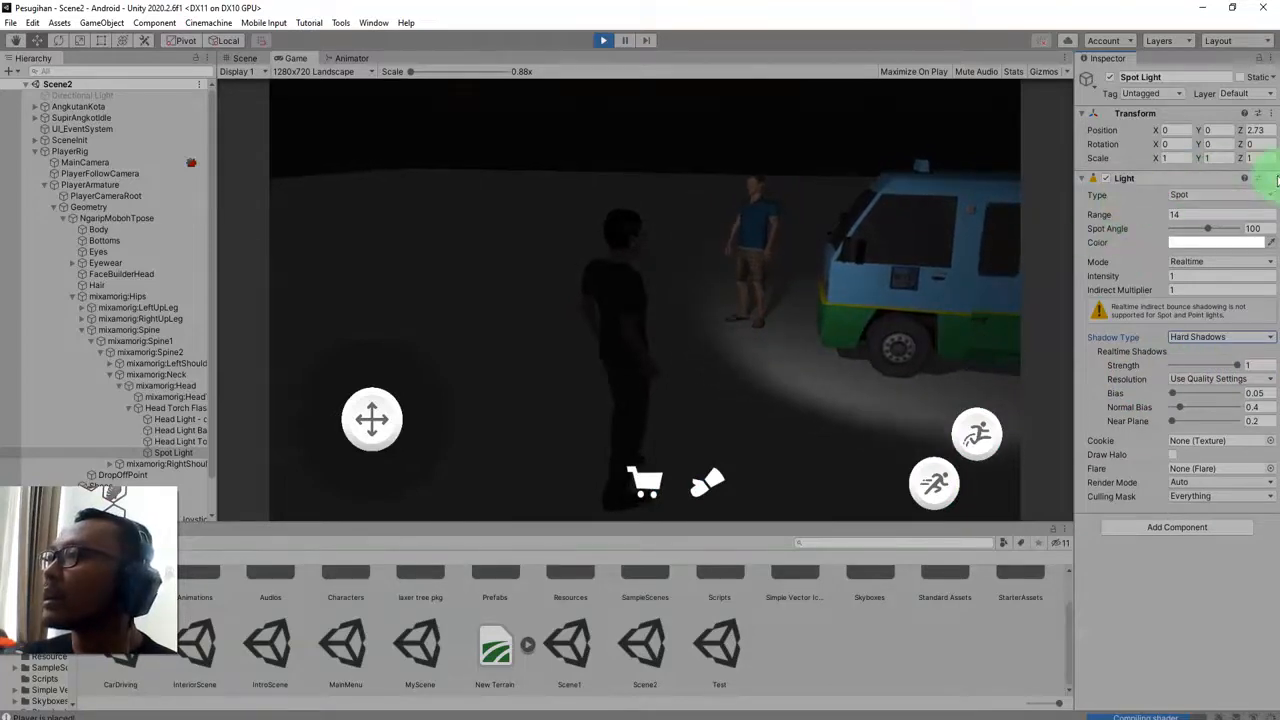
pyautogui.click(1256, 178)
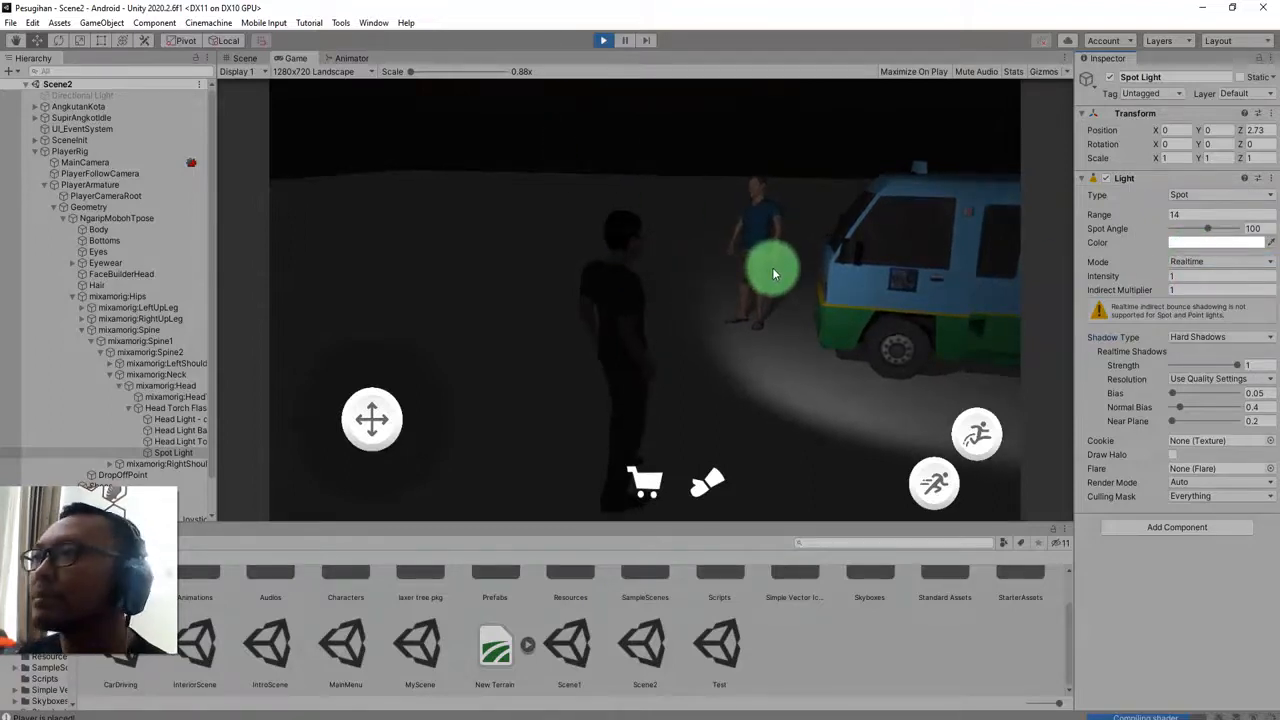
pyautogui.moveTo(780, 268)
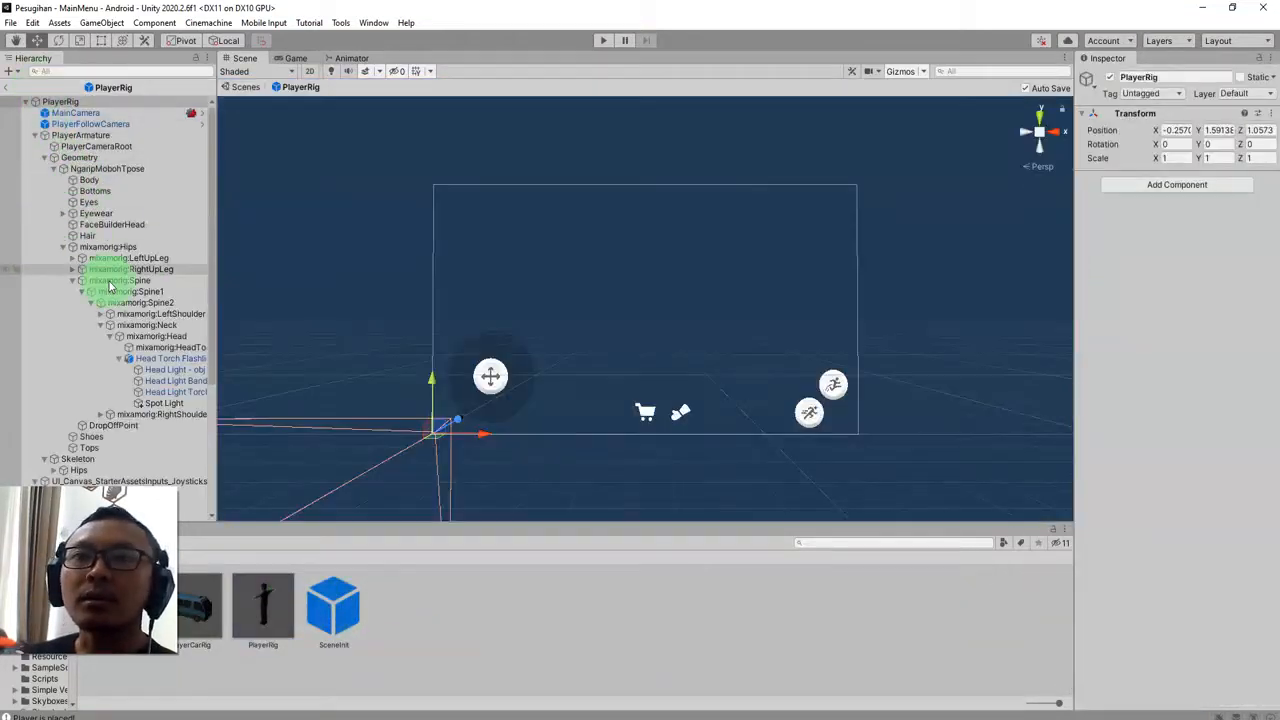
# Show the Head Torch Flashlight FBX asset in Windows File Explorer
pyautogui.click(164, 404)
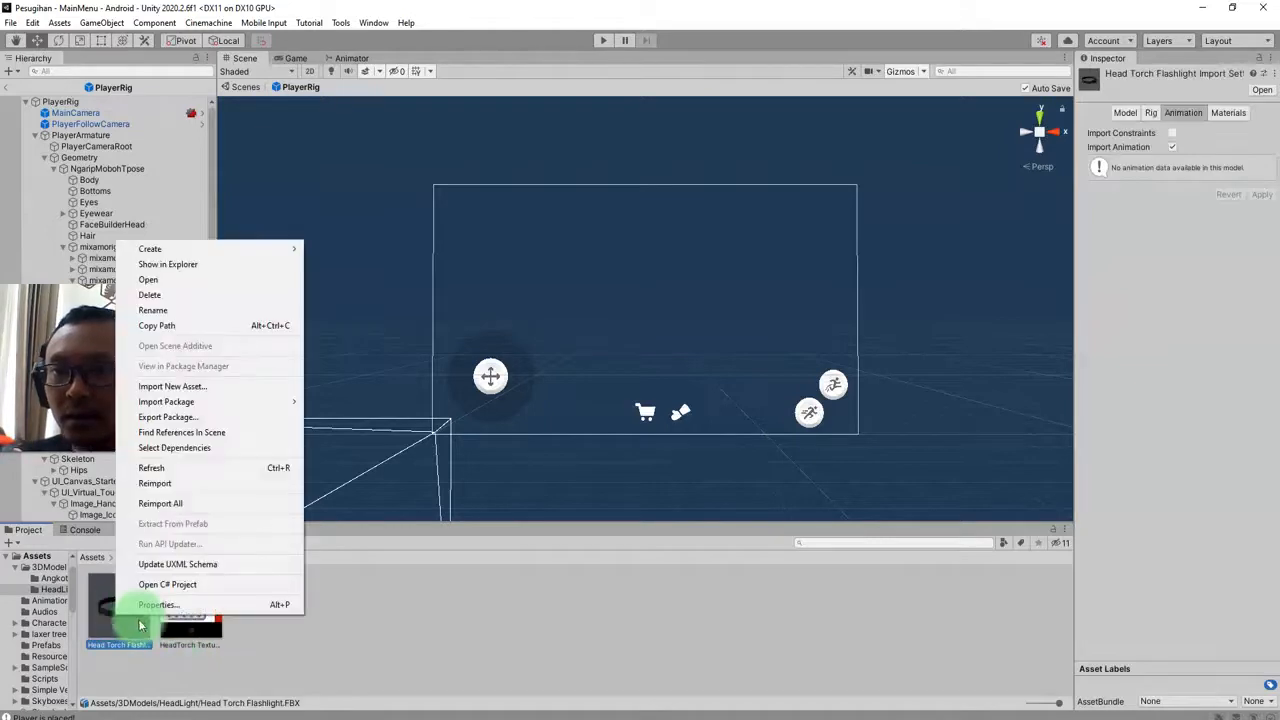
pyautogui.click(168, 264)
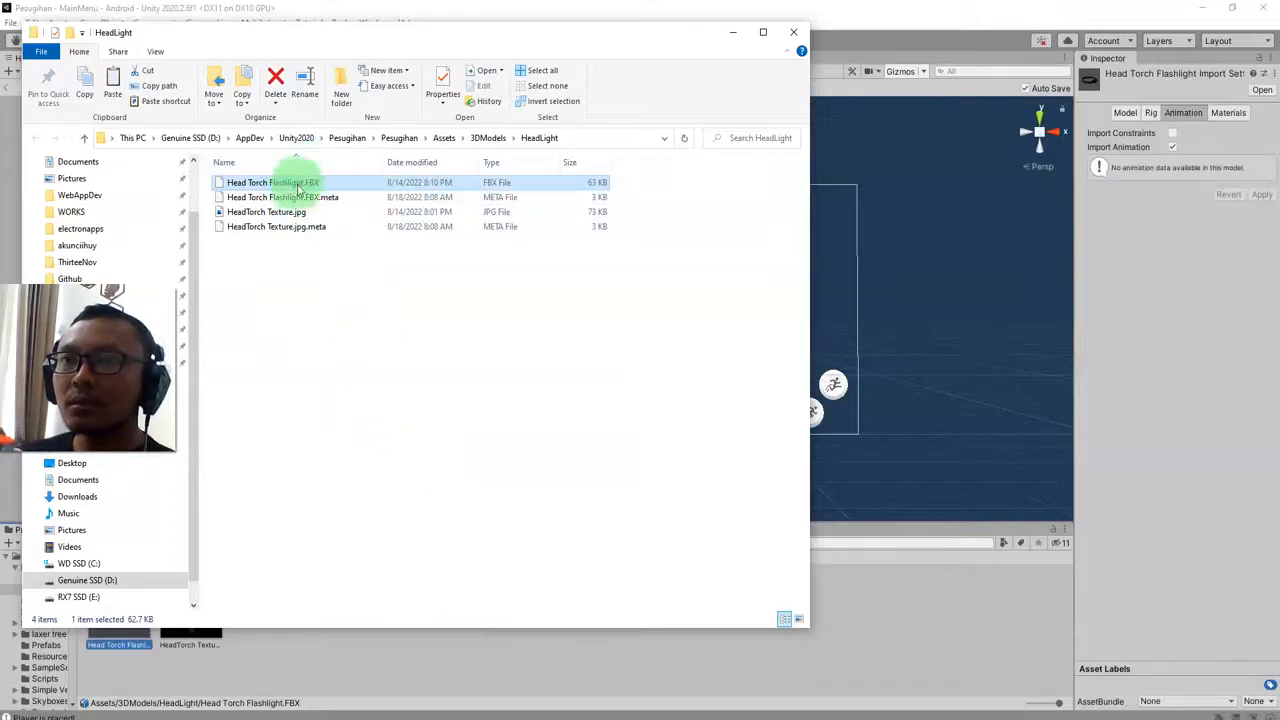
pyautogui.moveTo(318, 200)
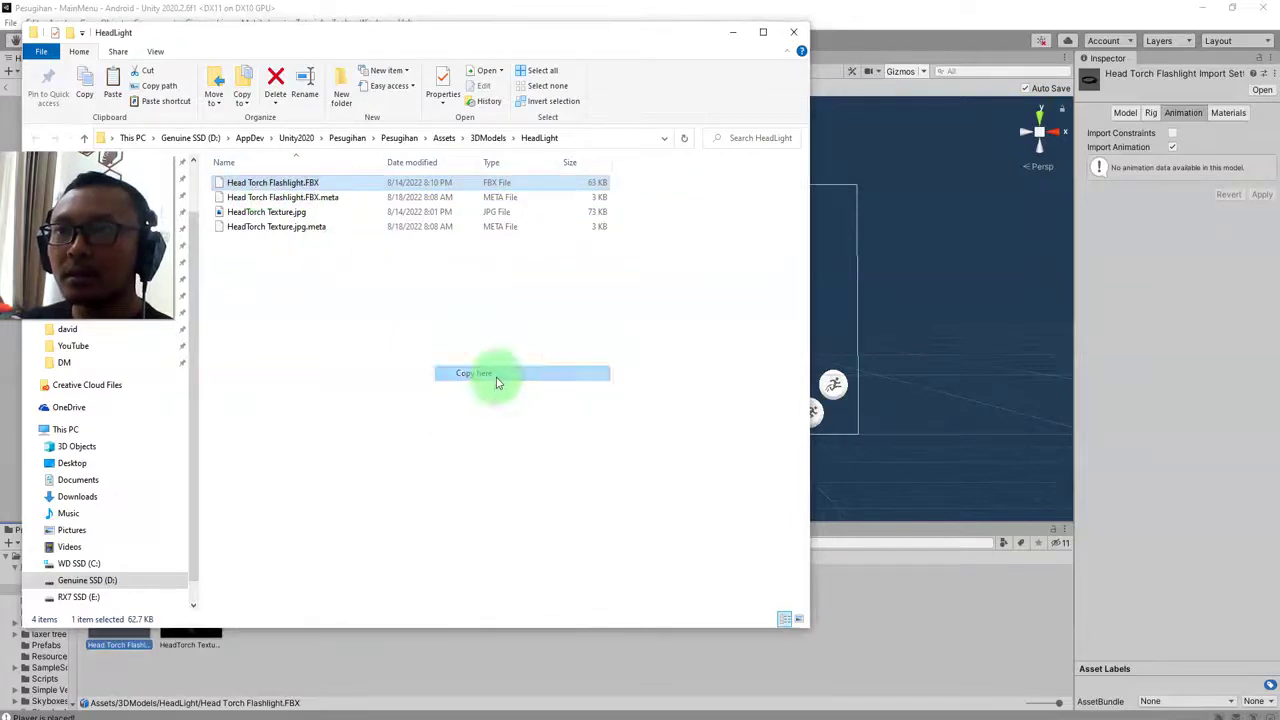
# Copy the FBX as 'Head Torch Flashlight - backup.FBX' and reselect the original file
pyautogui.click(472, 374)
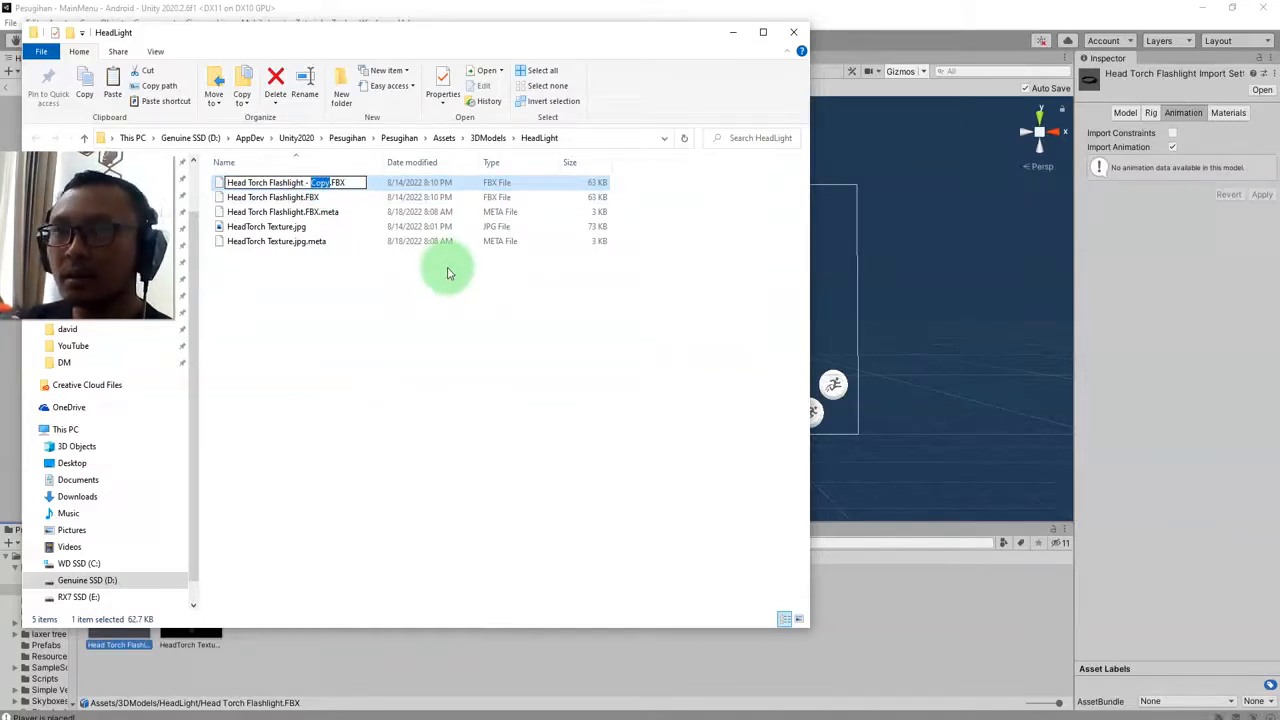
pyautogui.write('backup')
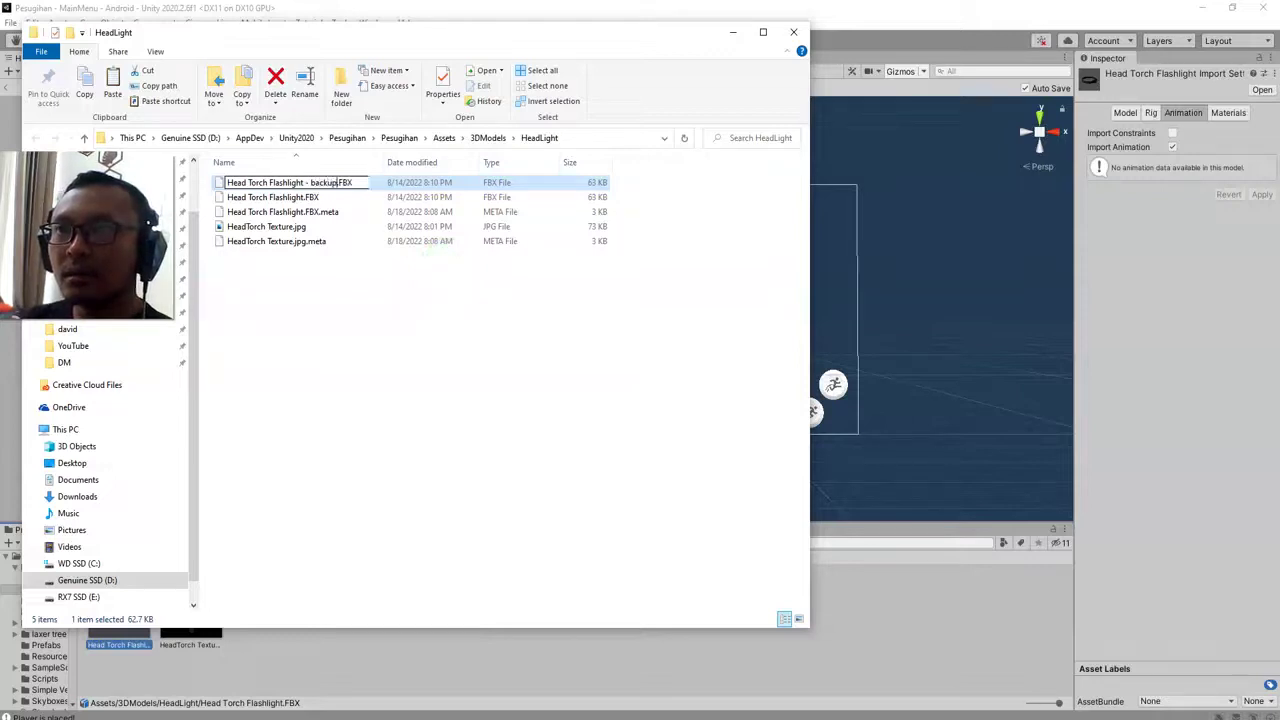
pyautogui.click(290, 198)
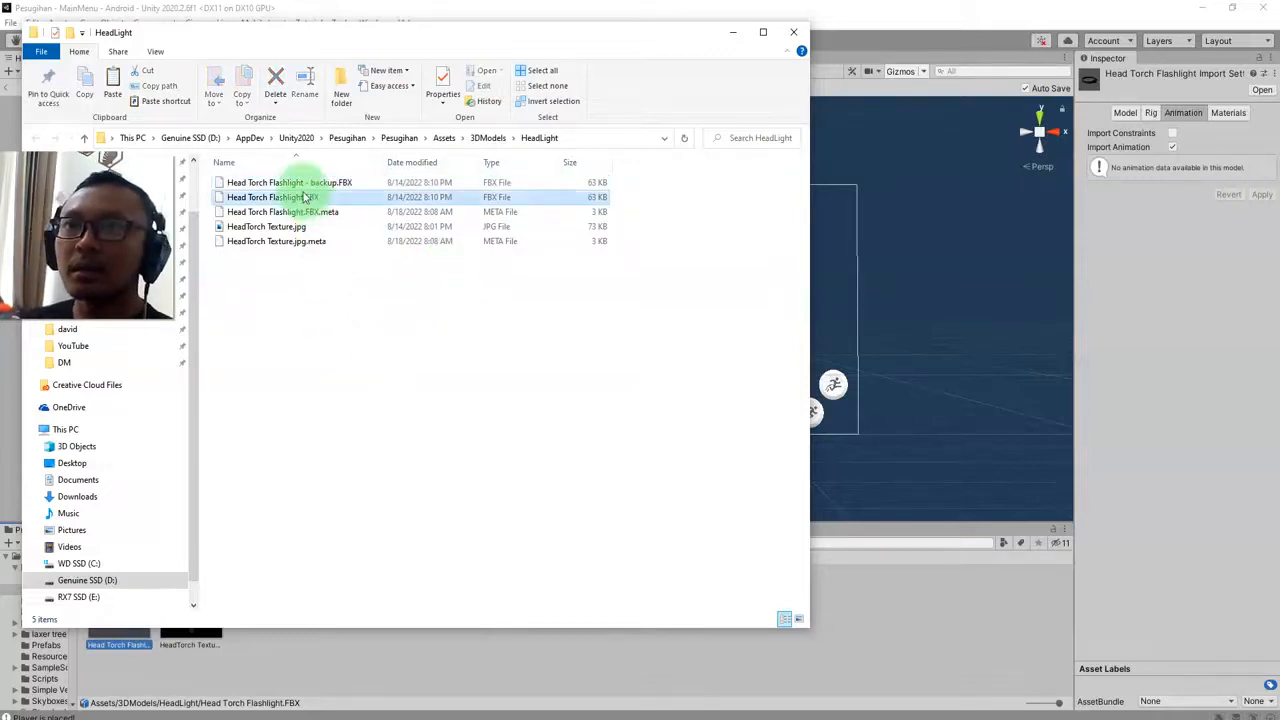
pyautogui.click(280, 198)
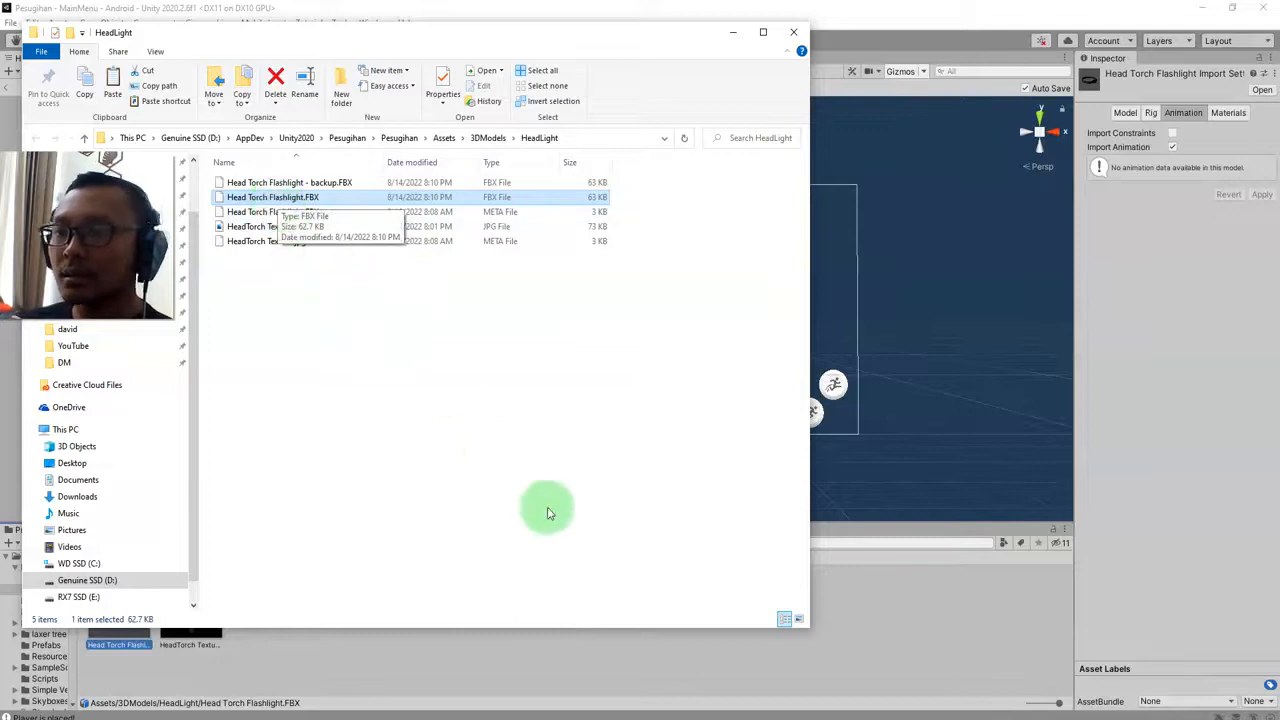
pyautogui.moveTo(612, 390)
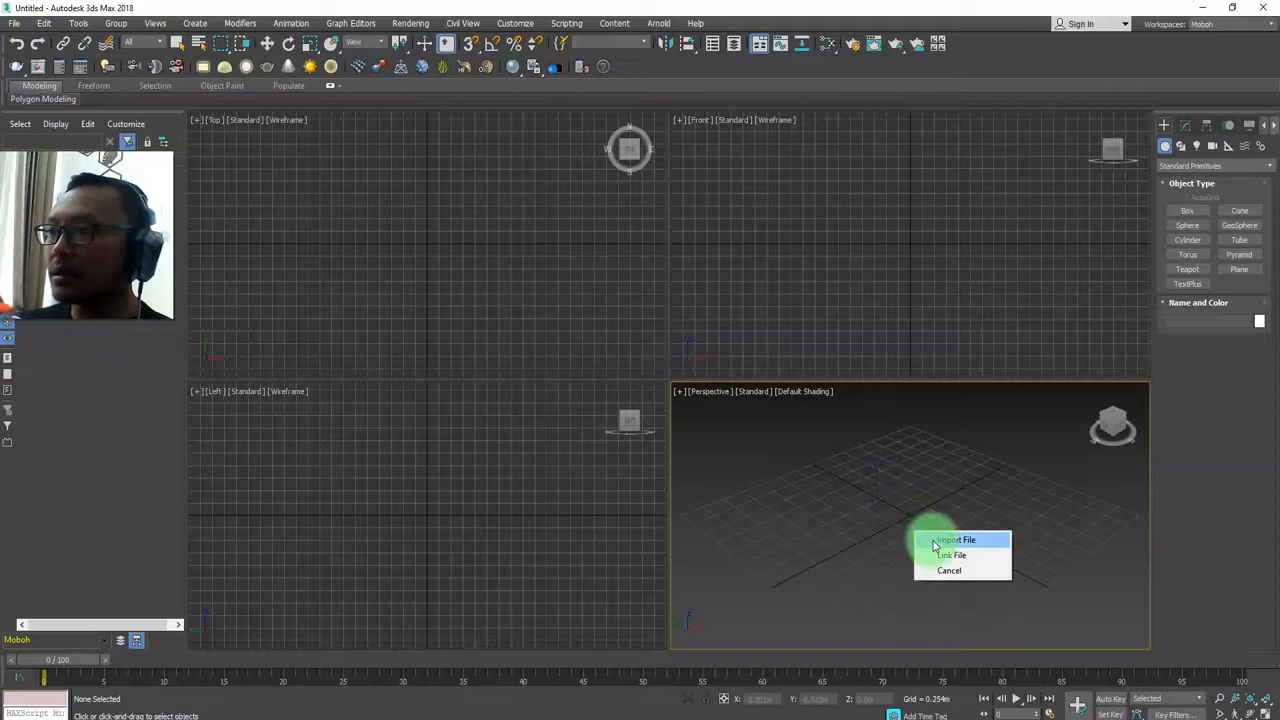
# Import the dropped Head Torch Flashlight FBX and select a headlight part in the Scene Explorer
pyautogui.click(964, 540)
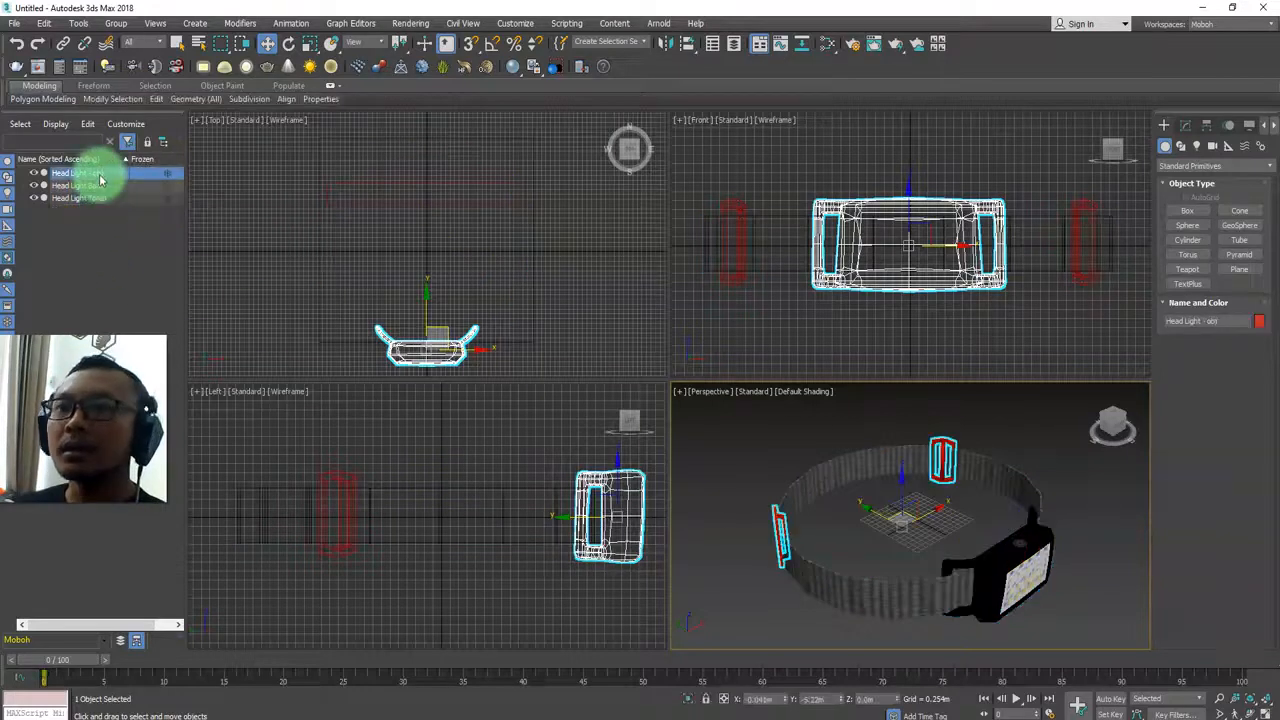
pyautogui.click(78, 200)
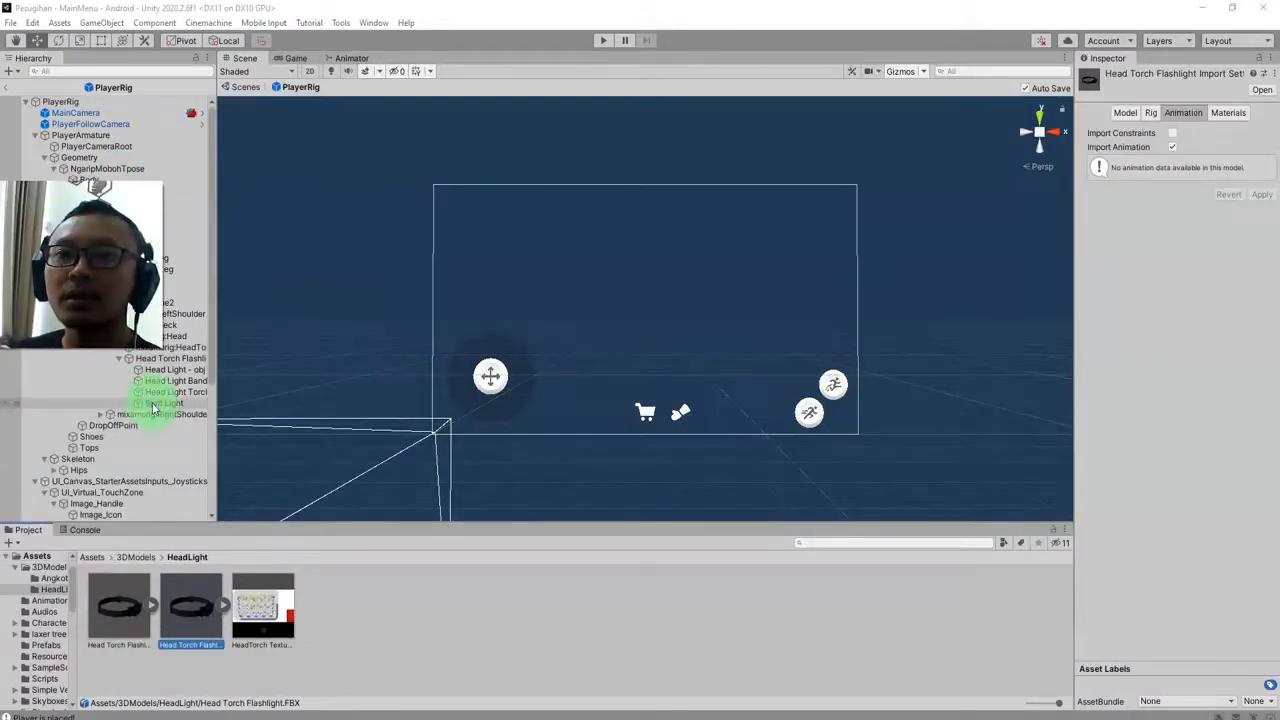
# Inspect the torch's Spot Light and Head Light Band, then select Head Torch Flashlight and orbit around it
pyautogui.click(162, 404)
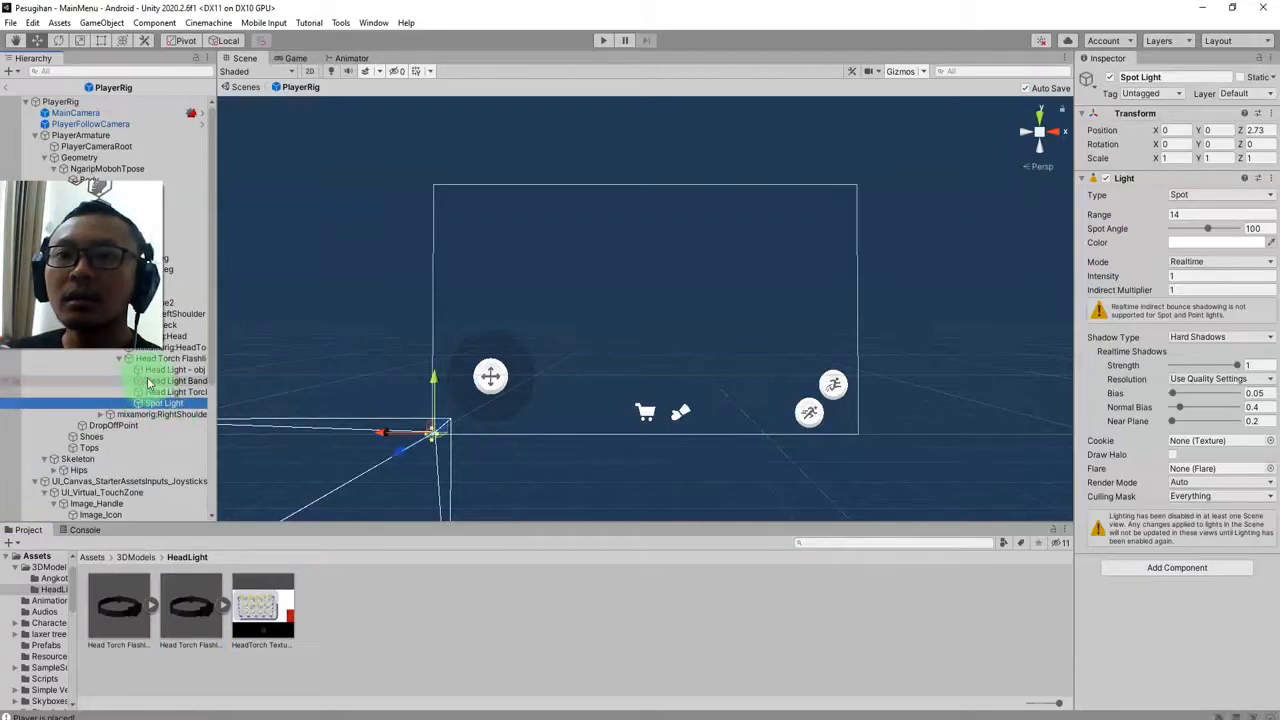
pyautogui.click(170, 380)
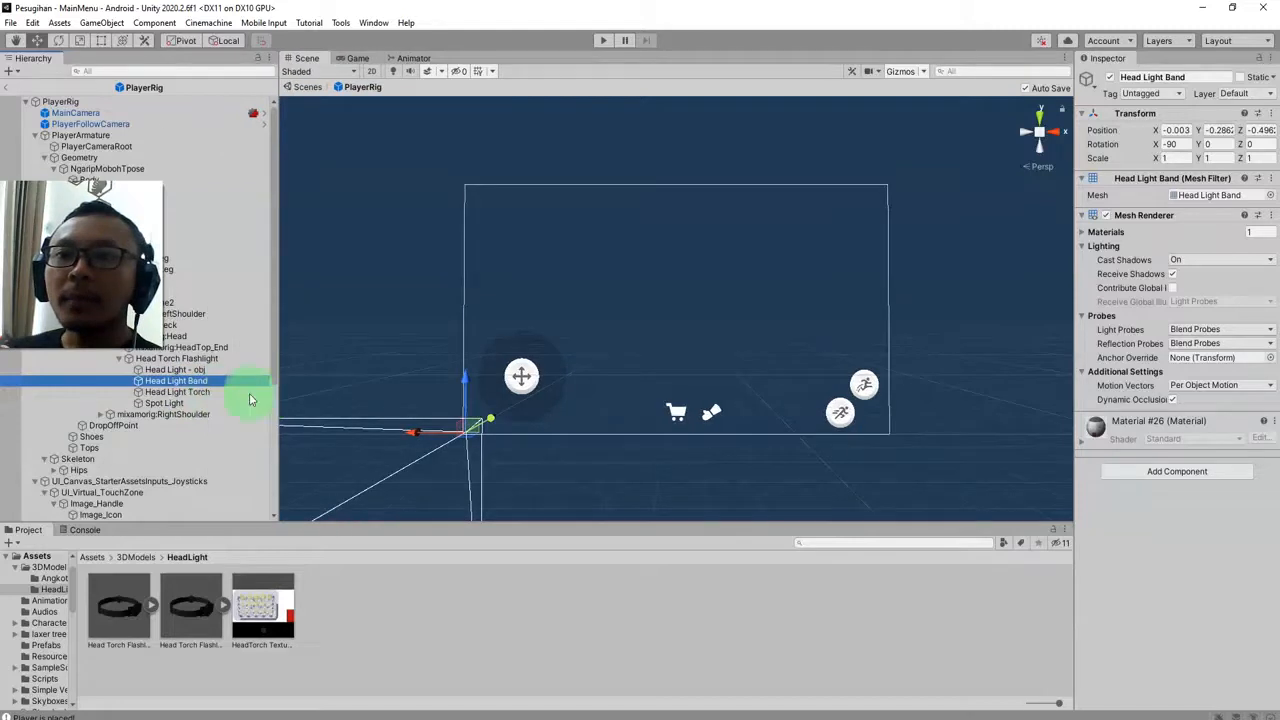
pyautogui.click(176, 390)
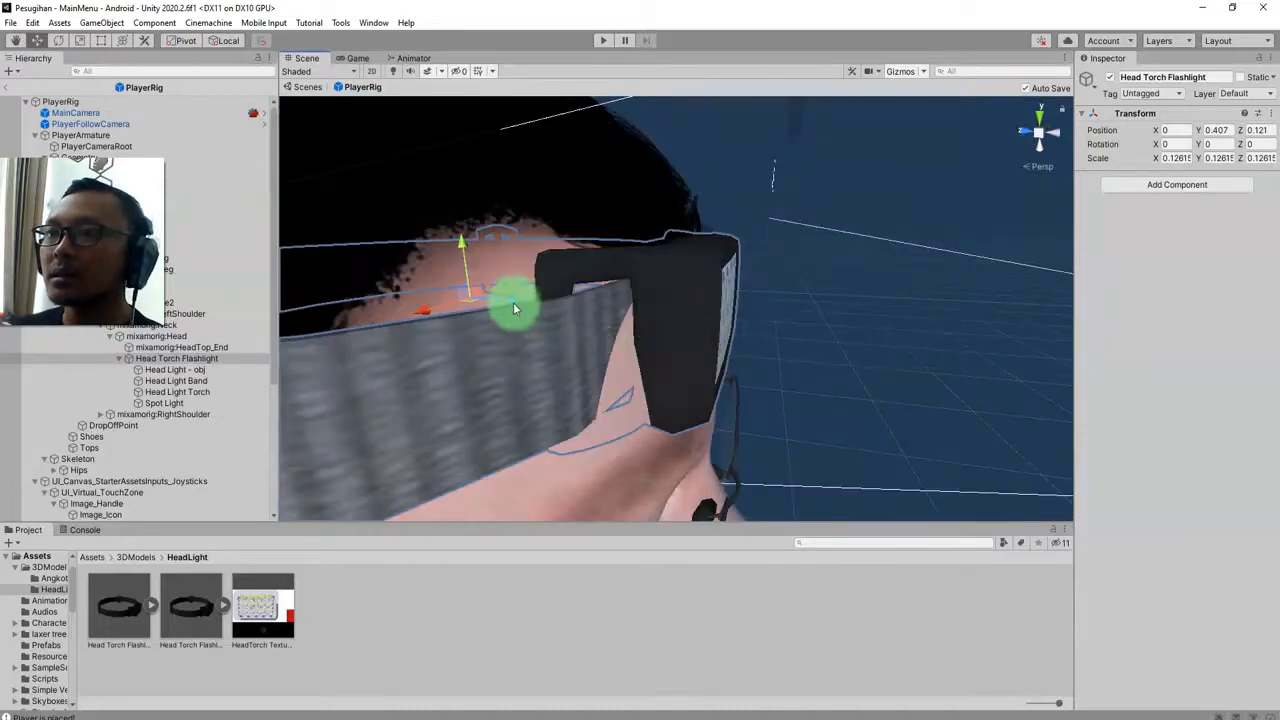
pyautogui.moveTo(516, 308); pyautogui.dragTo(536, 348)
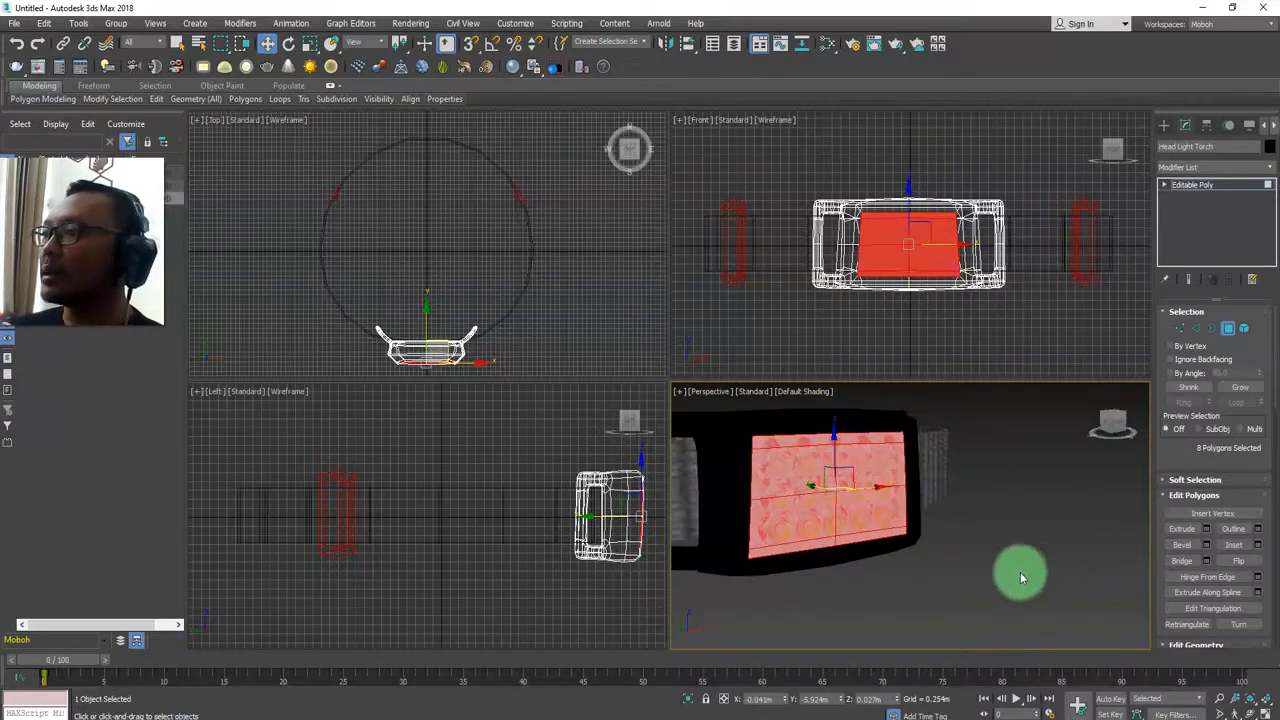
pyautogui.moveTo(1216, 602)
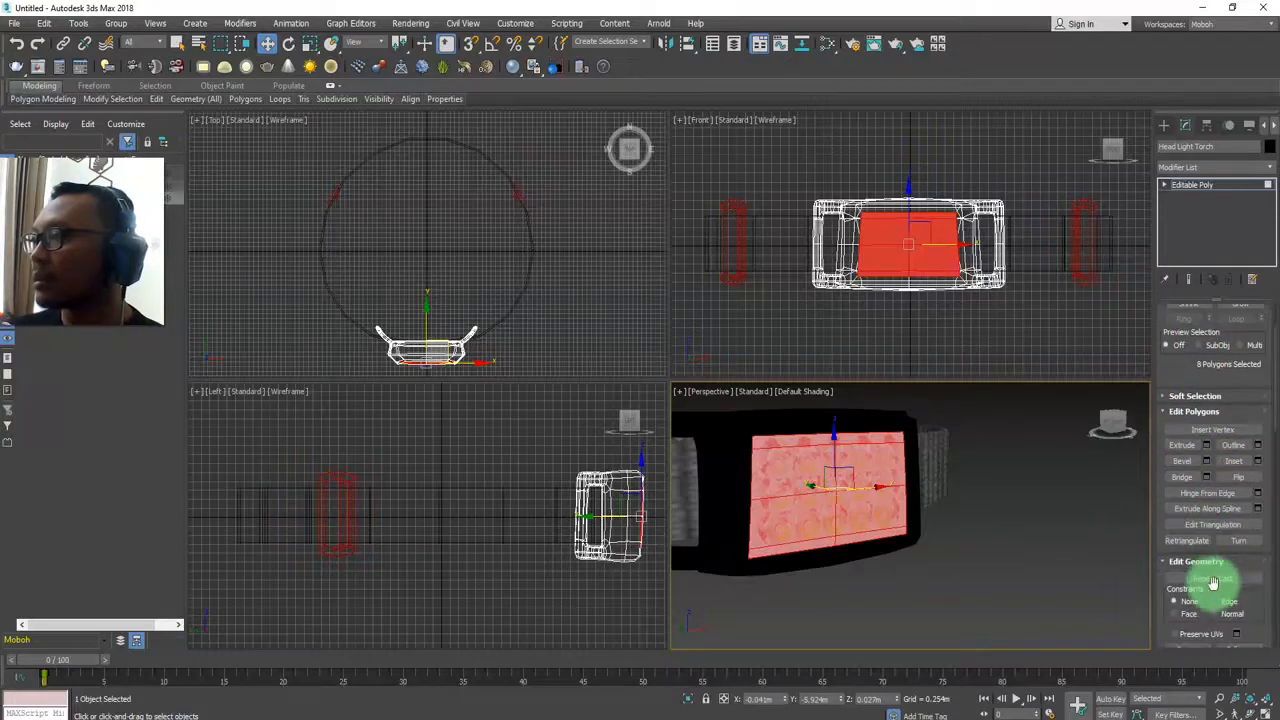
# Detach the lamp's selected front lens face into its own object
pyautogui.click(1240, 602)
pyautogui.write('BrightP')
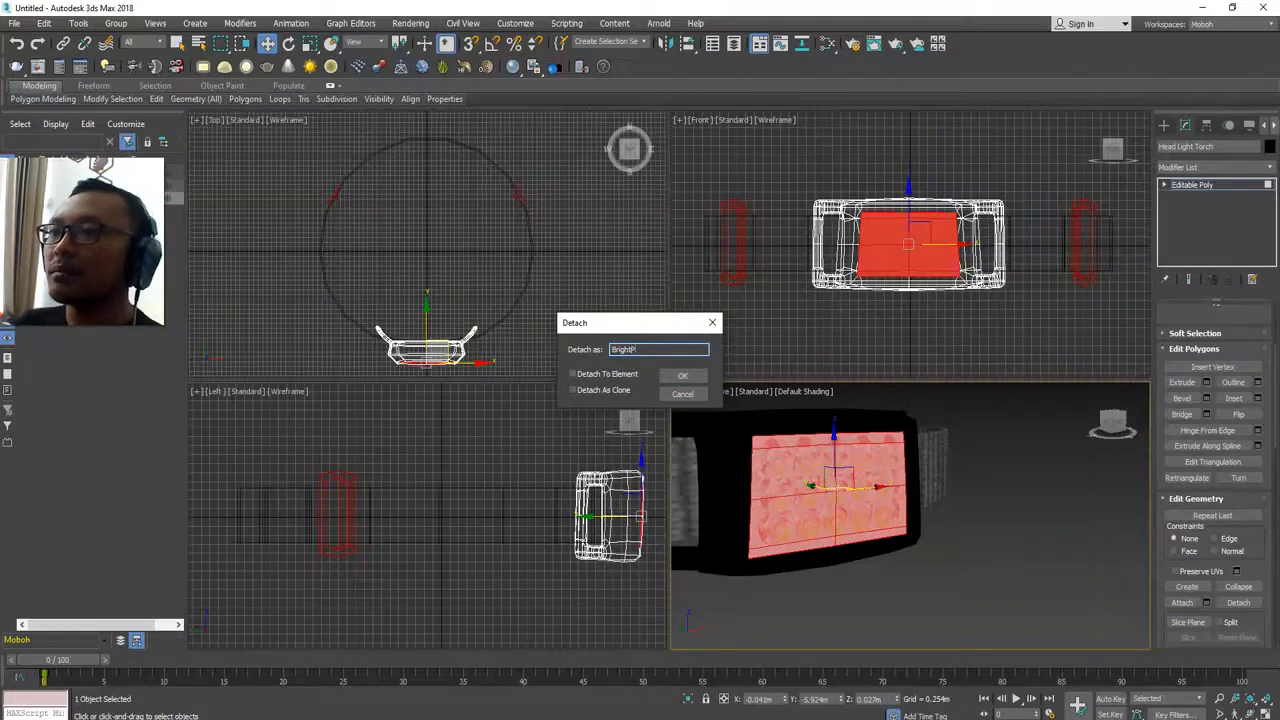
pyautogui.click(684, 376)
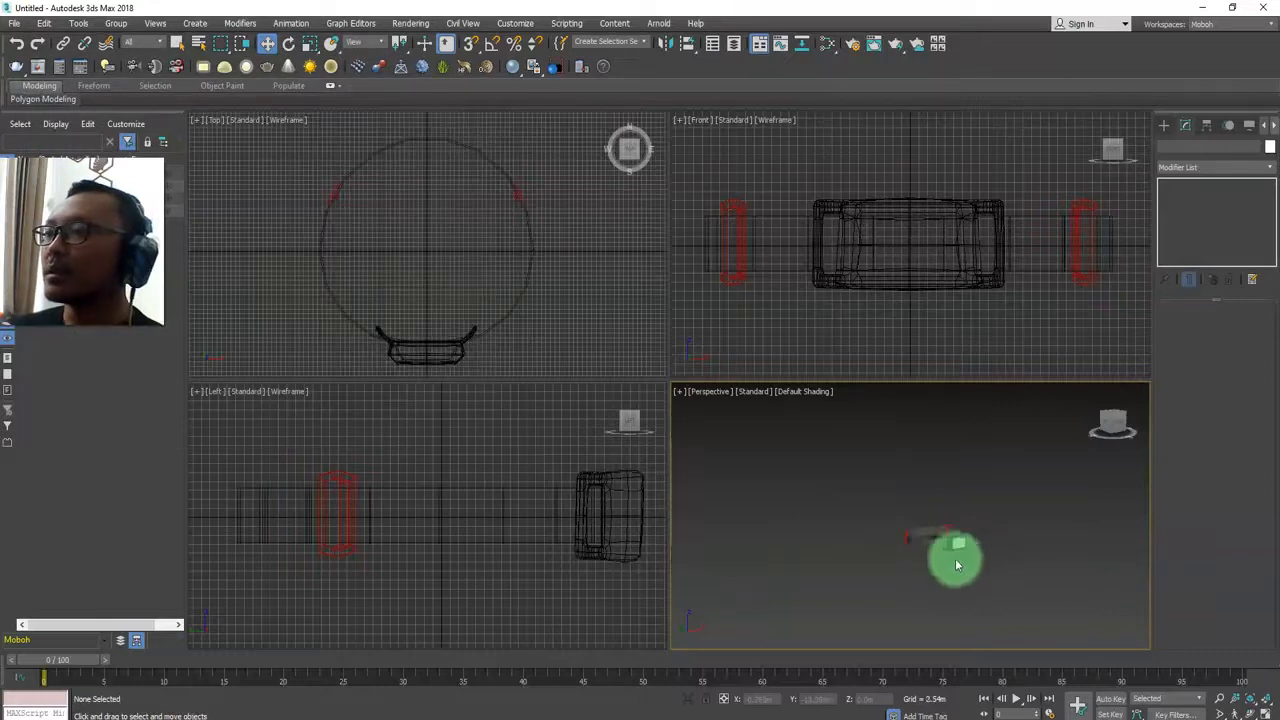
# Export the selected torch parts over the existing Head Torch Flashlight.FBX in the HeadLight folder
pyautogui.click(12, 24)
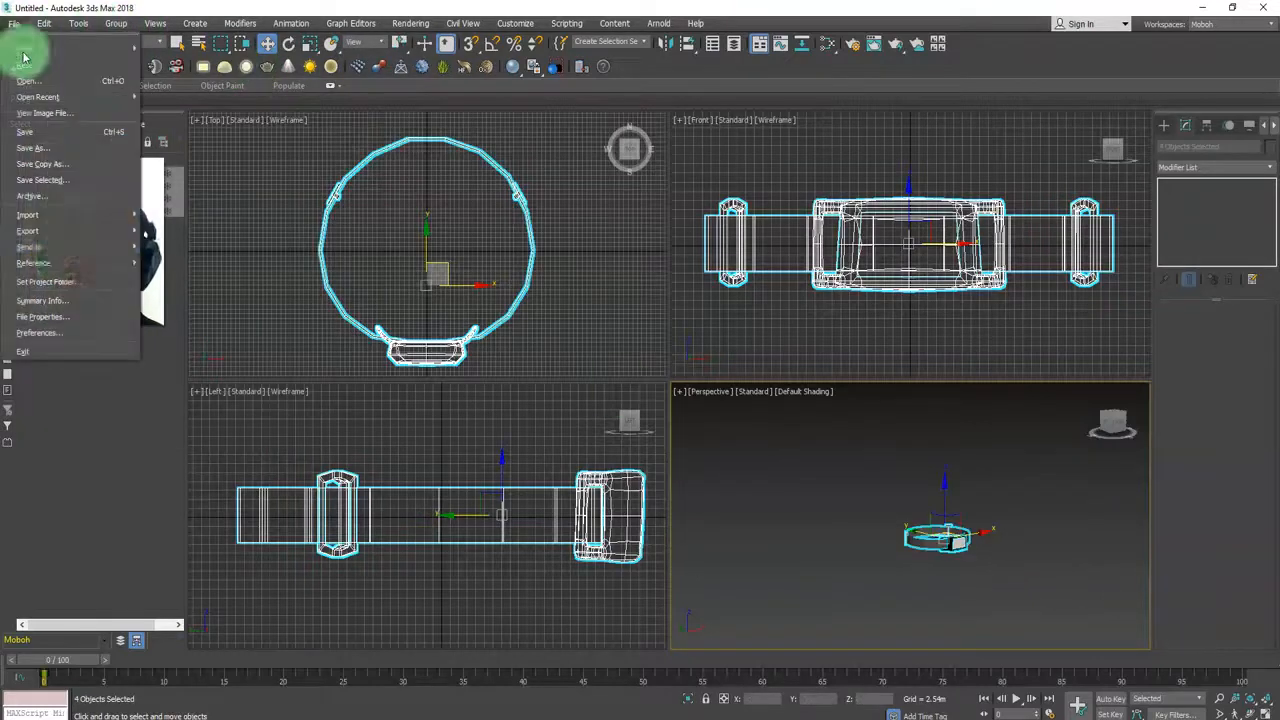
pyautogui.click(28, 232)
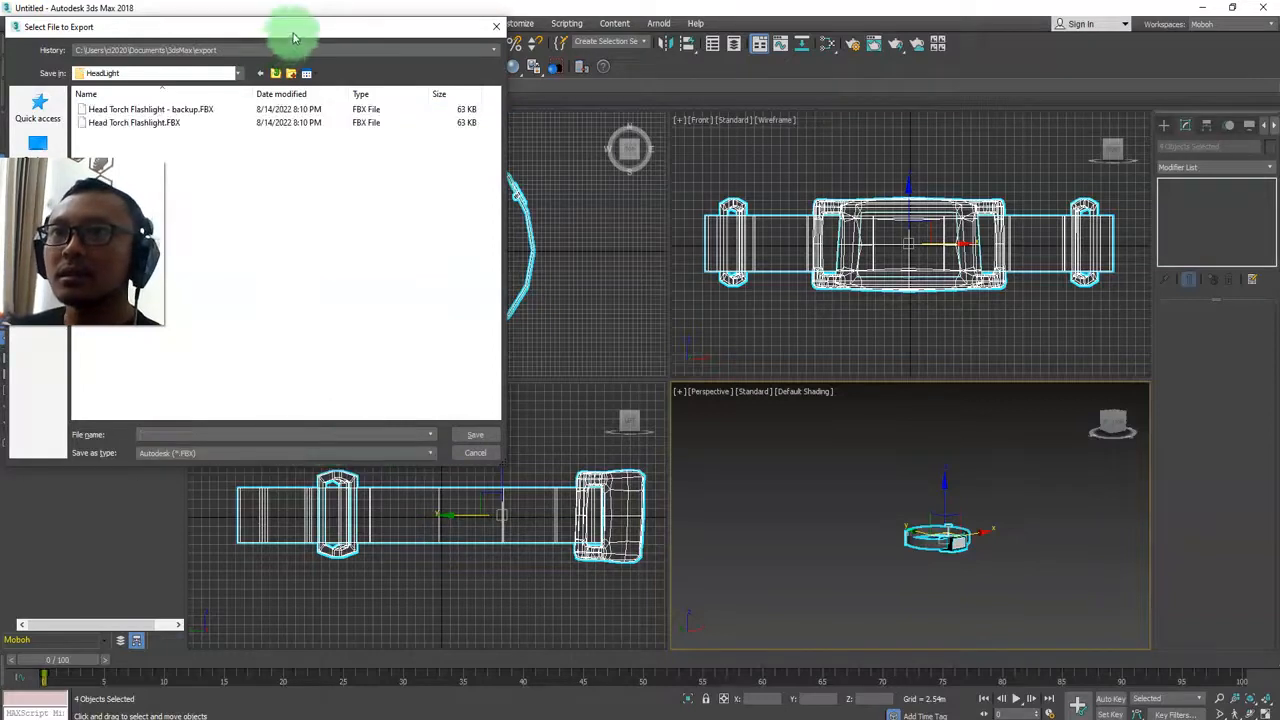
pyautogui.click(474, 452)
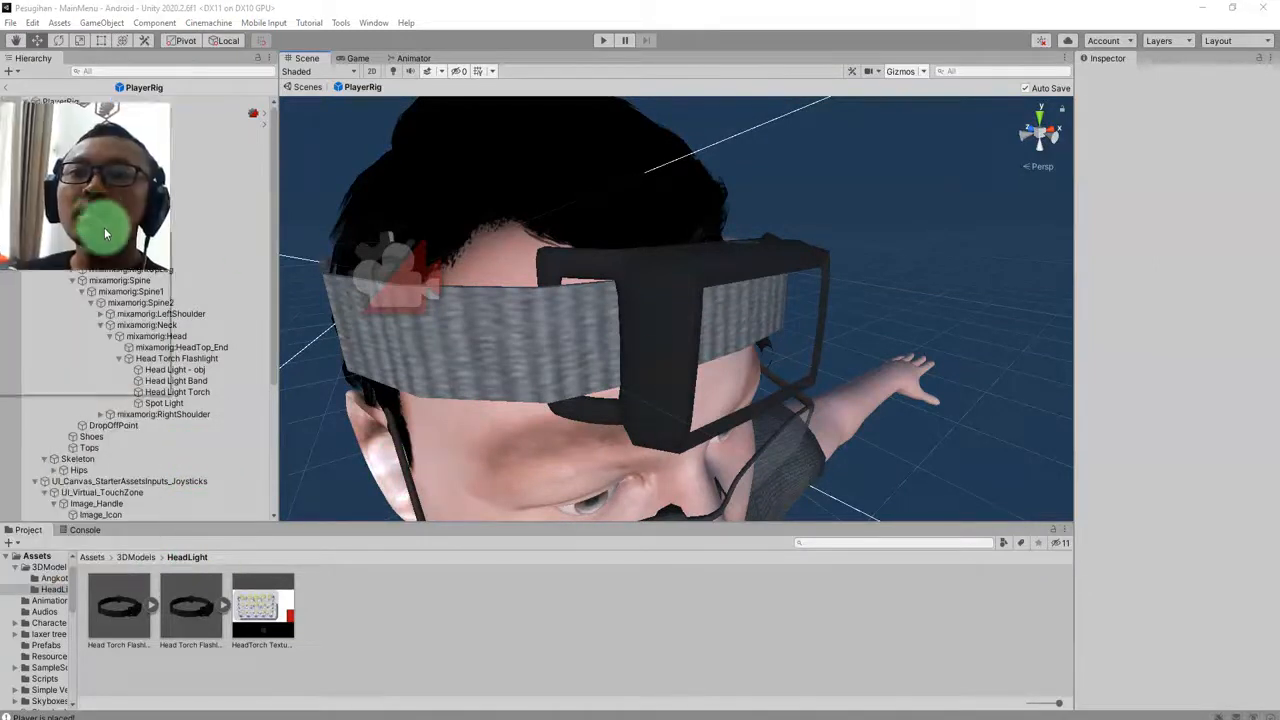
# Place the re-exported Head Torch Flashlight model under the rig's mixamorig:Head bone
pyautogui.click(196, 610)
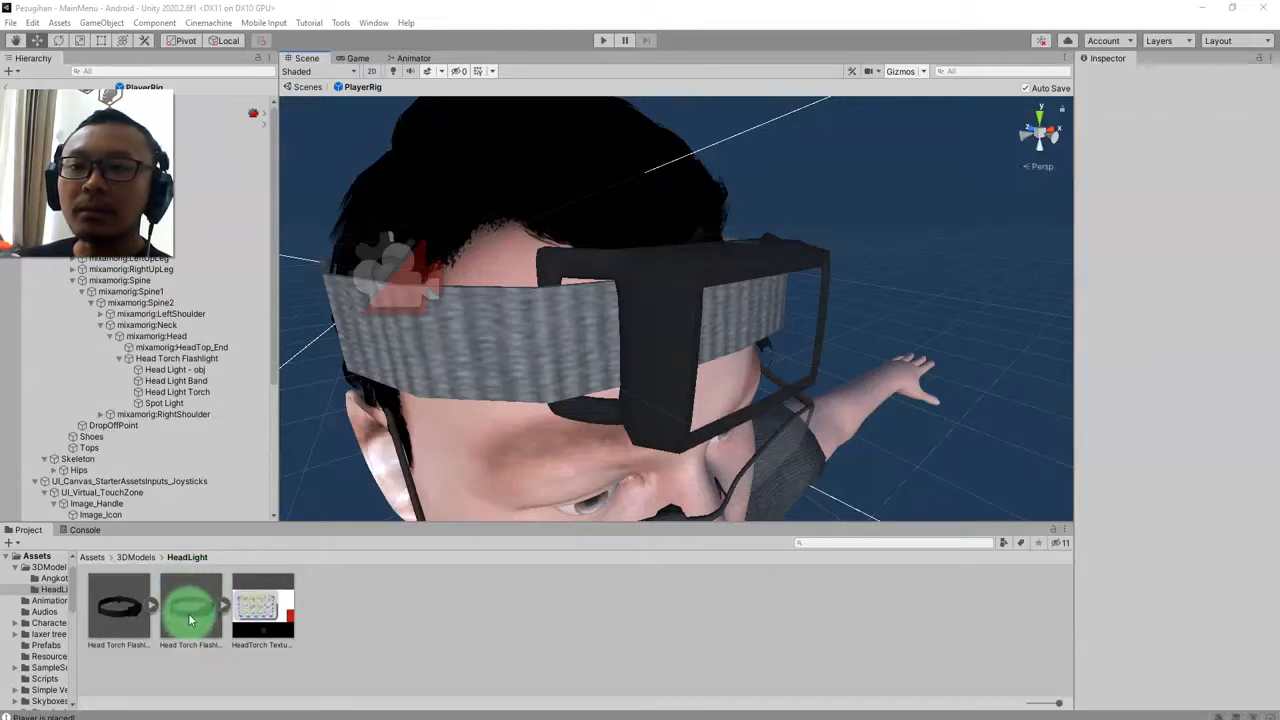
pyautogui.click(190, 612)
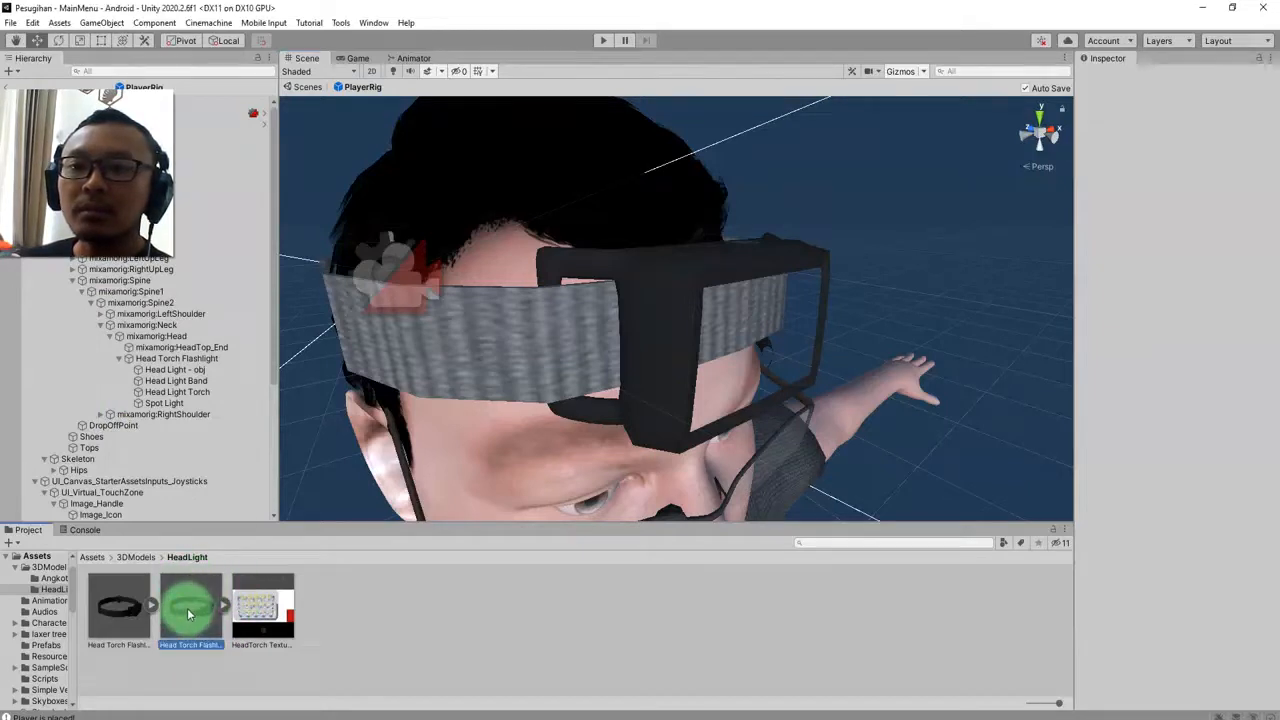
pyautogui.click(120, 608)
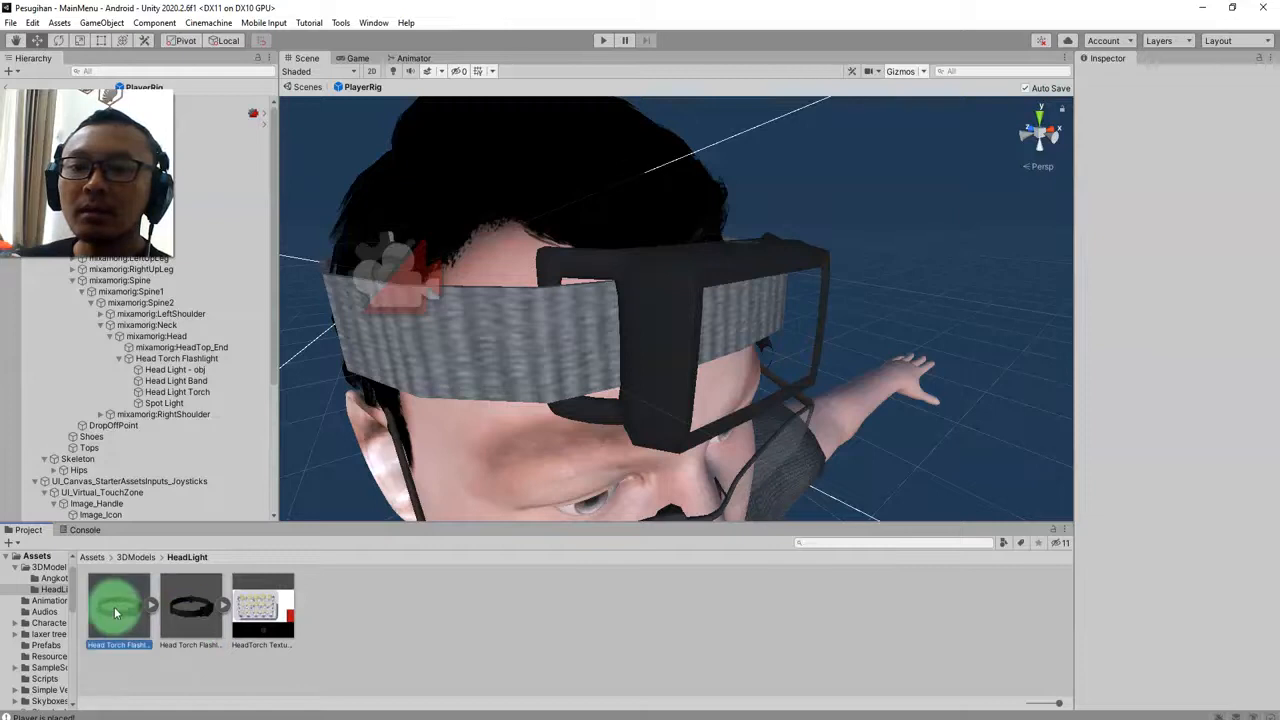
pyautogui.click(196, 604)
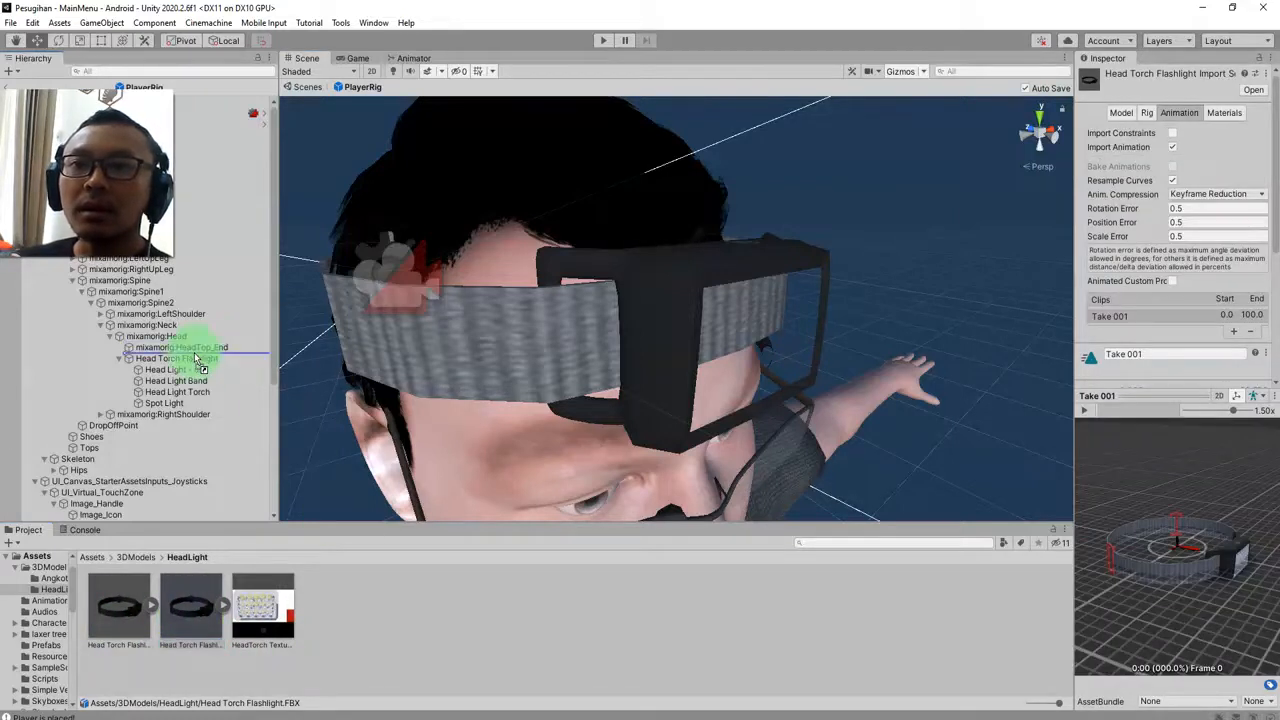
pyautogui.click(180, 358)
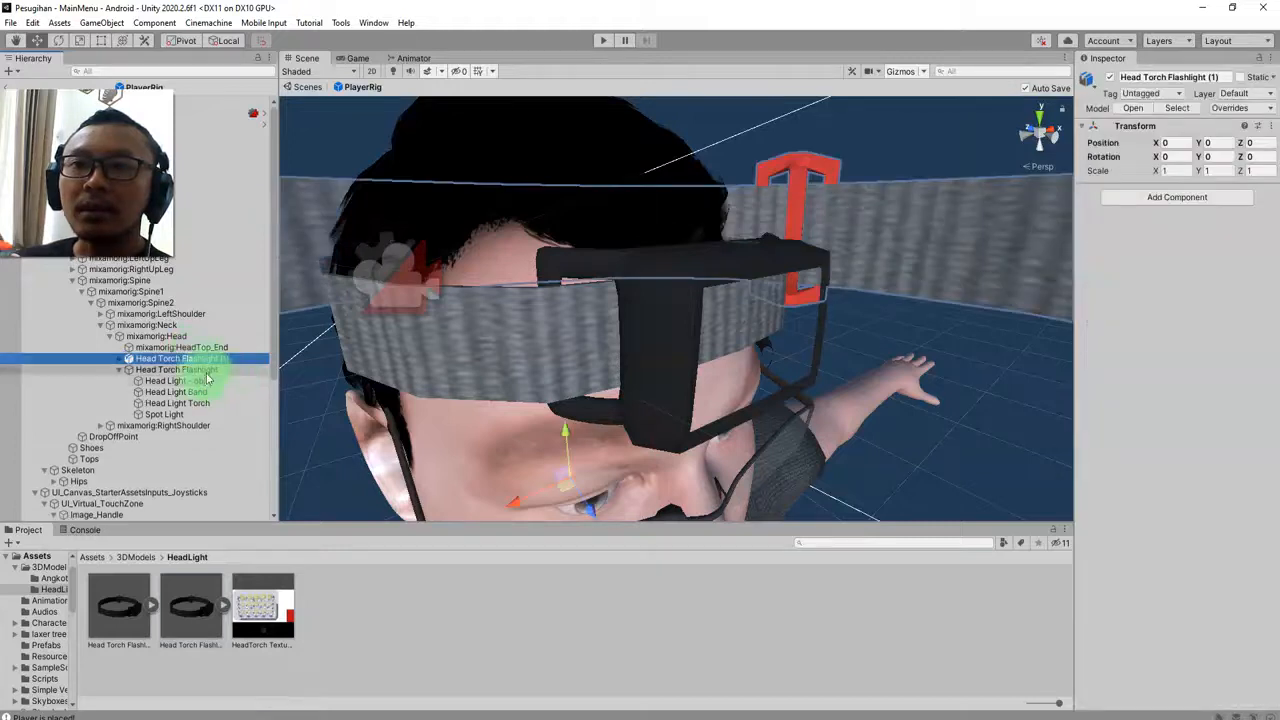
# Copy the original torch's Transform values onto the new Head Torch Flashlight (1) and compare them
pyautogui.click(180, 368)
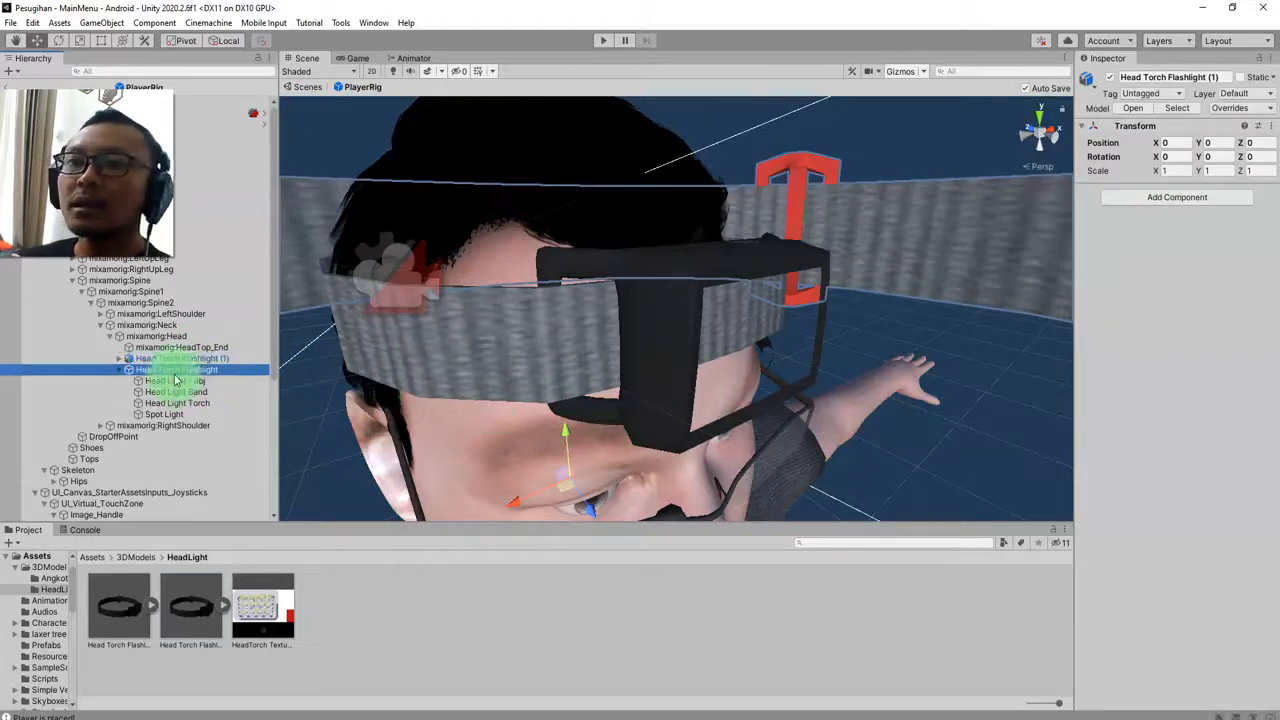
pyautogui.rightClick(1136, 128)
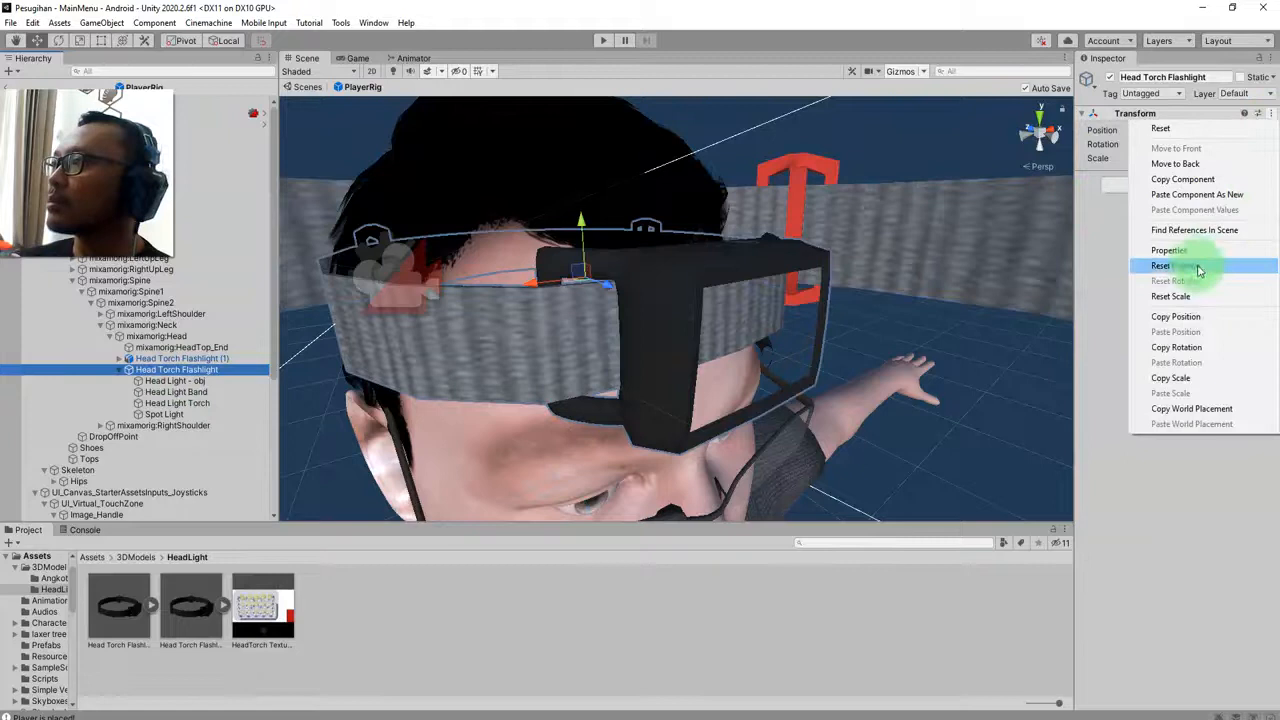
pyautogui.moveTo(1184, 320)
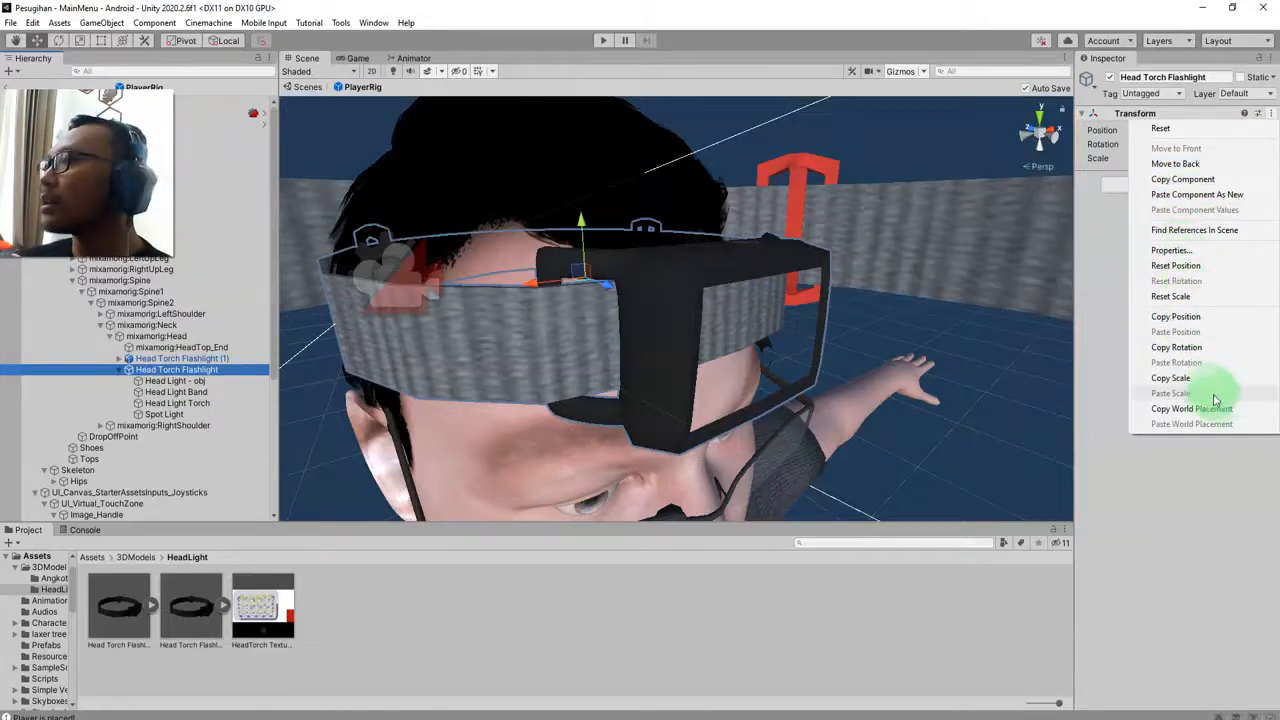
pyautogui.moveTo(1188, 264)
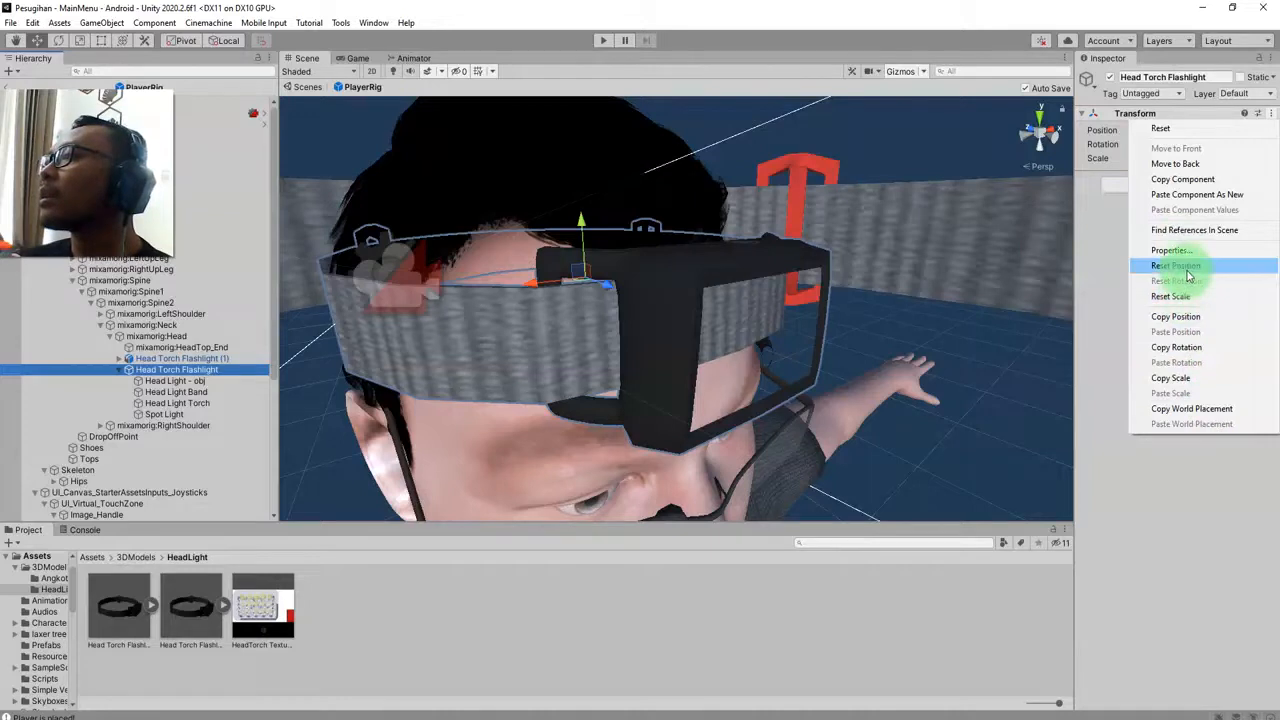
pyautogui.moveTo(1184, 348)
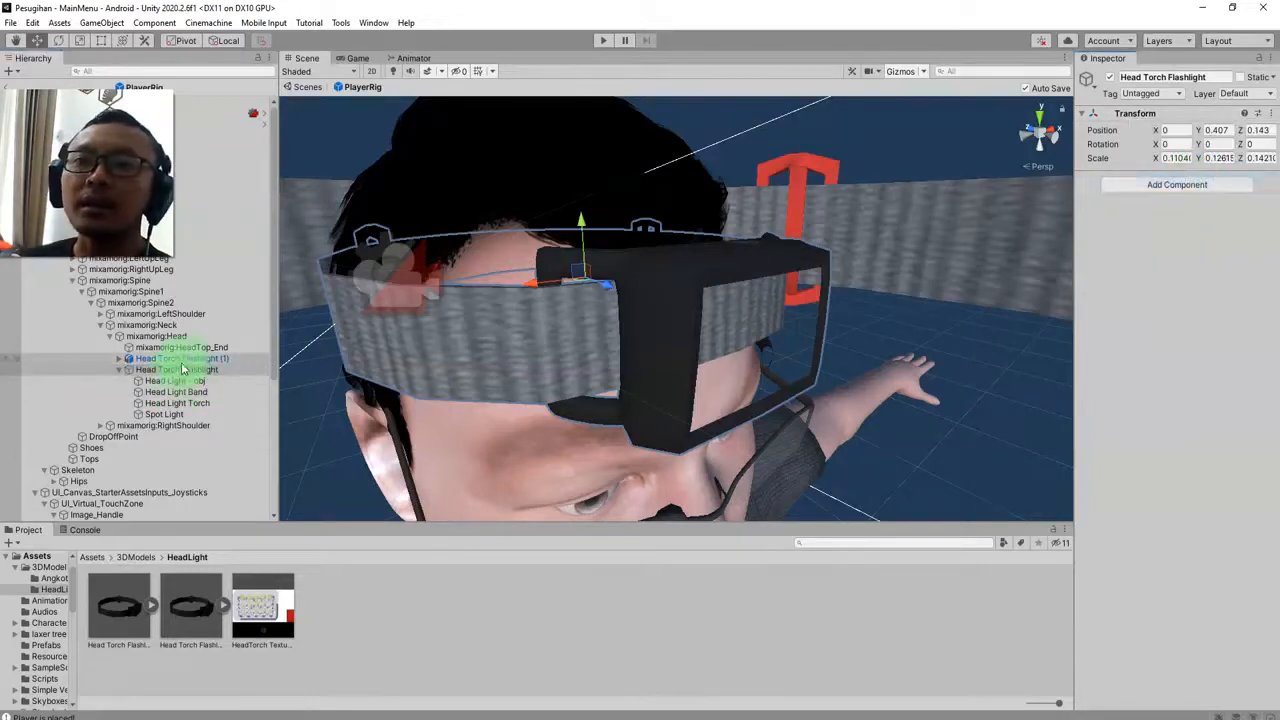
pyautogui.click(182, 358)
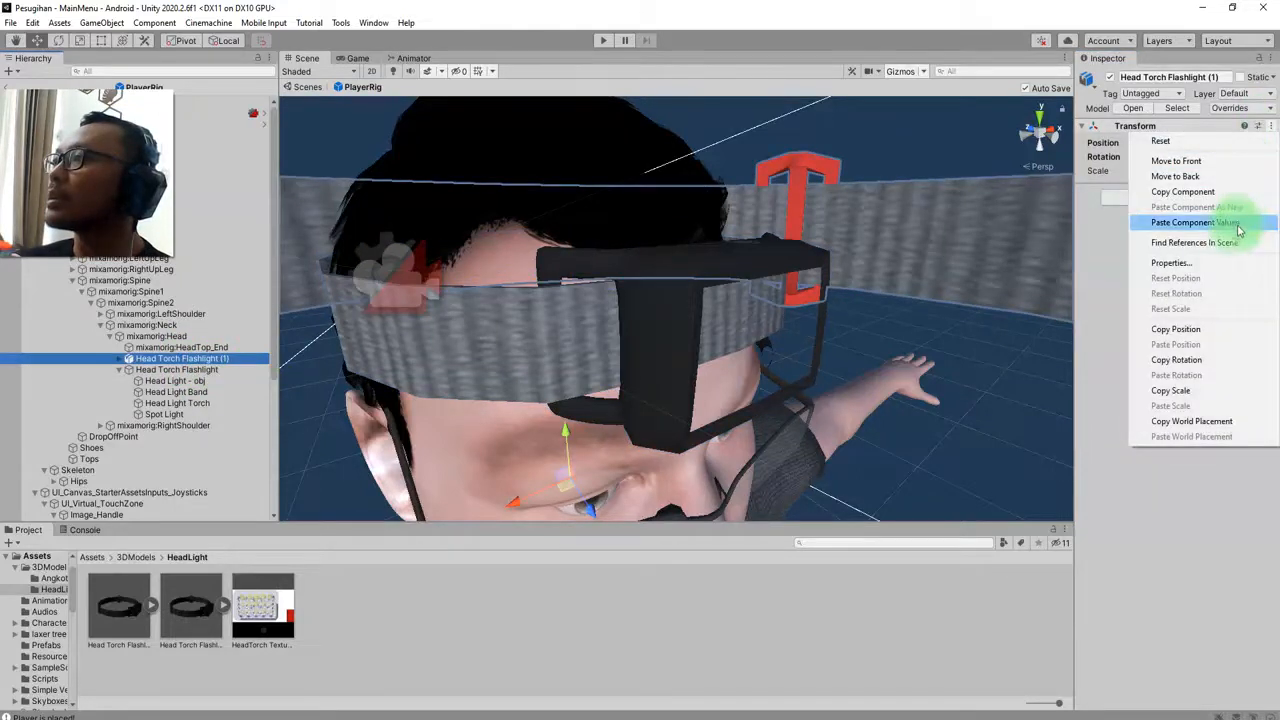
pyautogui.click(1188, 222)
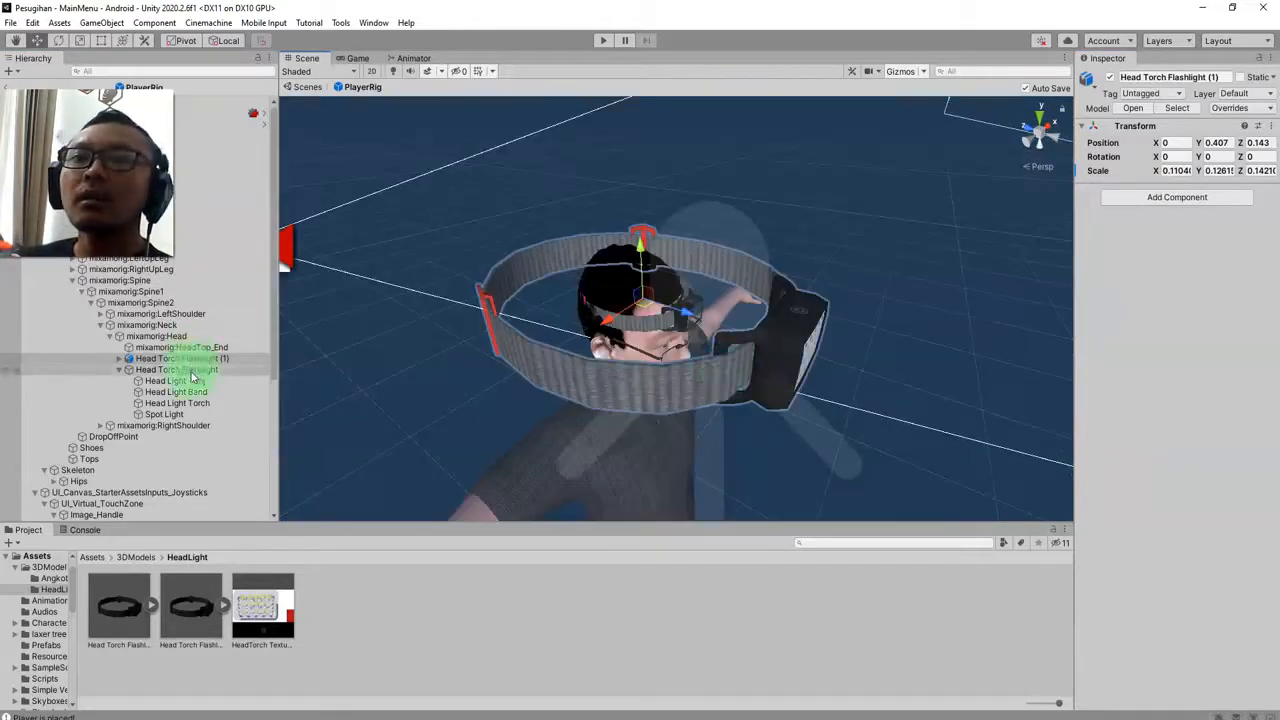
pyautogui.click(180, 368)
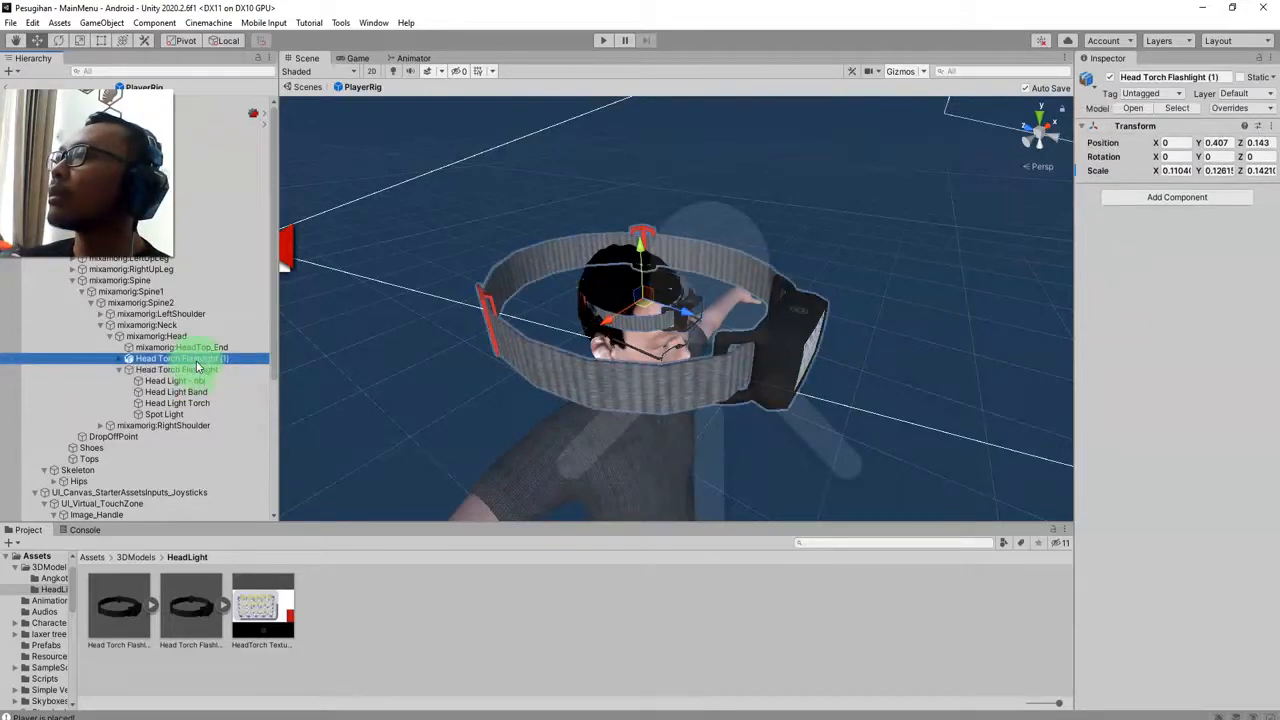
pyautogui.click(176, 368)
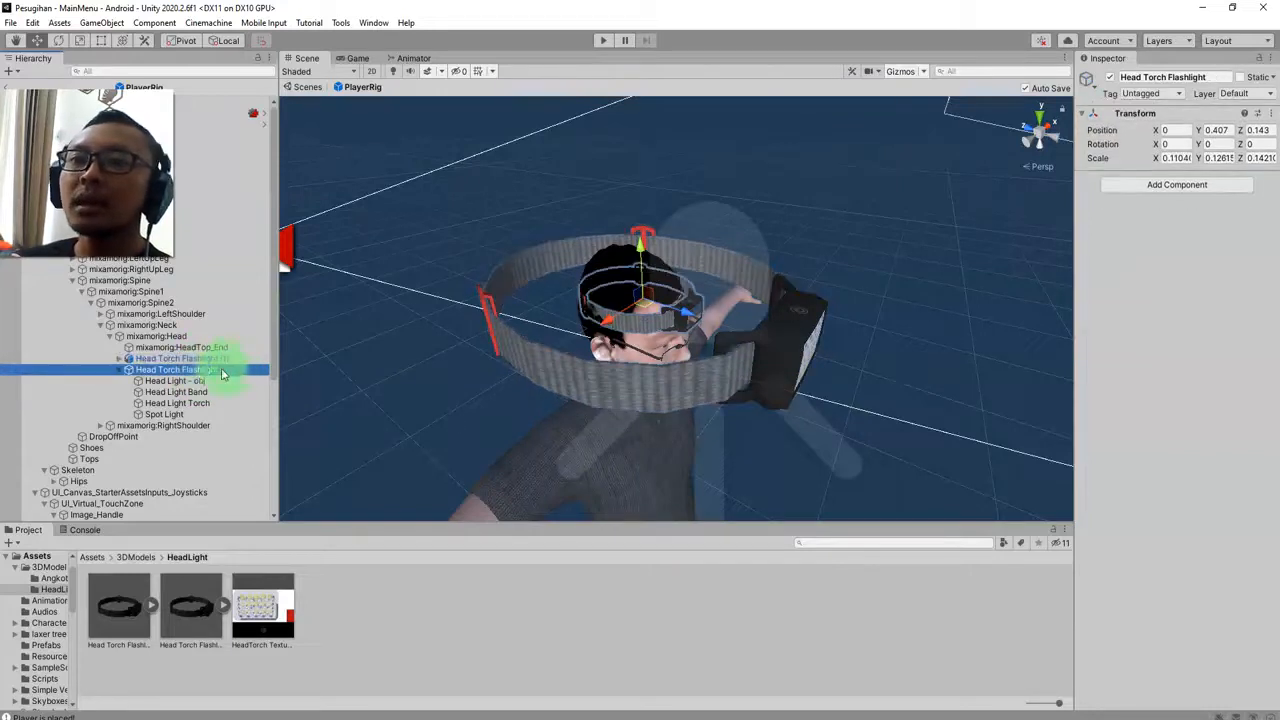
pyautogui.click(184, 358)
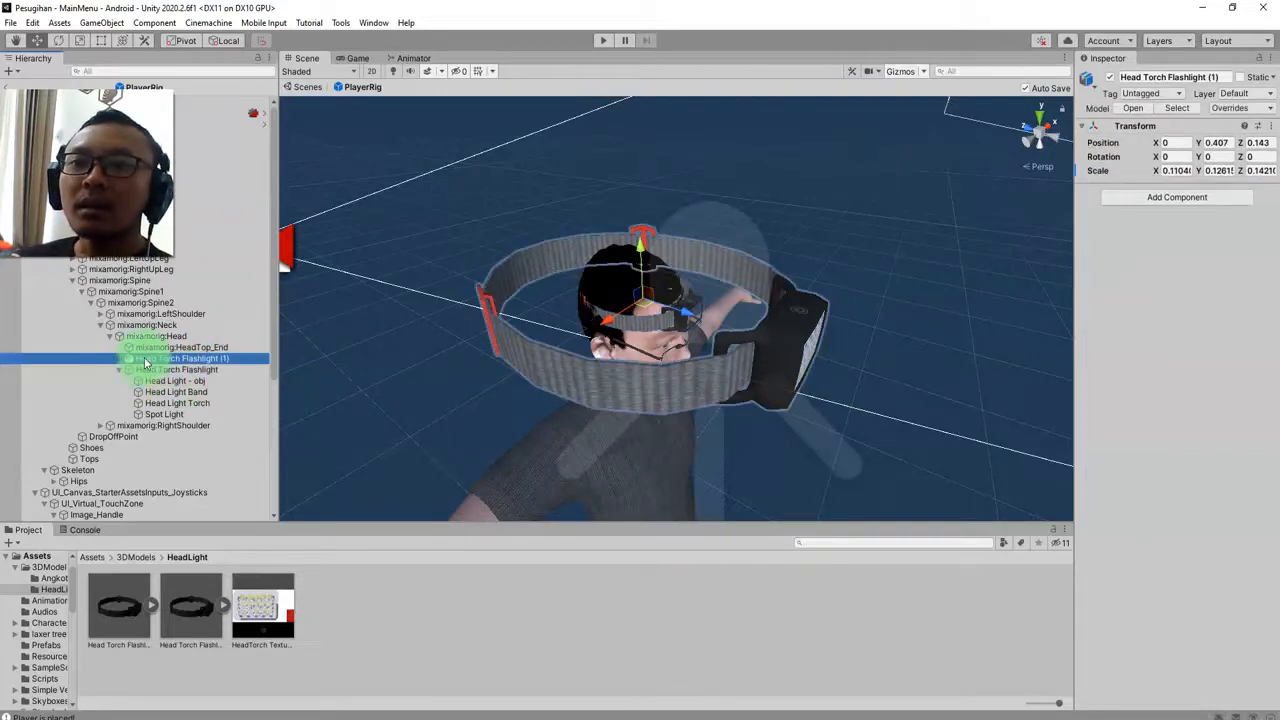
# Unpack the new torch completely, move the Spot Light into it and remove the old torch
pyautogui.rightClick(184, 358)
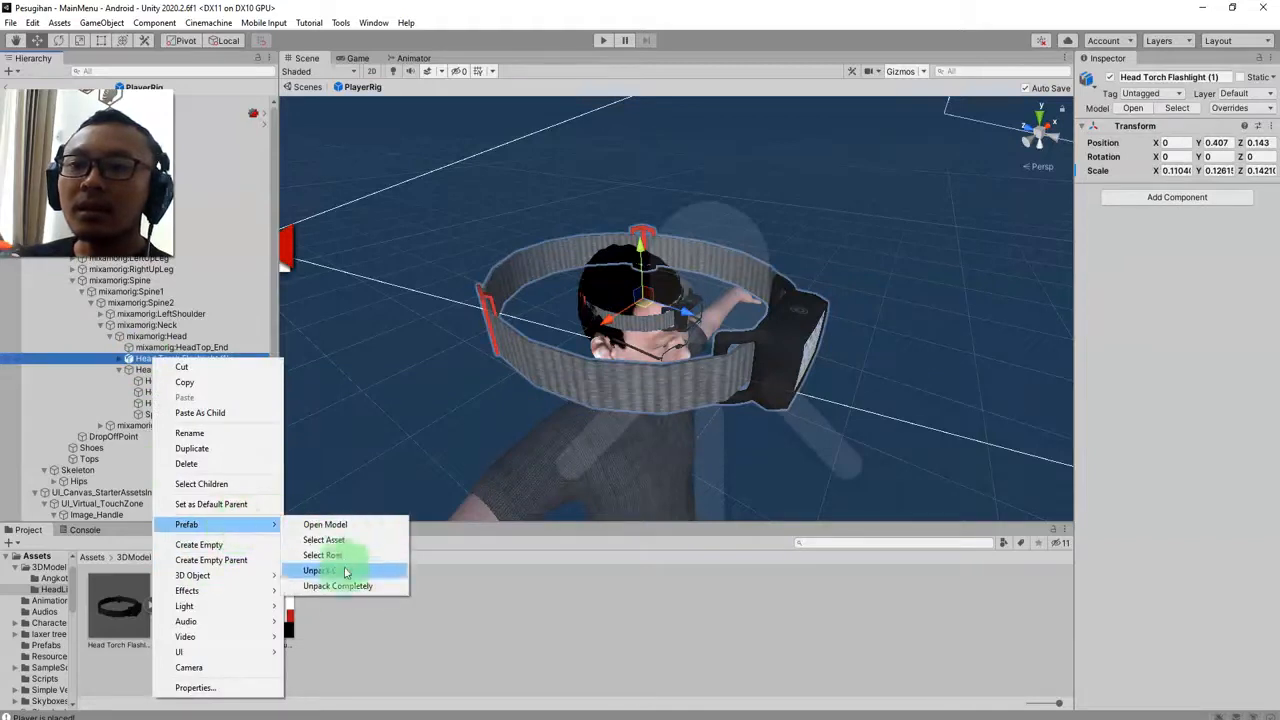
pyautogui.moveTo(344, 586)
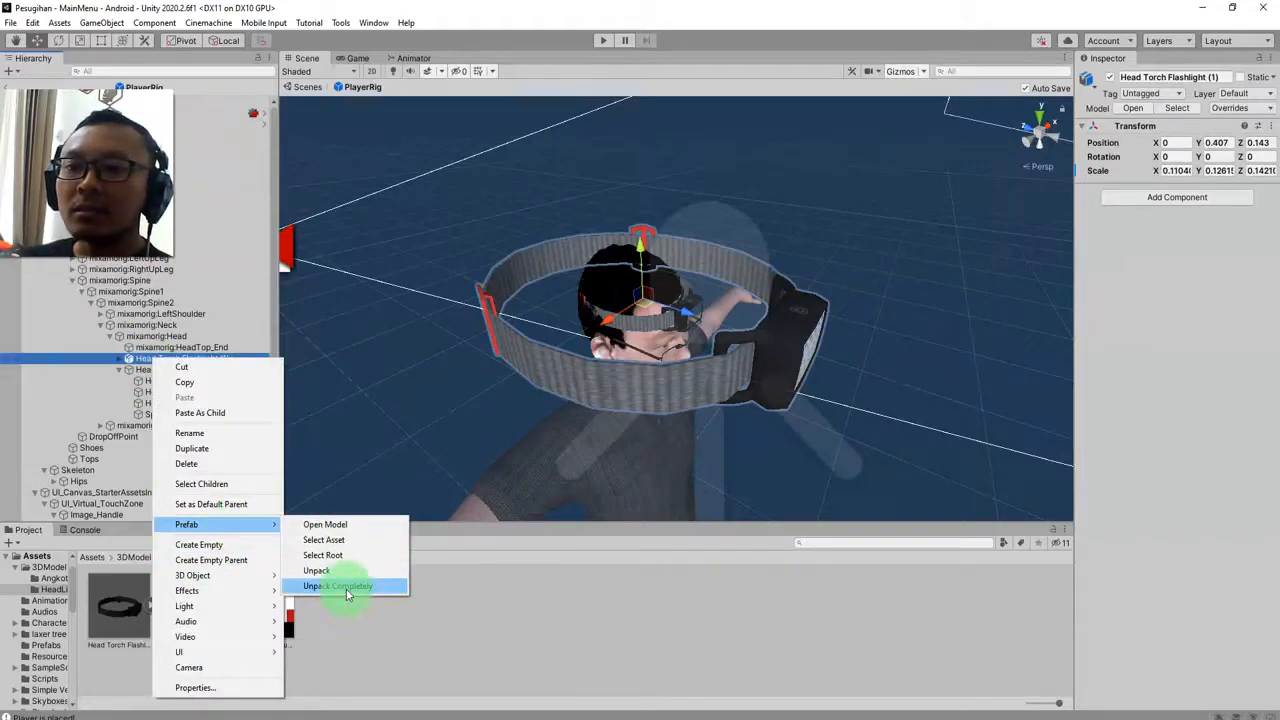
pyautogui.click(336, 584)
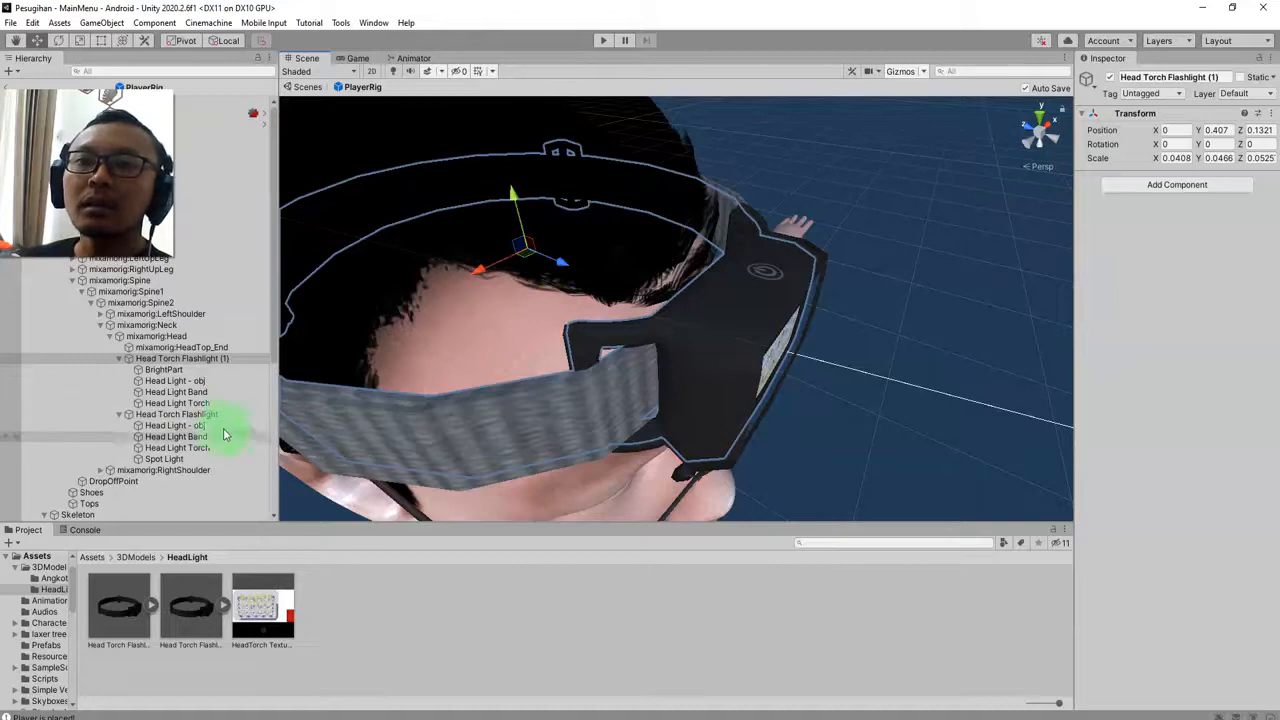
pyautogui.click(164, 458)
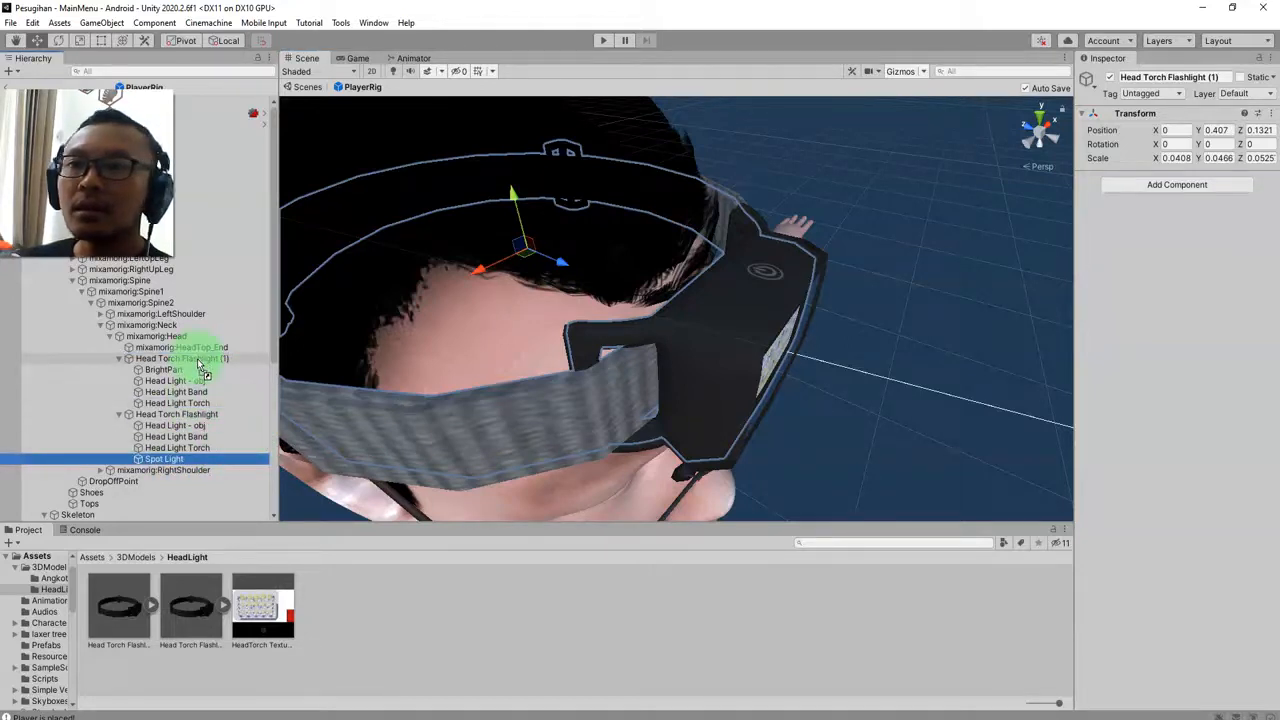
pyautogui.click(164, 412)
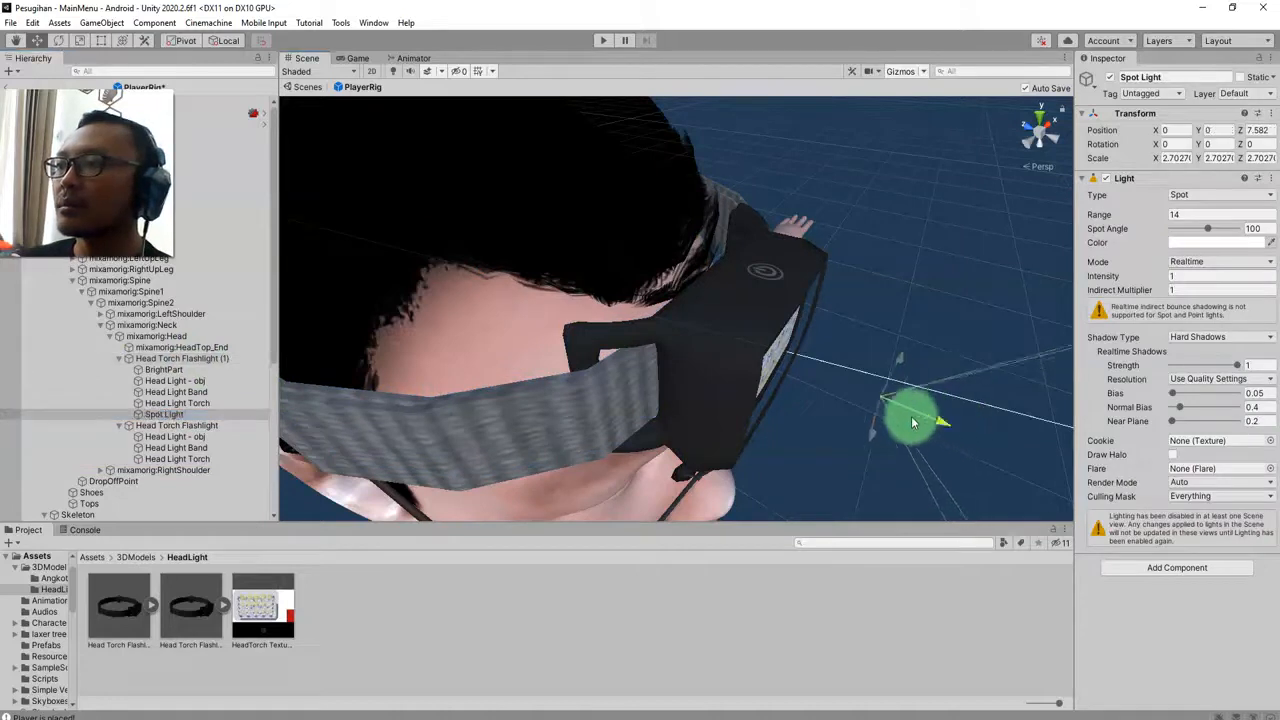
pyautogui.click(180, 424)
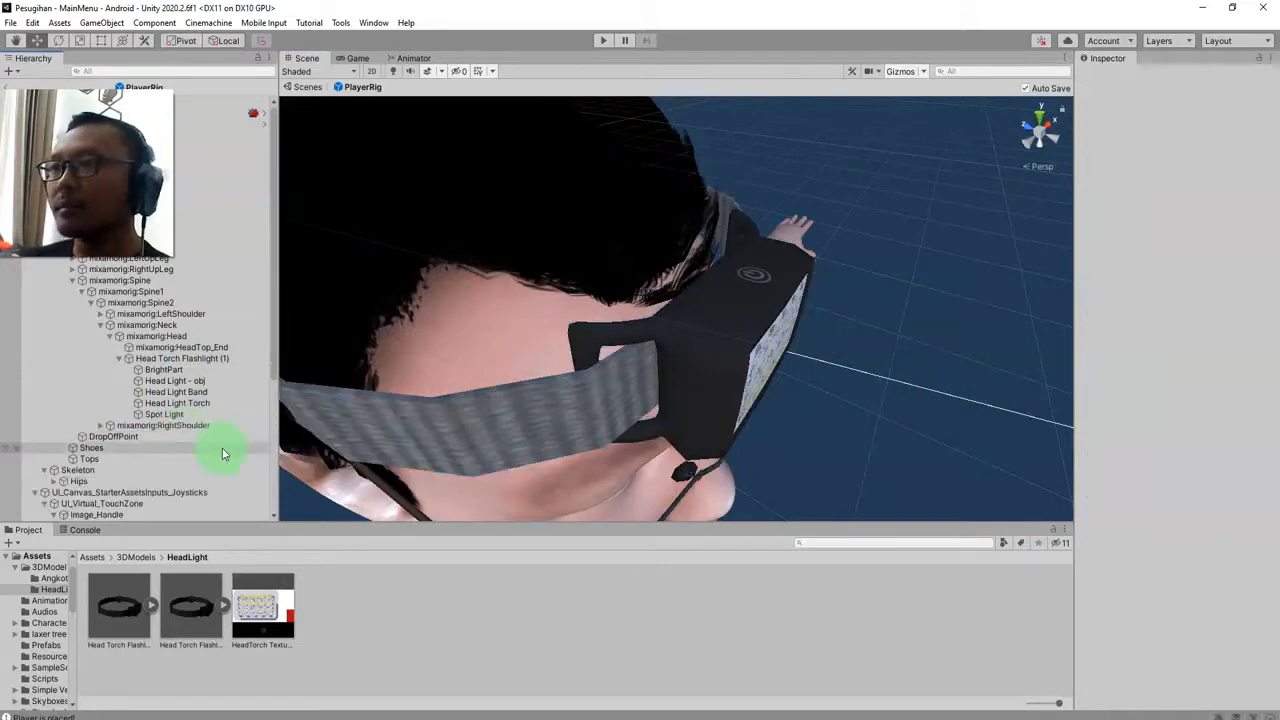
pyautogui.moveTo(224, 452); pyautogui.dragTo(764, 348)
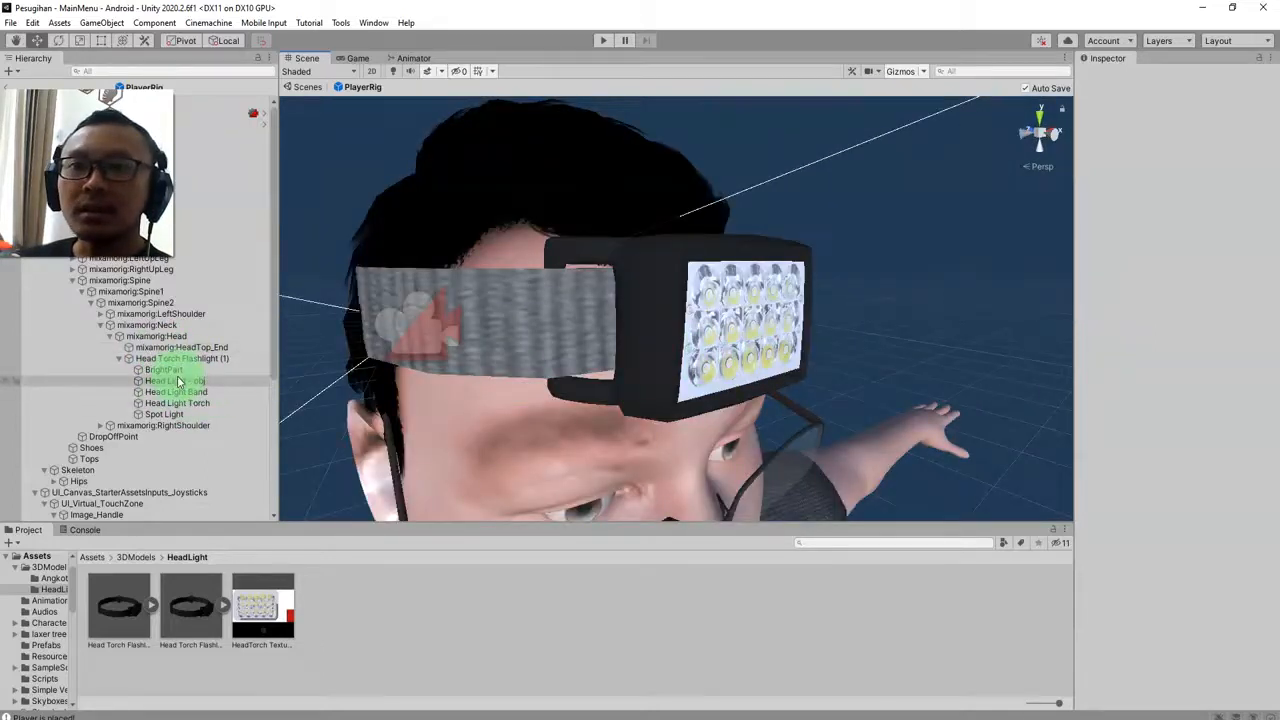
# Create an emissive HeadLight-BrightPart material for the lens and tune its metallic and smoothness
pyautogui.click(164, 368)
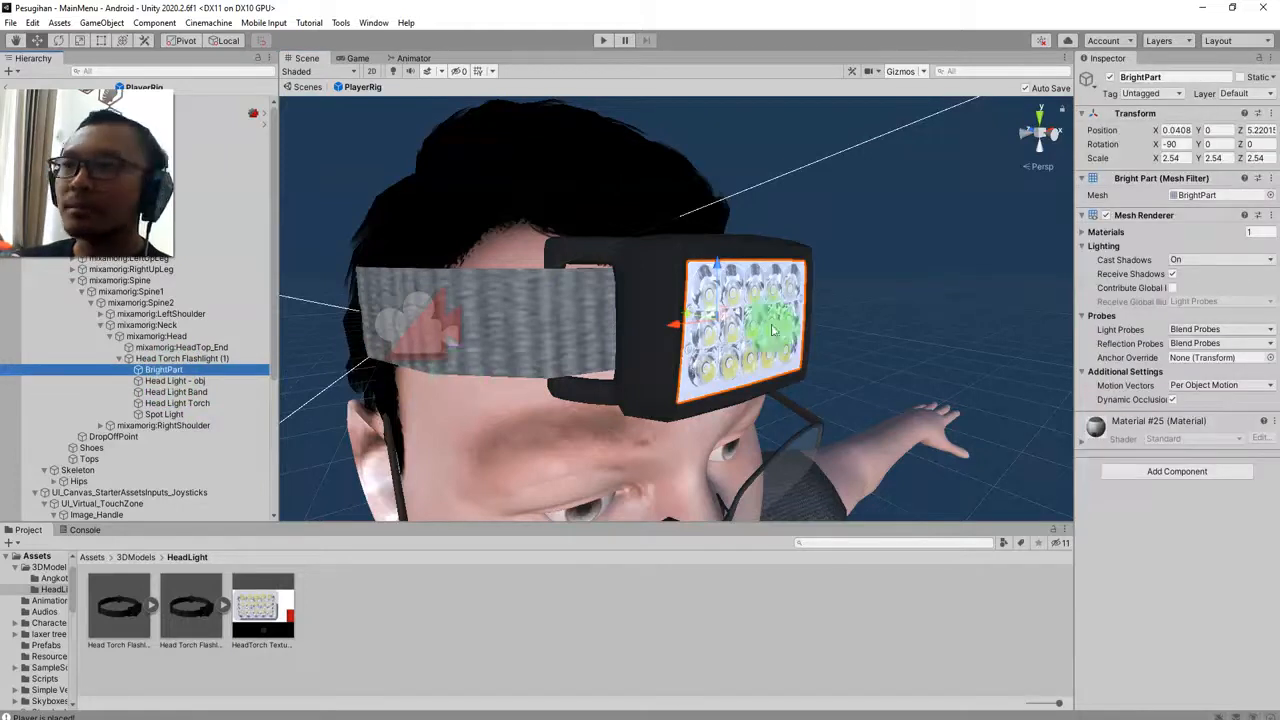
pyautogui.rightClick(184, 610)
pyautogui.write('HeadLight-BrightPart')
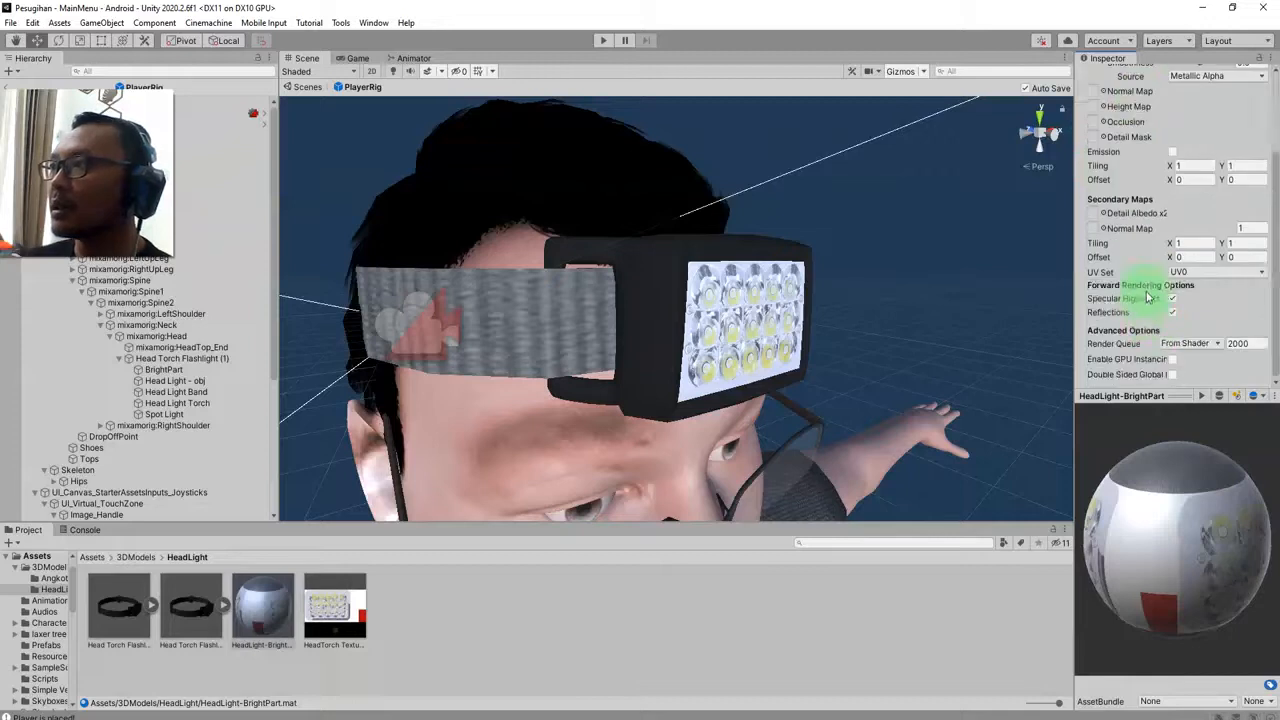
pyautogui.click(1088, 152)
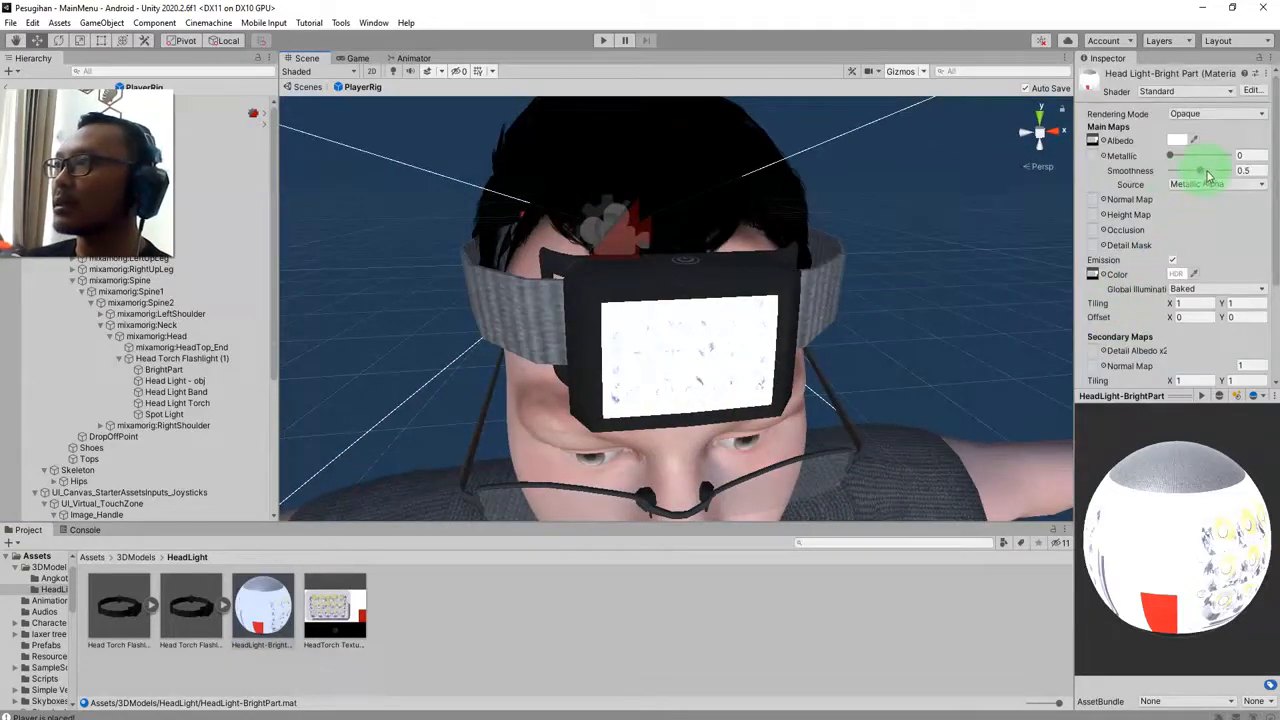
pyautogui.moveTo(1240, 170); pyautogui.dragTo(1170, 170)
pyautogui.write('1')
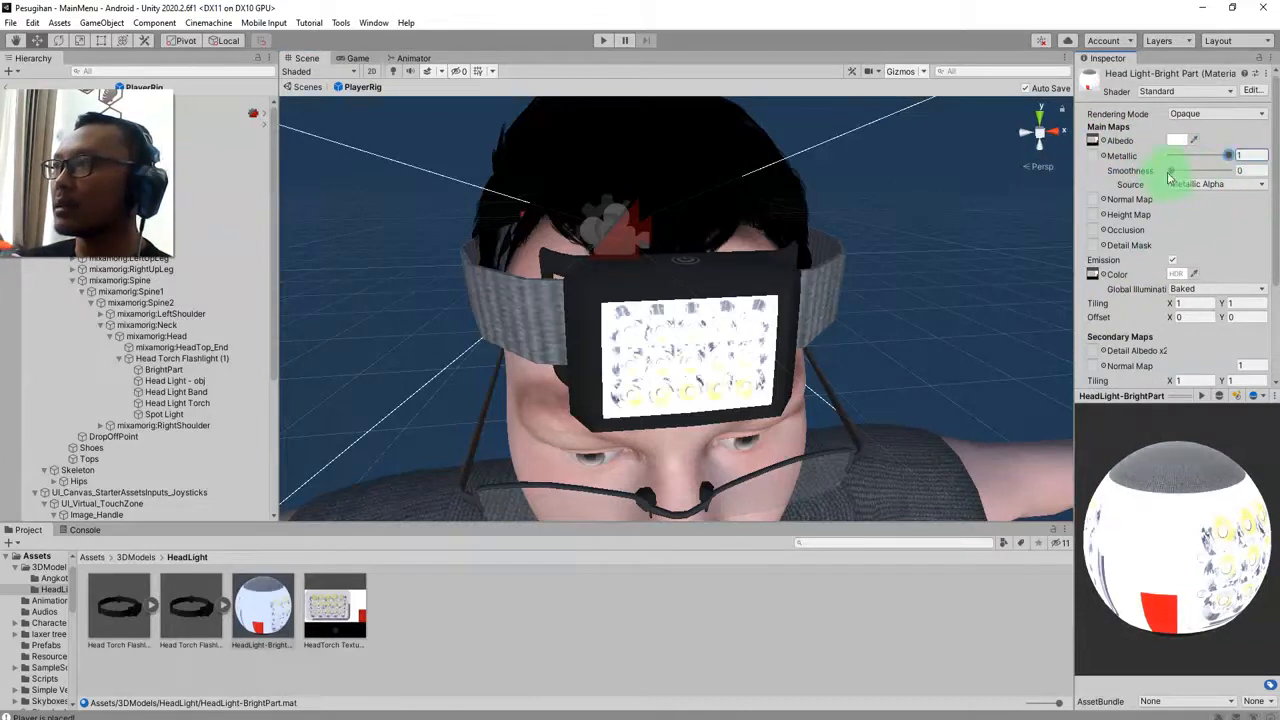
pyautogui.moveTo(1228, 156); pyautogui.dragTo(1268, 156)
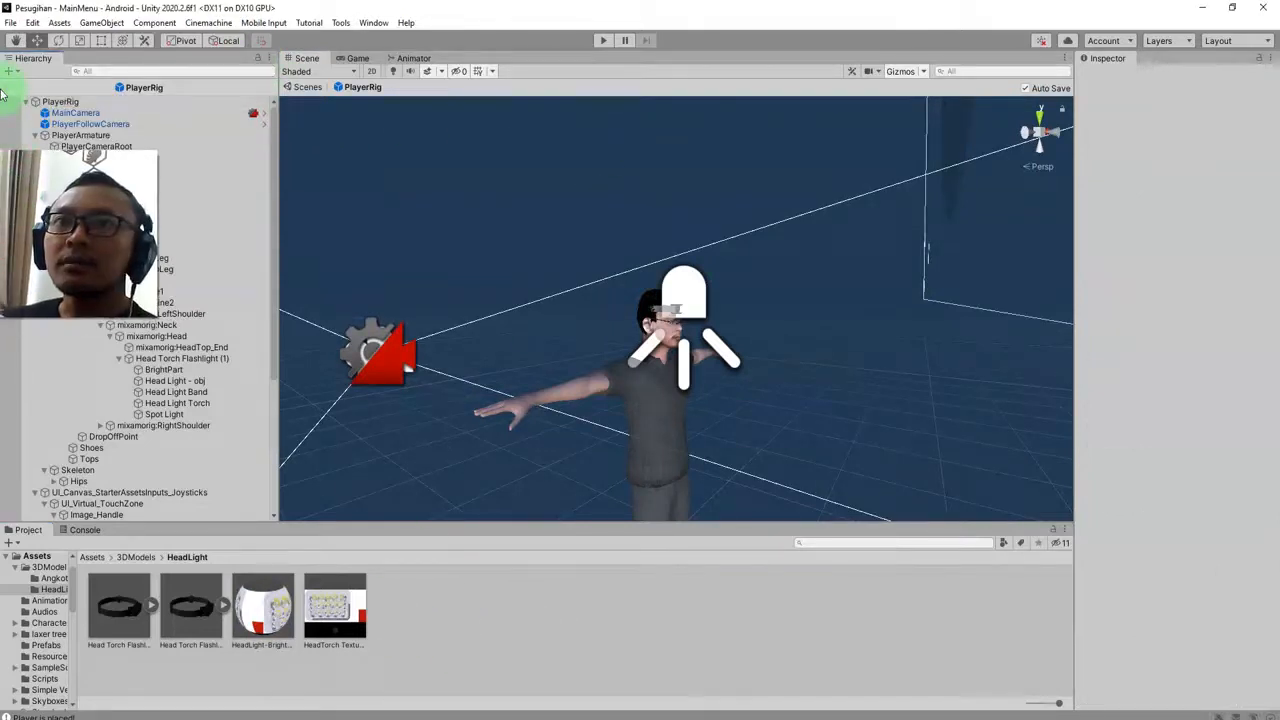
# Exit Prefab Mode back to the MainMenu scene and check the Game view's main menu
pyautogui.click(600, 40)
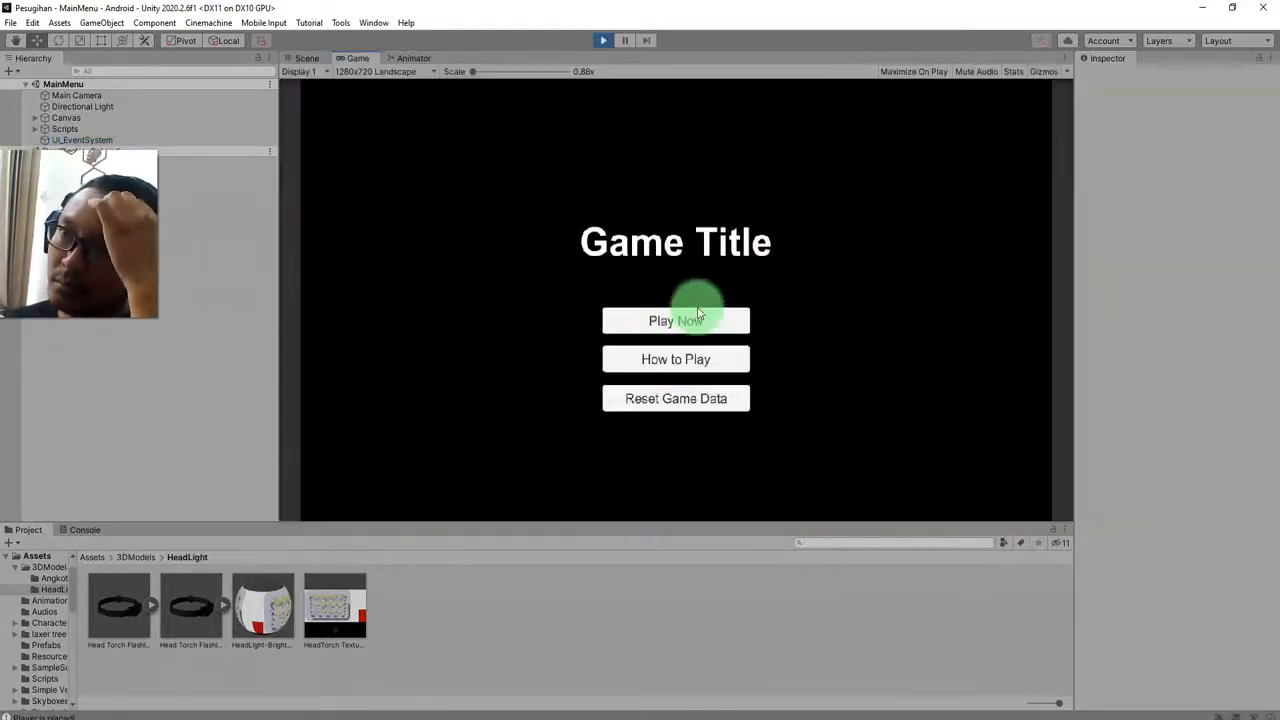
pyautogui.click(676, 320)
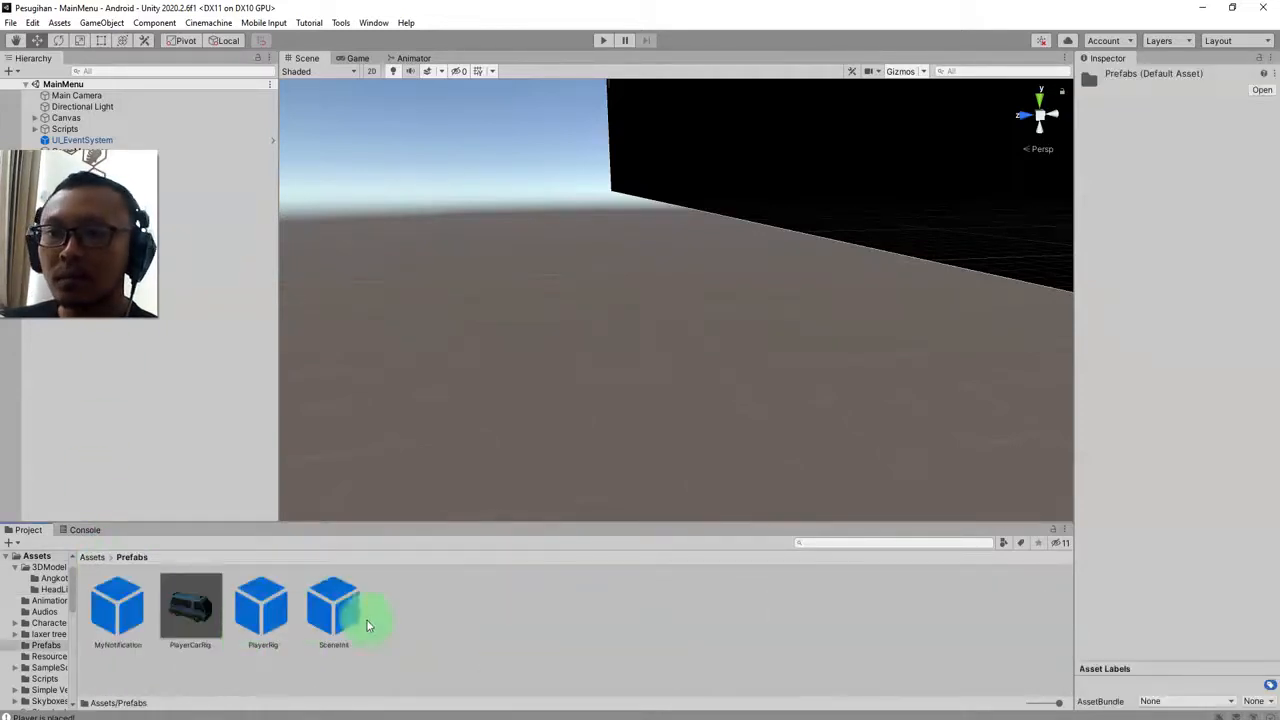
# Open the PlayerRig prefab for editing and select its head torch Spot Light
pyautogui.click(262, 610)
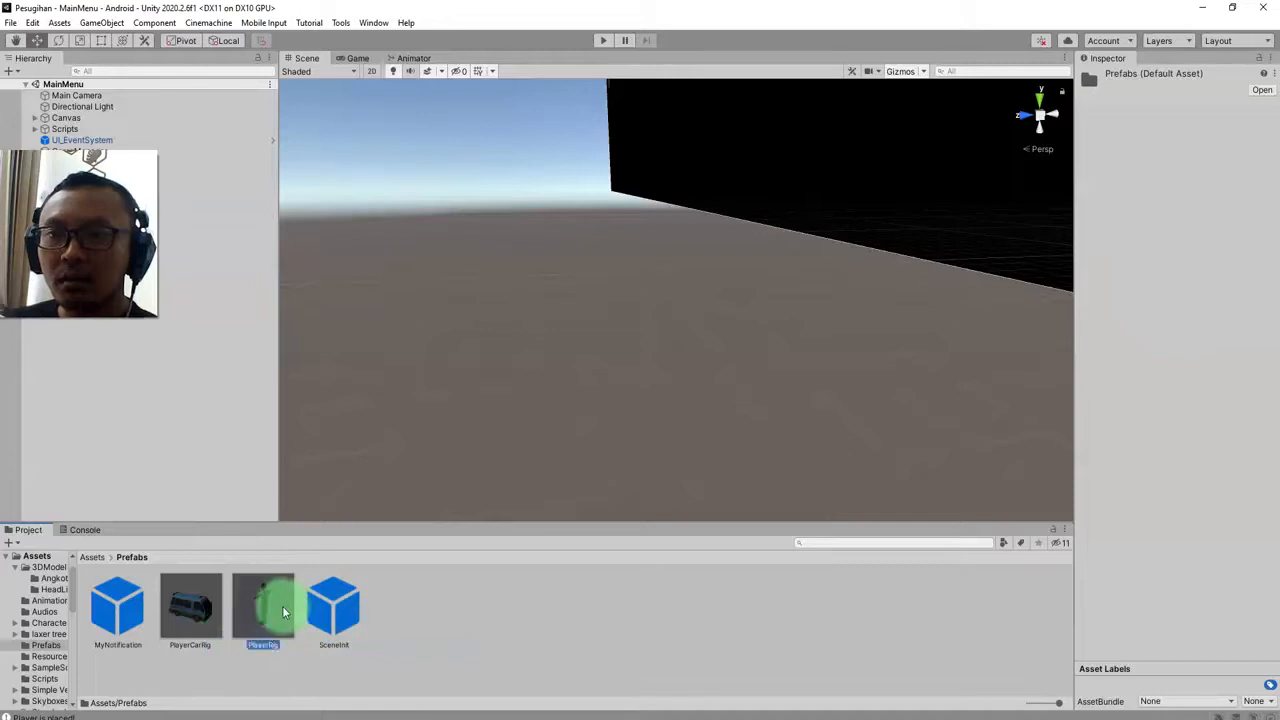
pyautogui.doubleClick(264, 608)
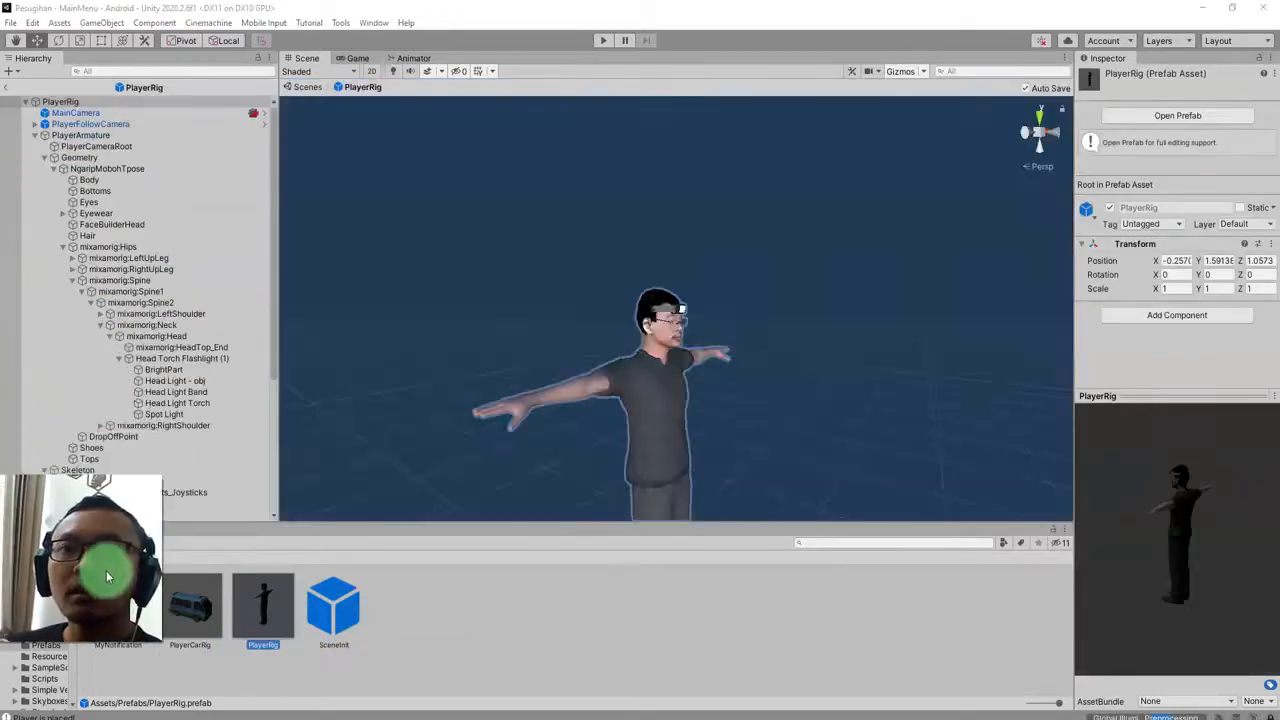
pyautogui.click(180, 348)
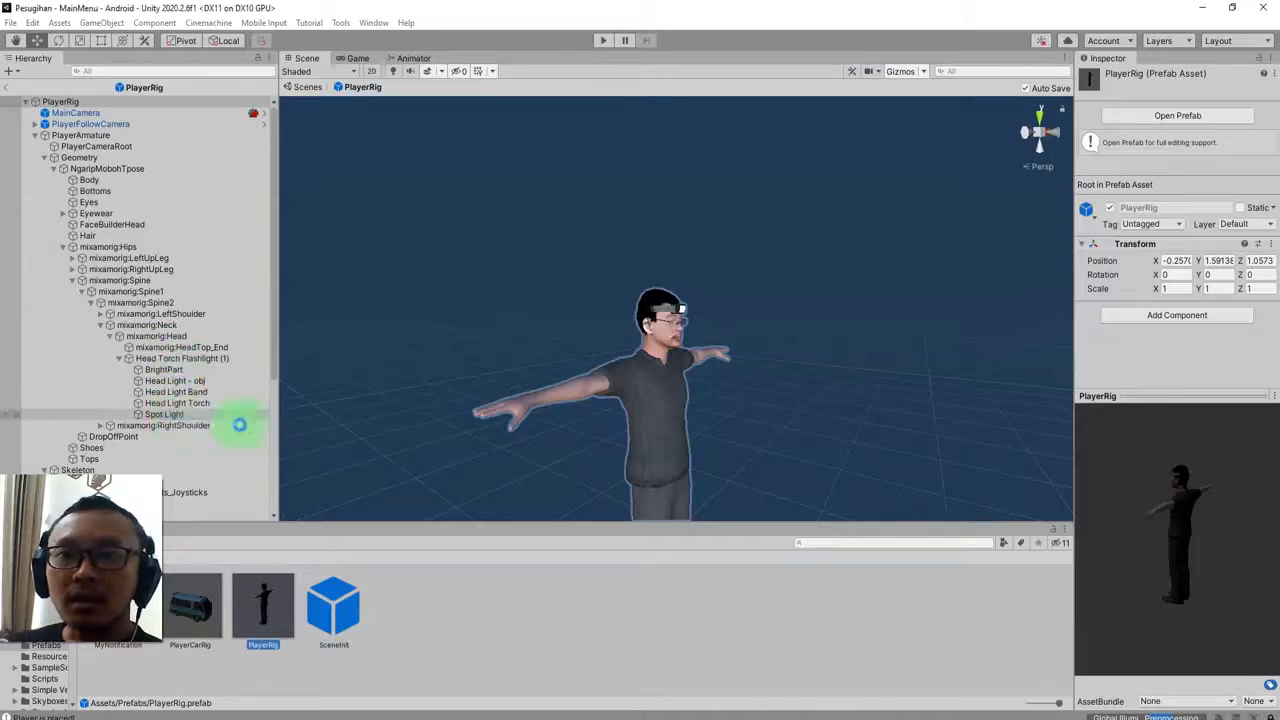
pyautogui.click(164, 414)
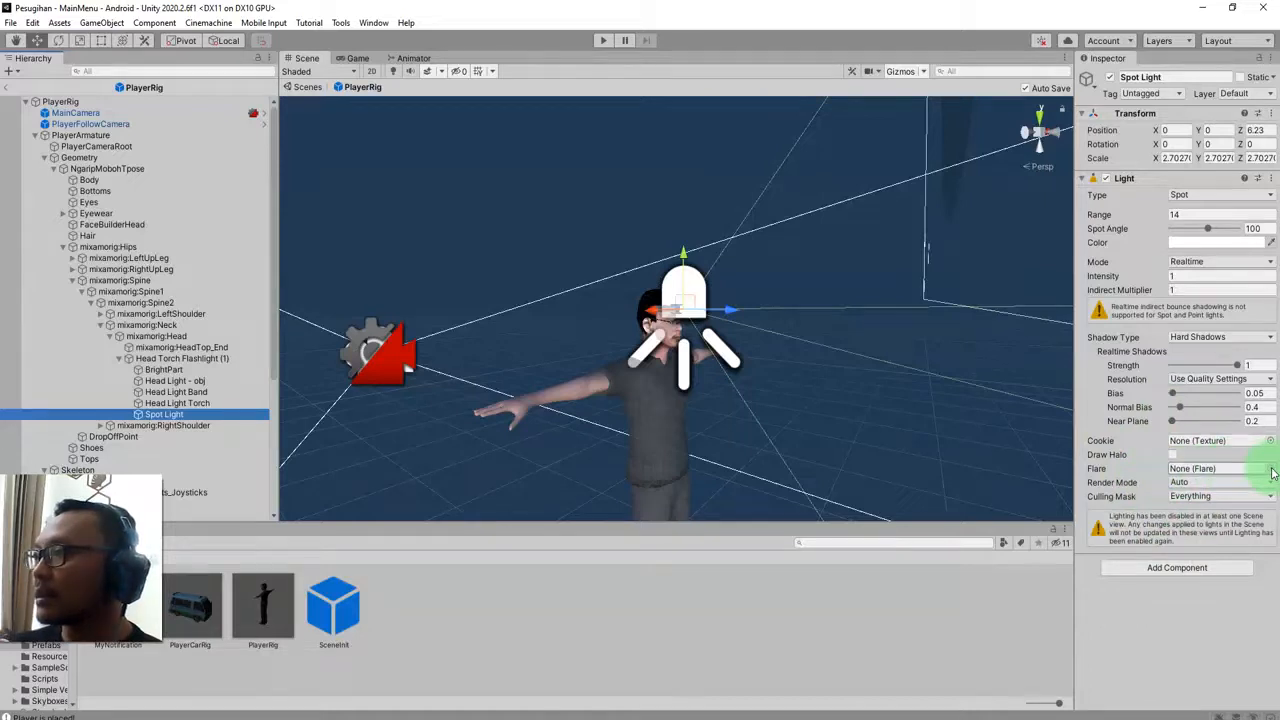
# Assign the FlareSmall flare to the Spot Light's Flare field
pyautogui.click(1220, 468)
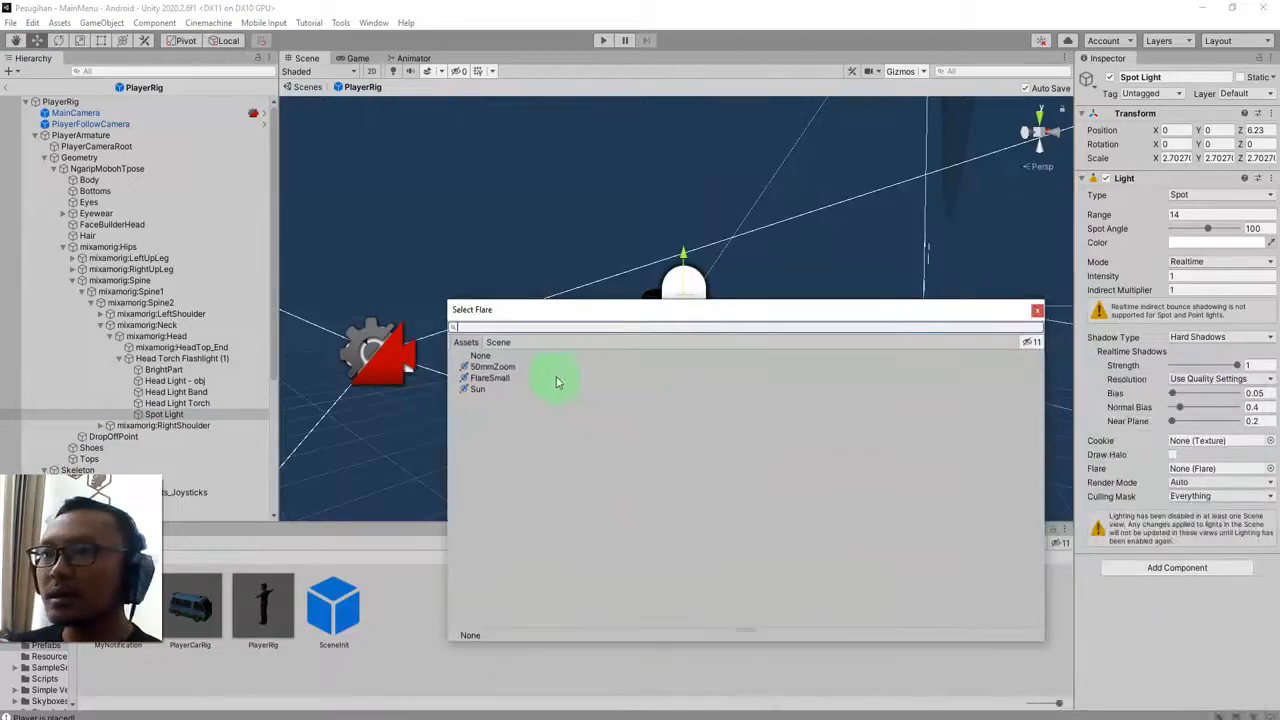
pyautogui.click(490, 376)
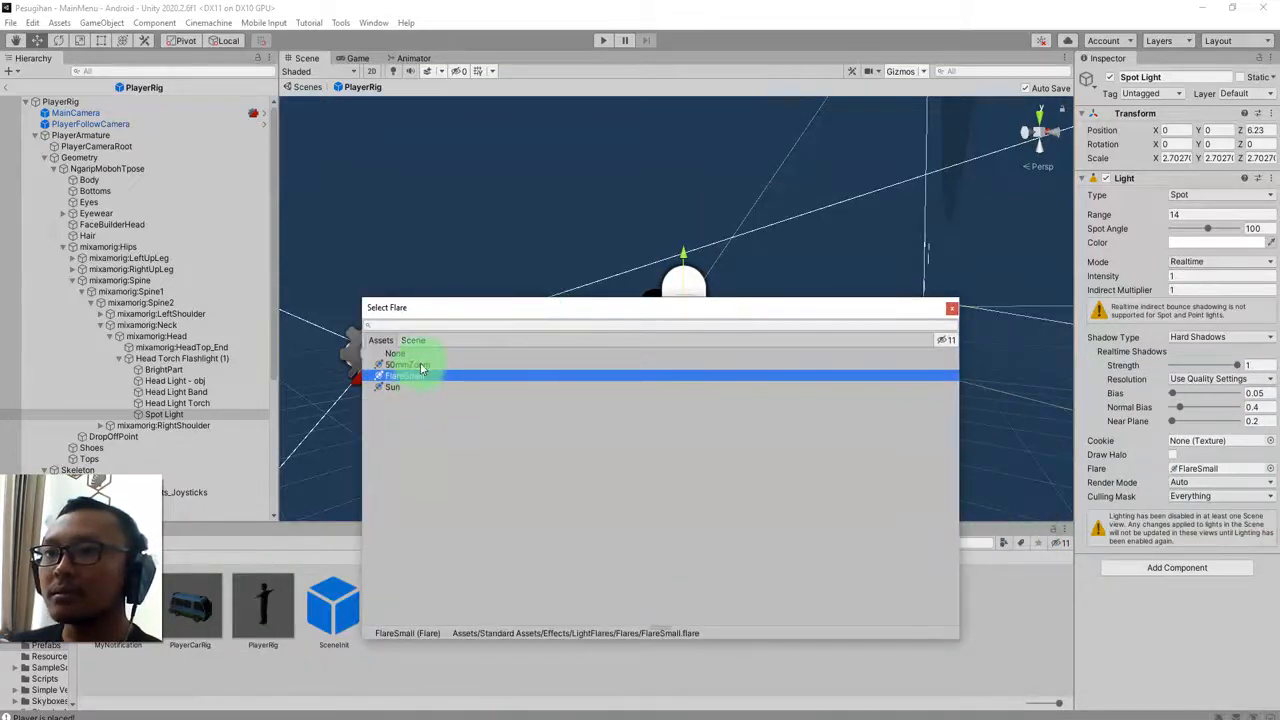
pyautogui.click(408, 364)
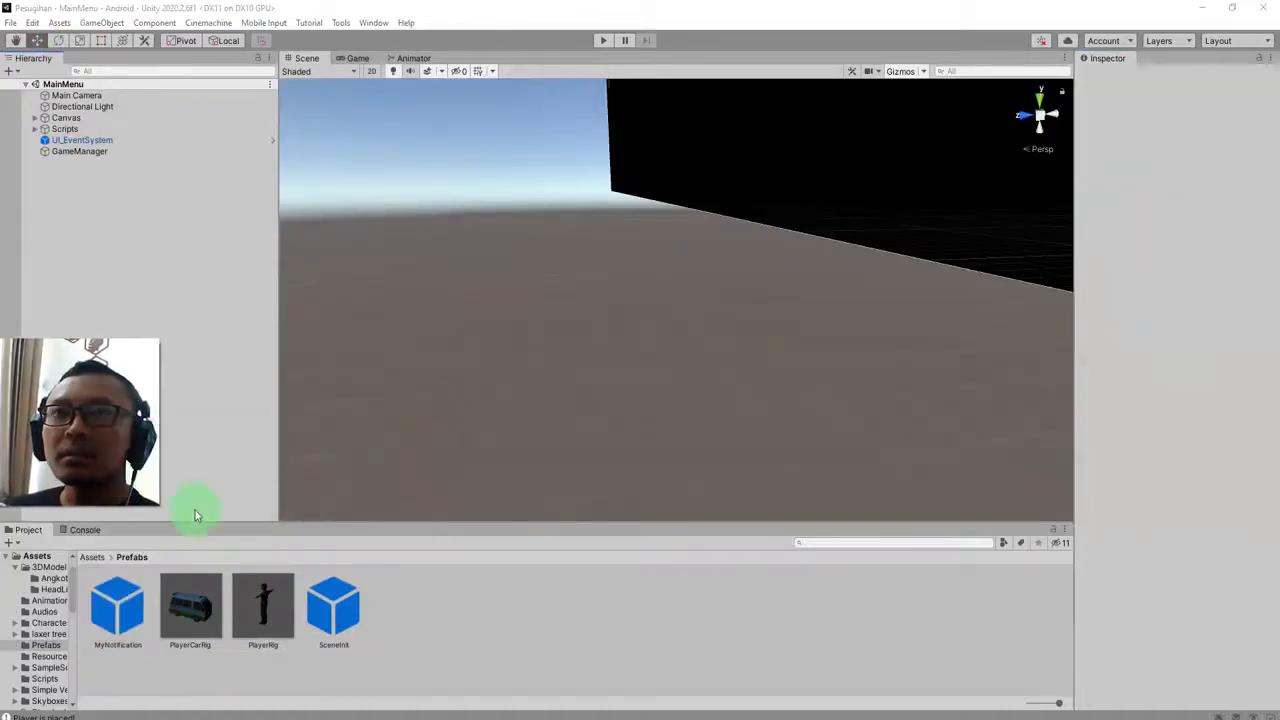
# Open Scene2 from Assets, orbit around the player rig's glowing flare, then reload MainMenu
pyautogui.click(92, 558)
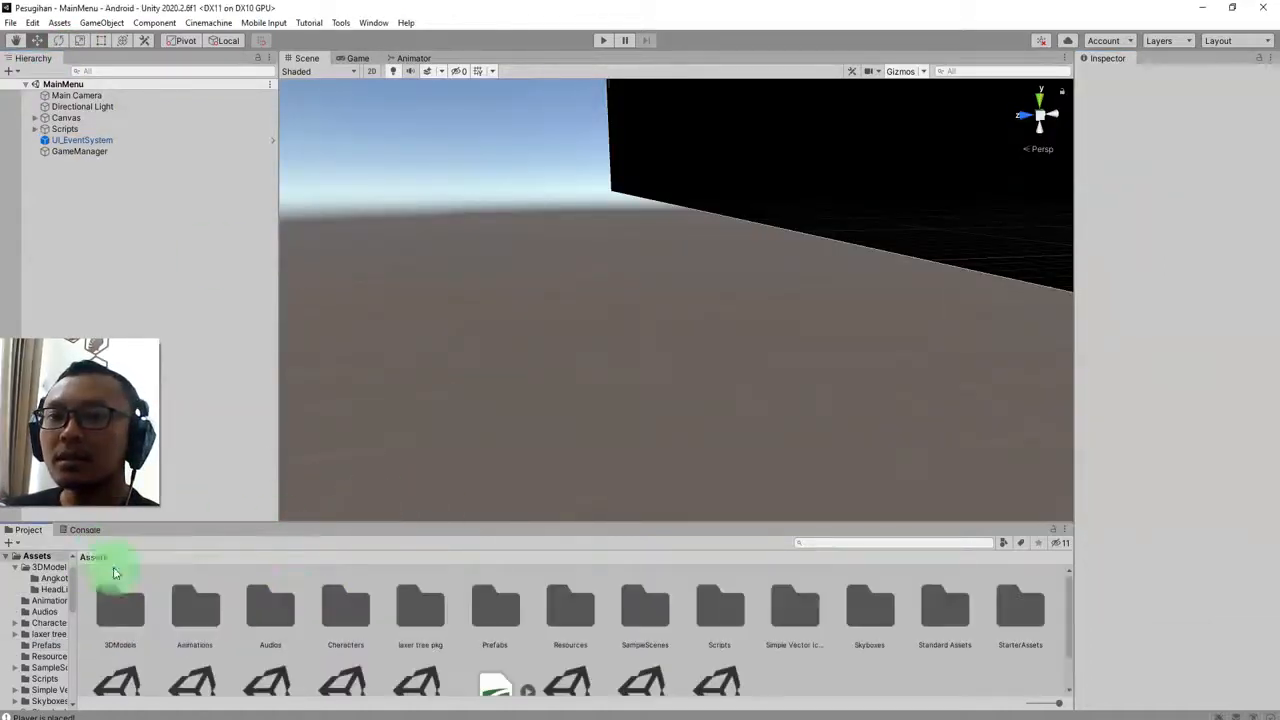
pyautogui.doubleClick(644, 660)
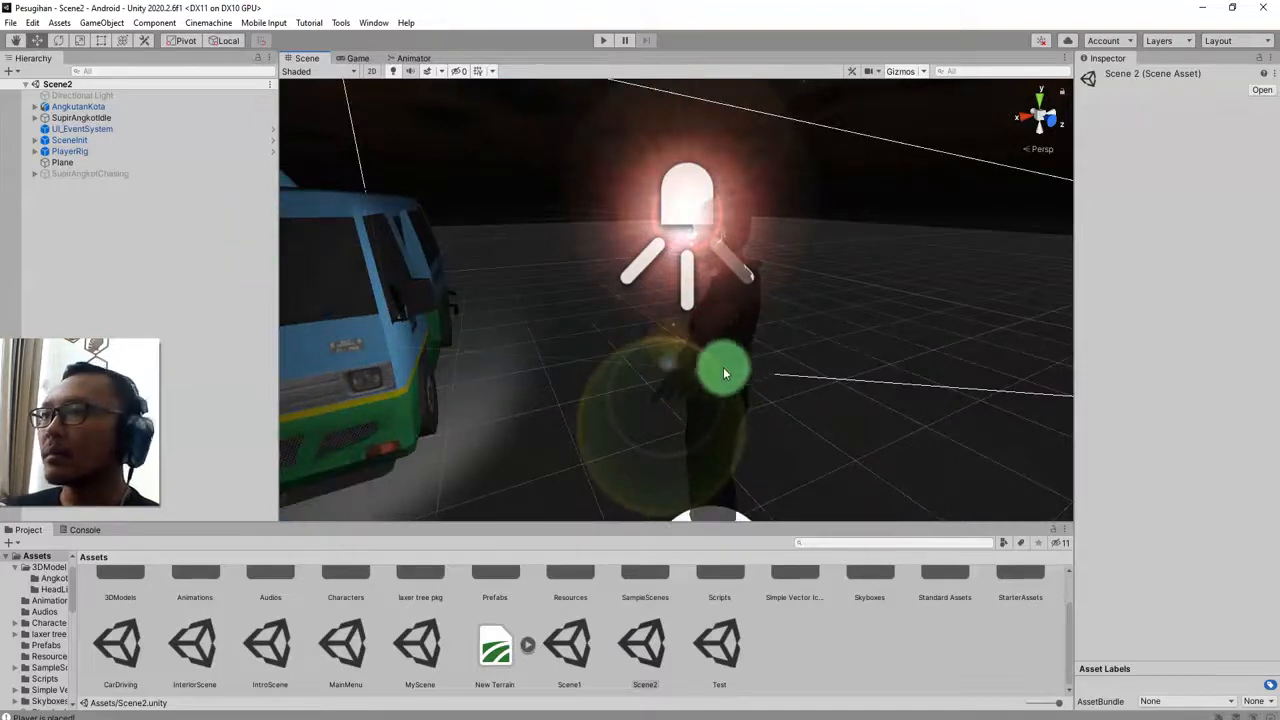
pyautogui.moveTo(724, 374); pyautogui.dragTo(924, 224)
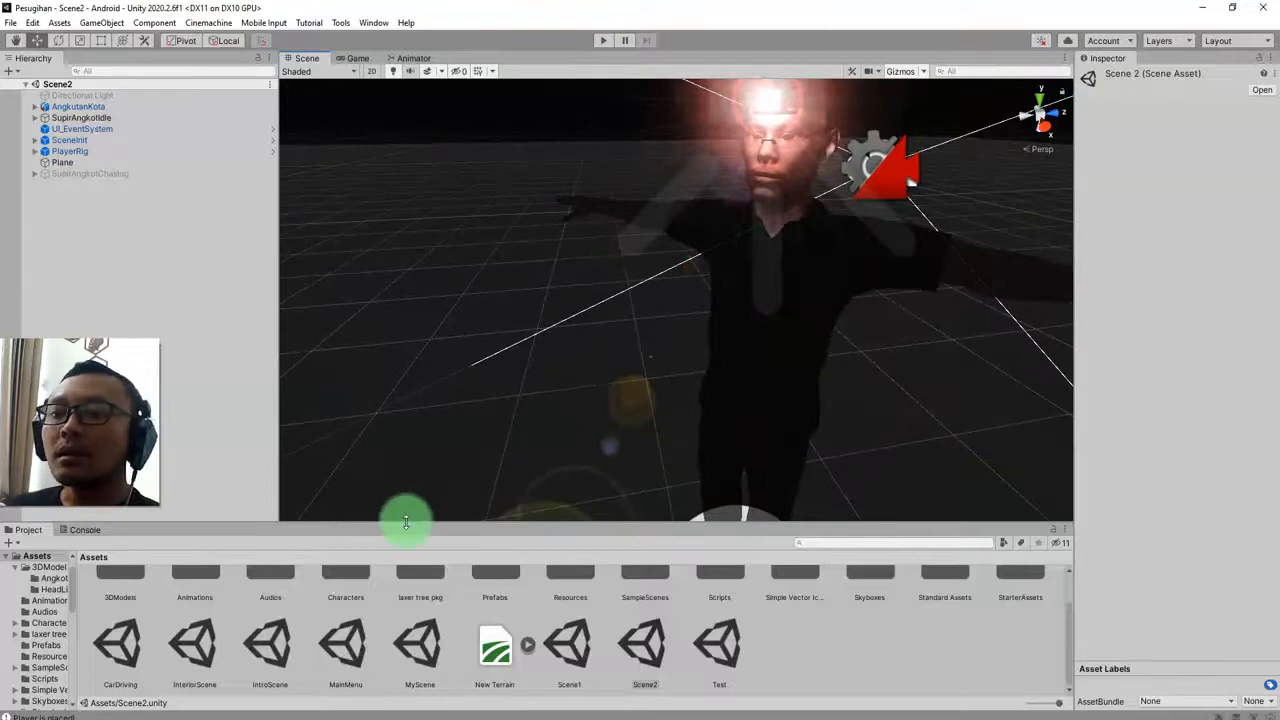
pyautogui.doubleClick(344, 644)
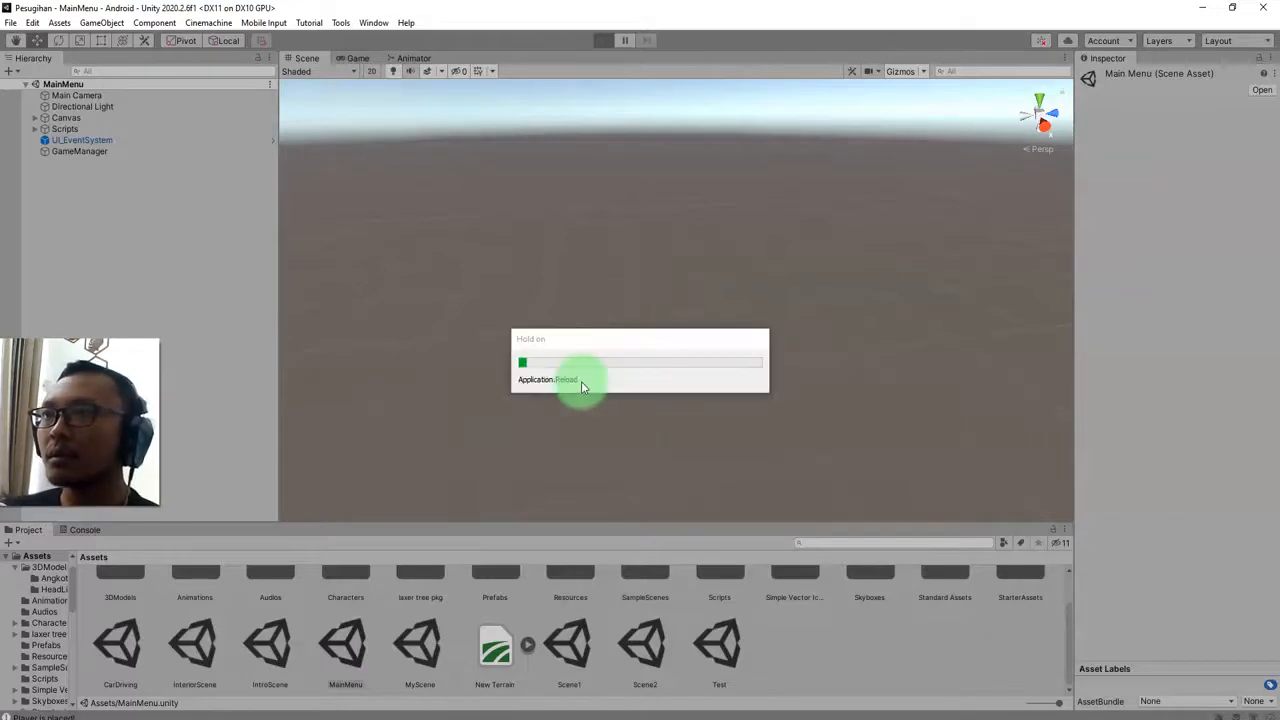
# Play from the main menu via Play Now into Scene2's night street, then stop play mode
pyautogui.click(594, 40)
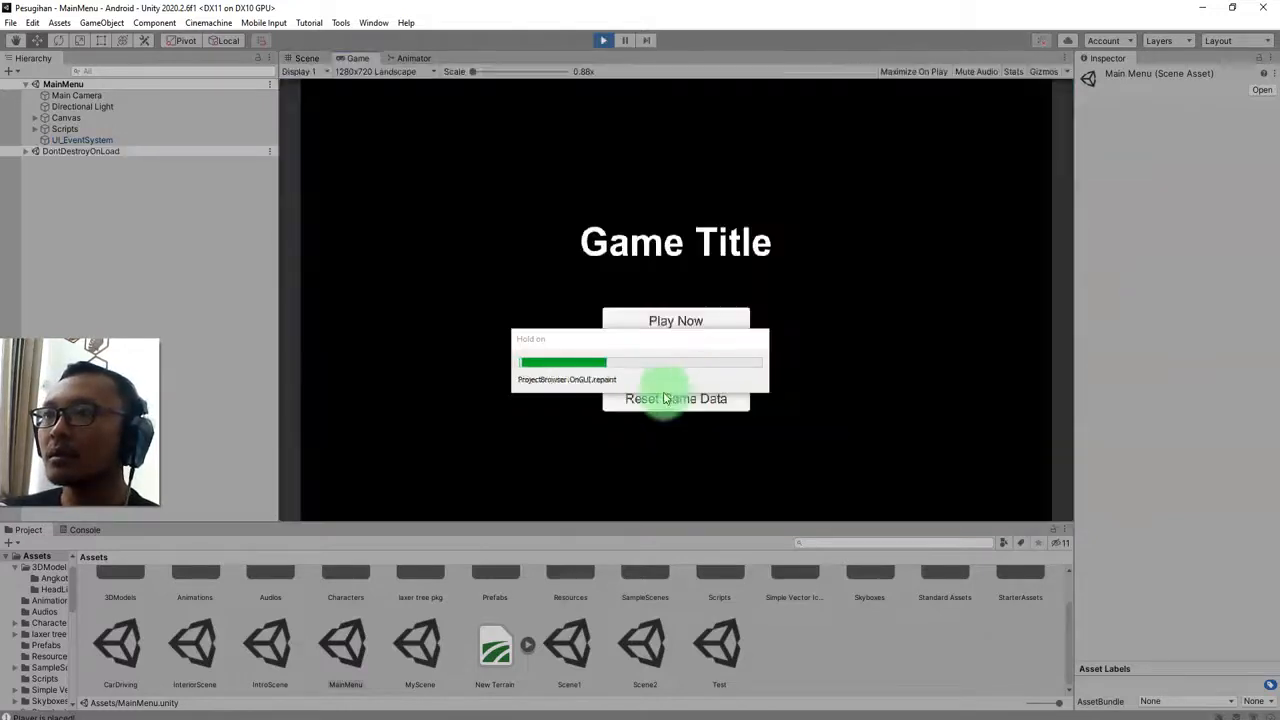
pyautogui.click(676, 320)
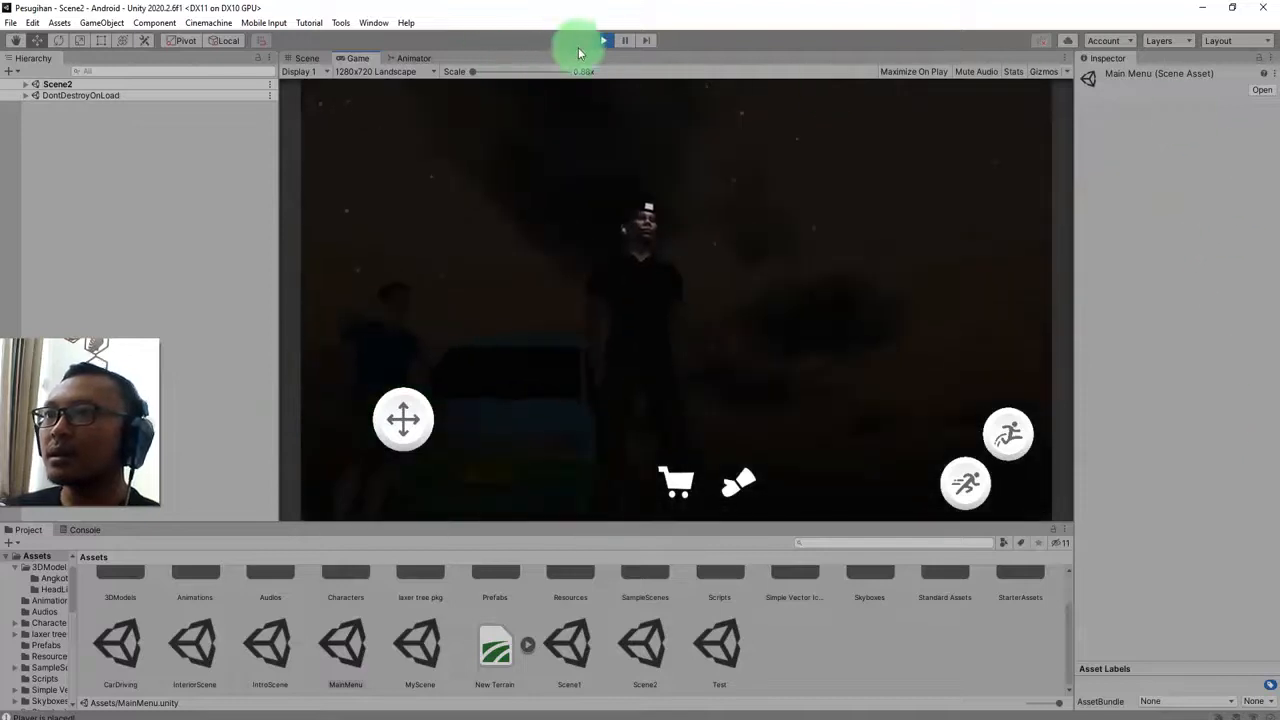
pyautogui.click(600, 40)
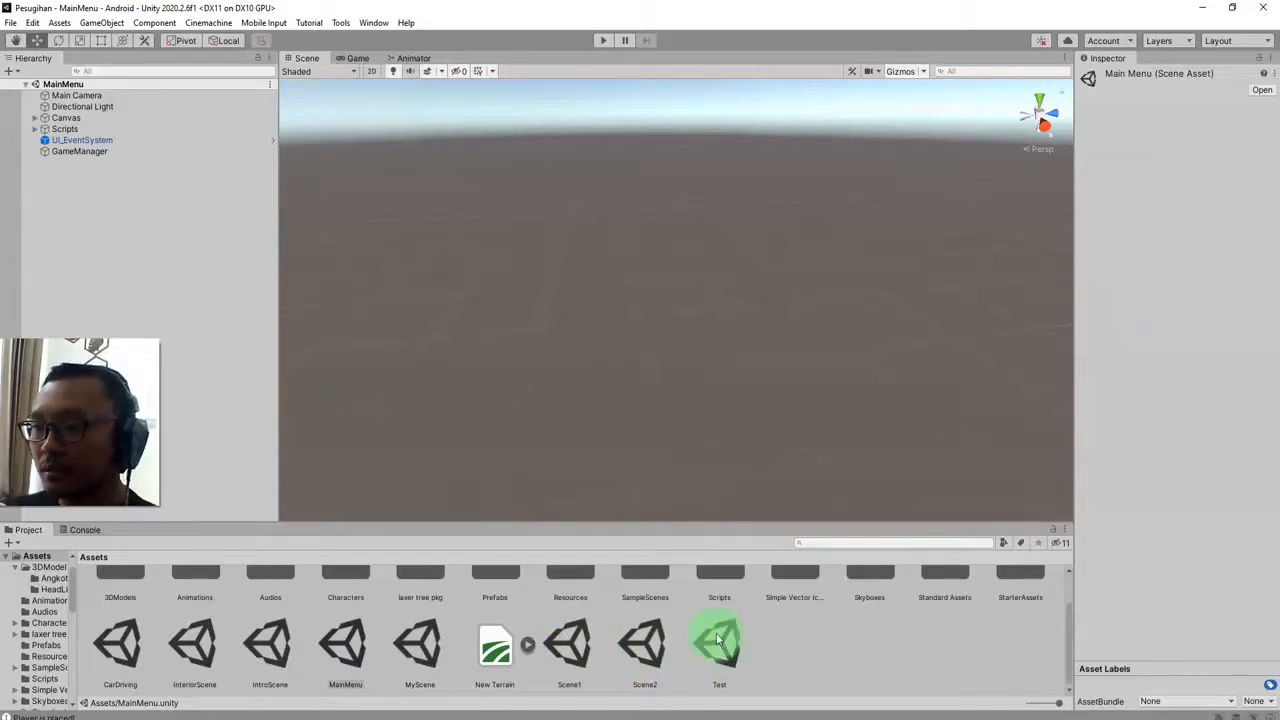
# Inspect the Flare Layer on Scene2's PlayerRig Main Camera, then return to the MainMenu scene
pyautogui.click(648, 650)
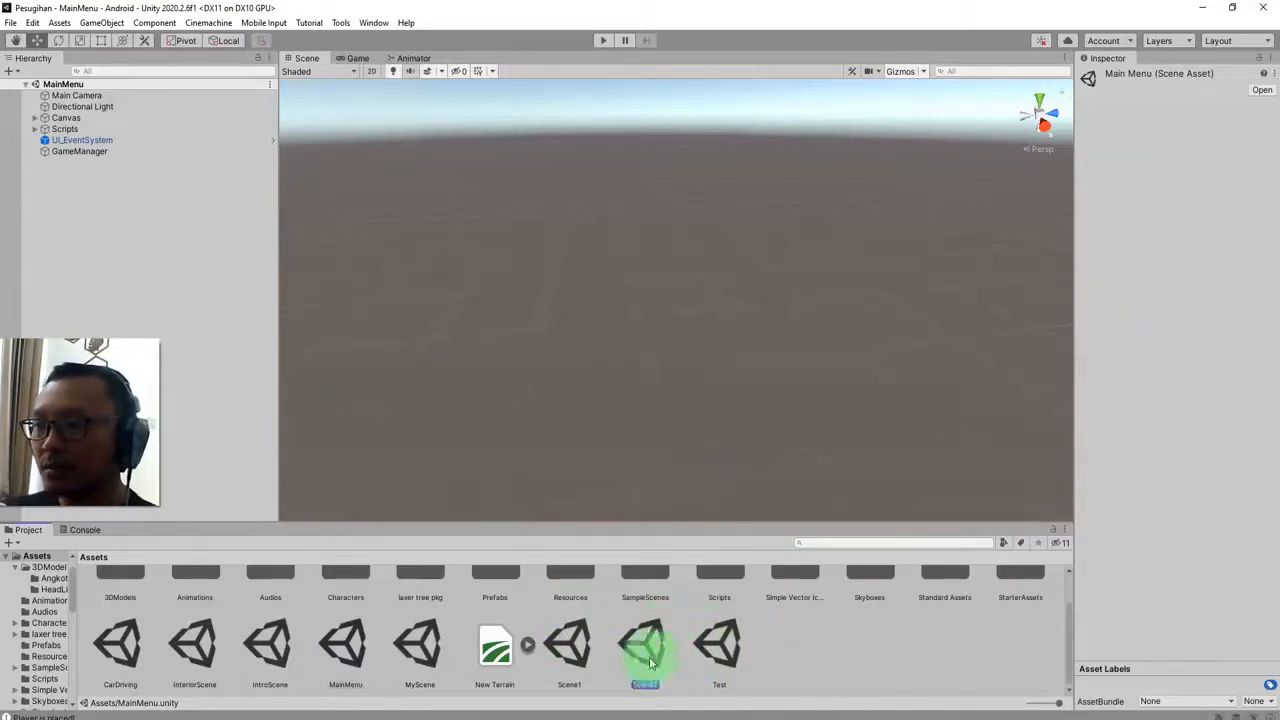
pyautogui.doubleClick(644, 652)
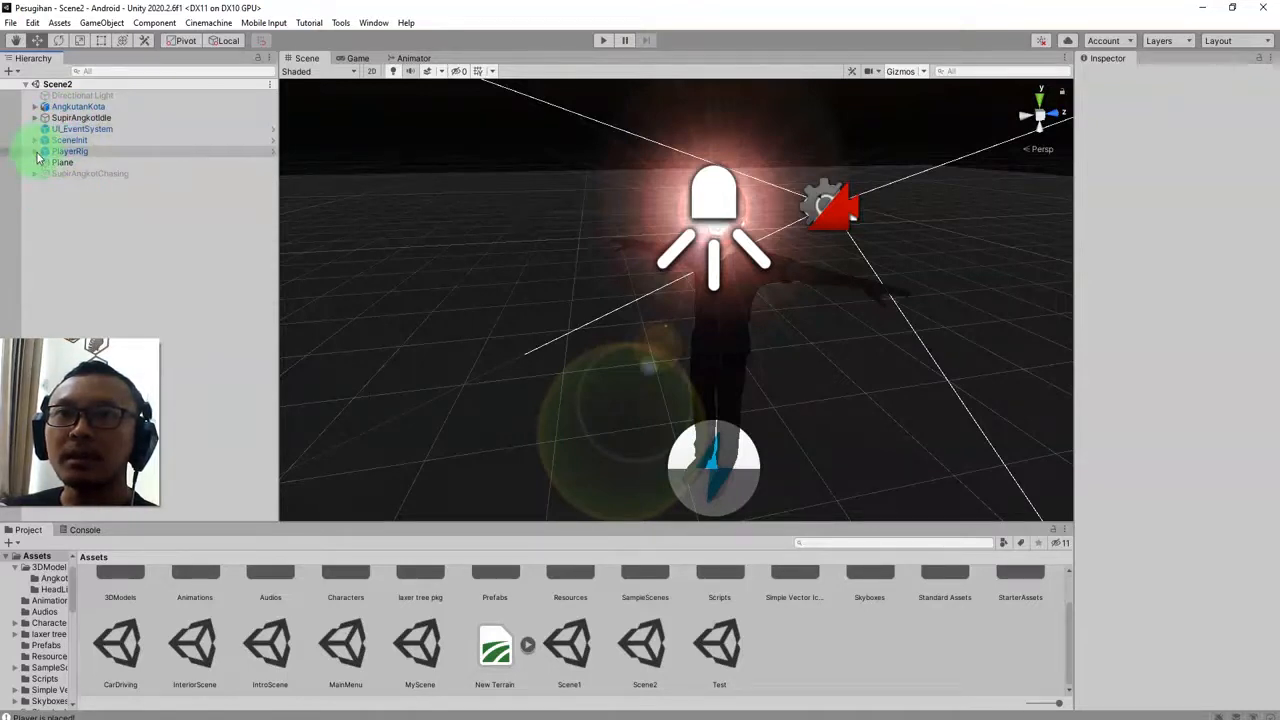
pyautogui.click(32, 152)
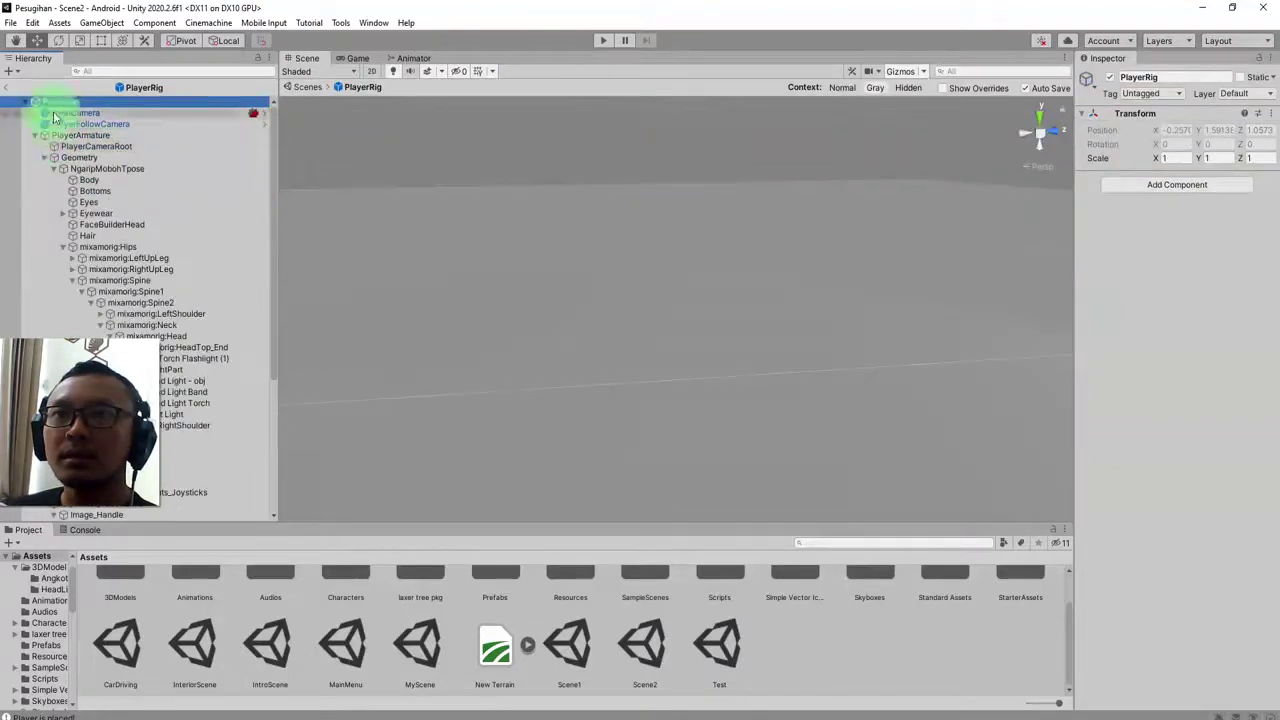
pyautogui.click(78, 112)
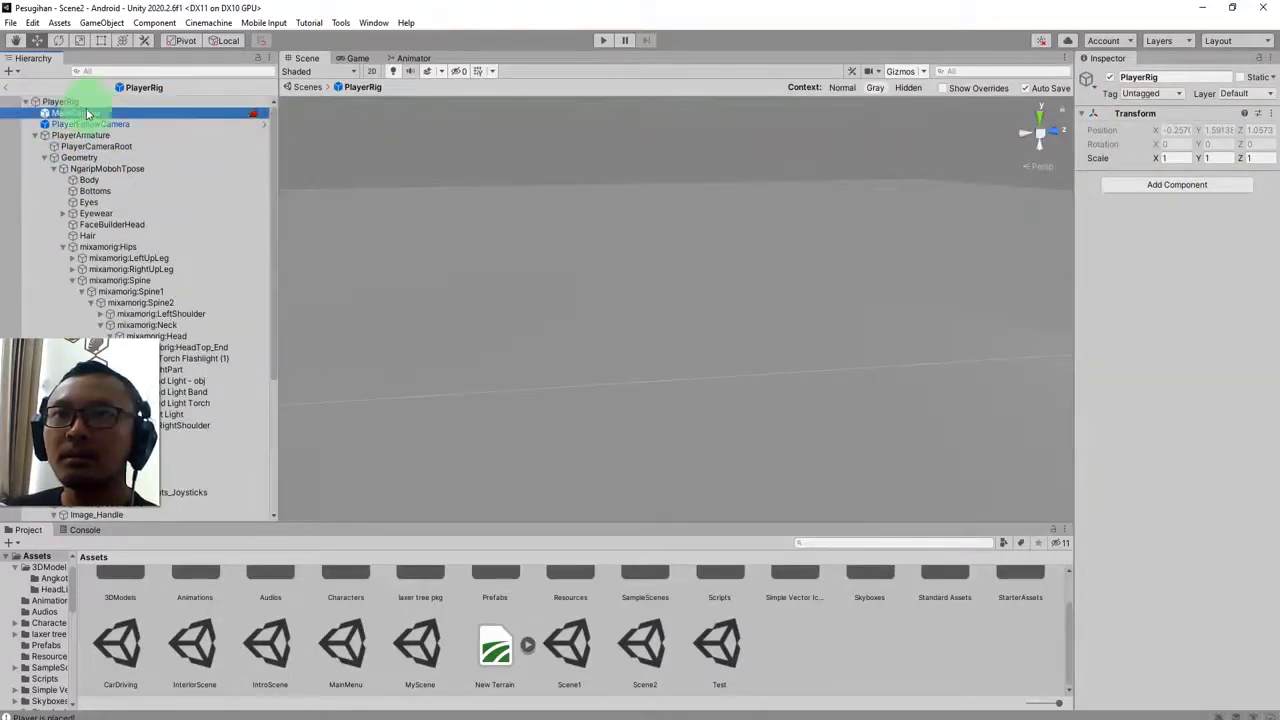
pyautogui.click(72, 112)
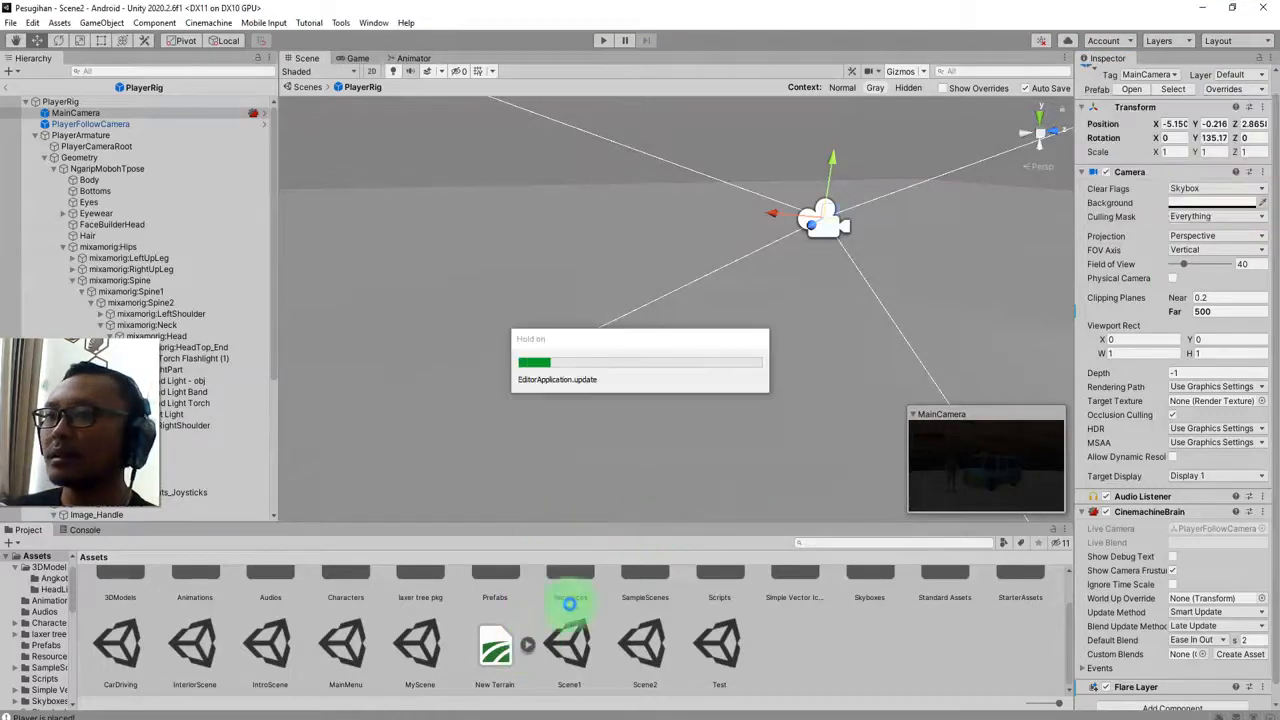
pyautogui.click(420, 652)
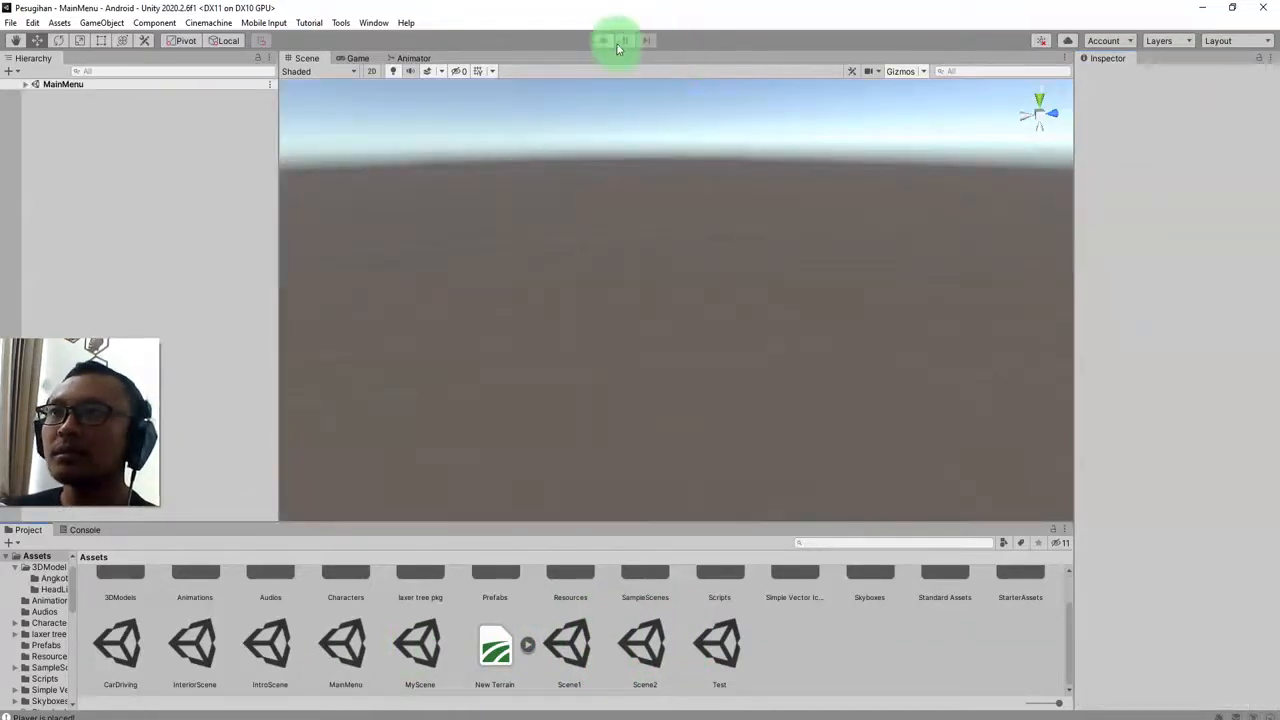
# Run the game from MainMenu and use Play Now to load Scene2 with the torch flare visible
pyautogui.click(616, 40)
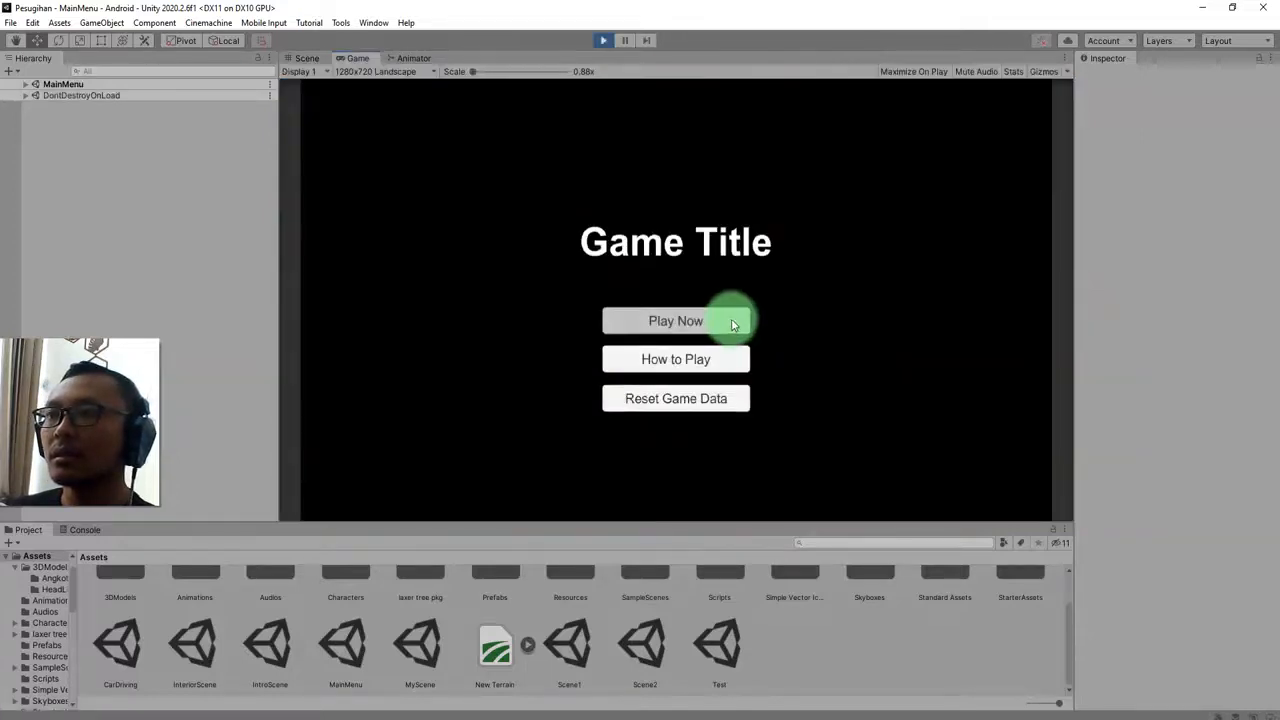
pyautogui.click(676, 320)
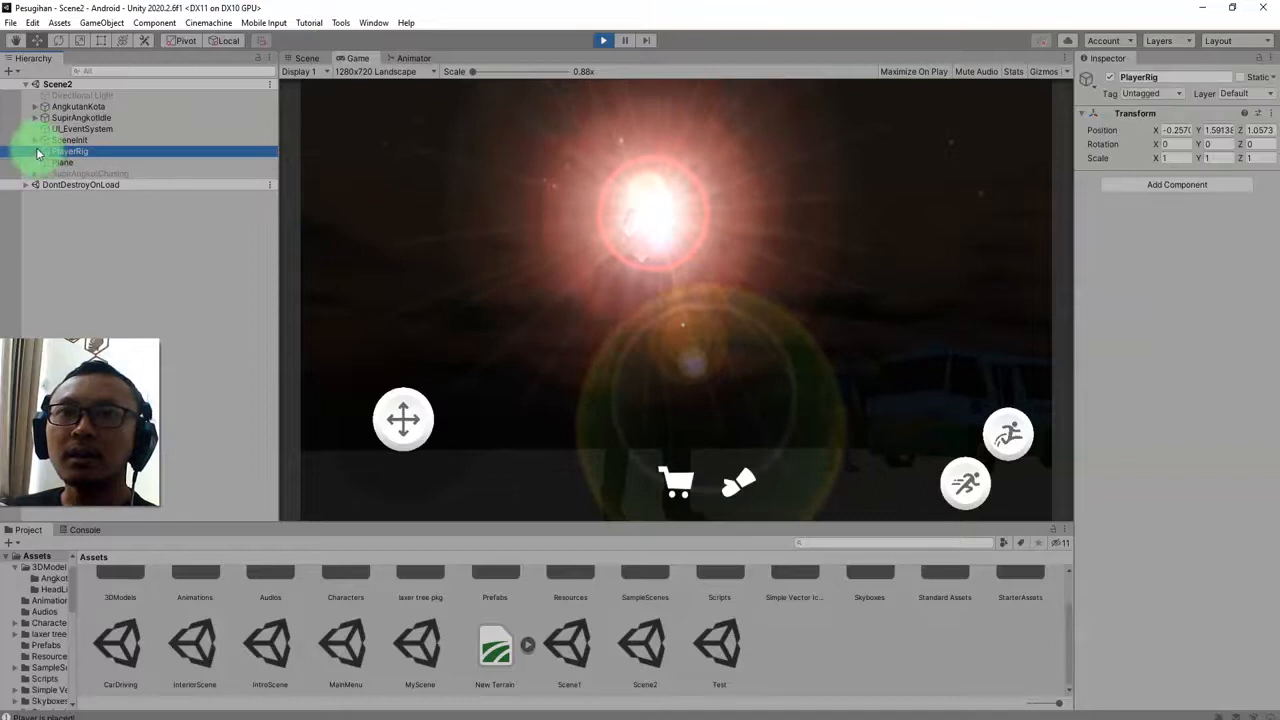
# Search the running PlayerRig hierarchy for 'spot' and leave play mode back in MainMenu
pyautogui.click(36, 152)
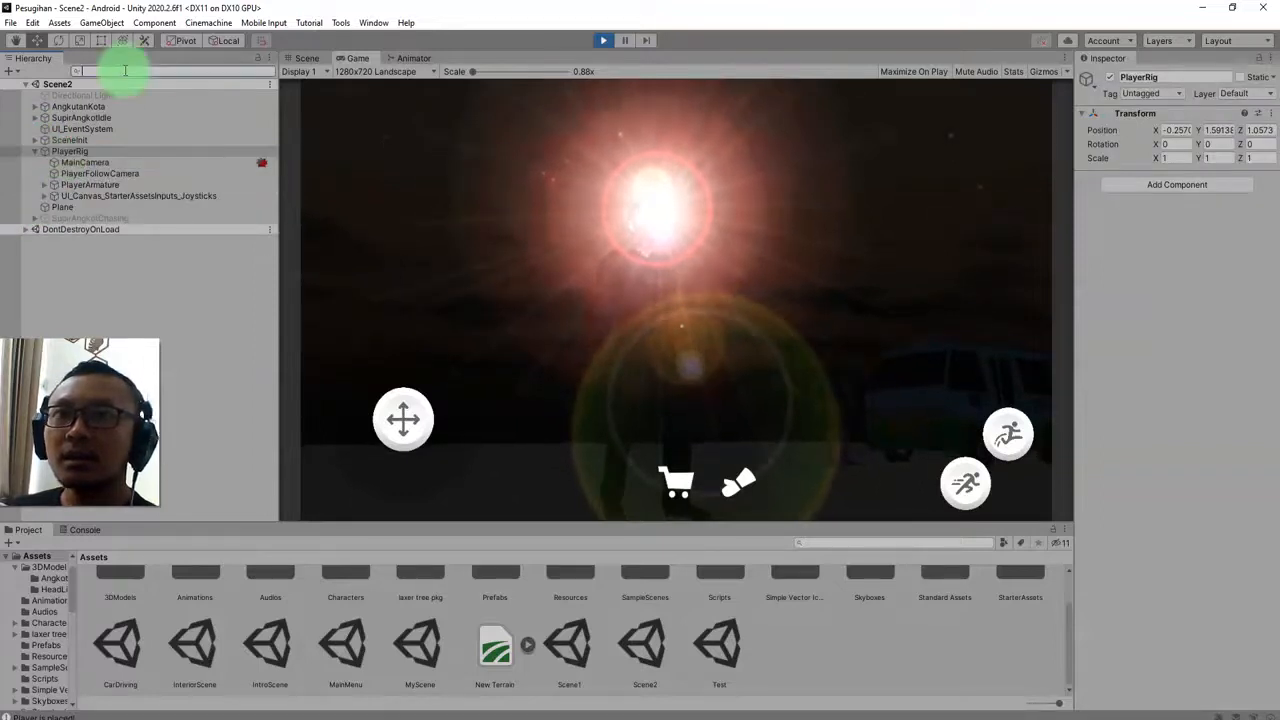
pyautogui.write('spot')
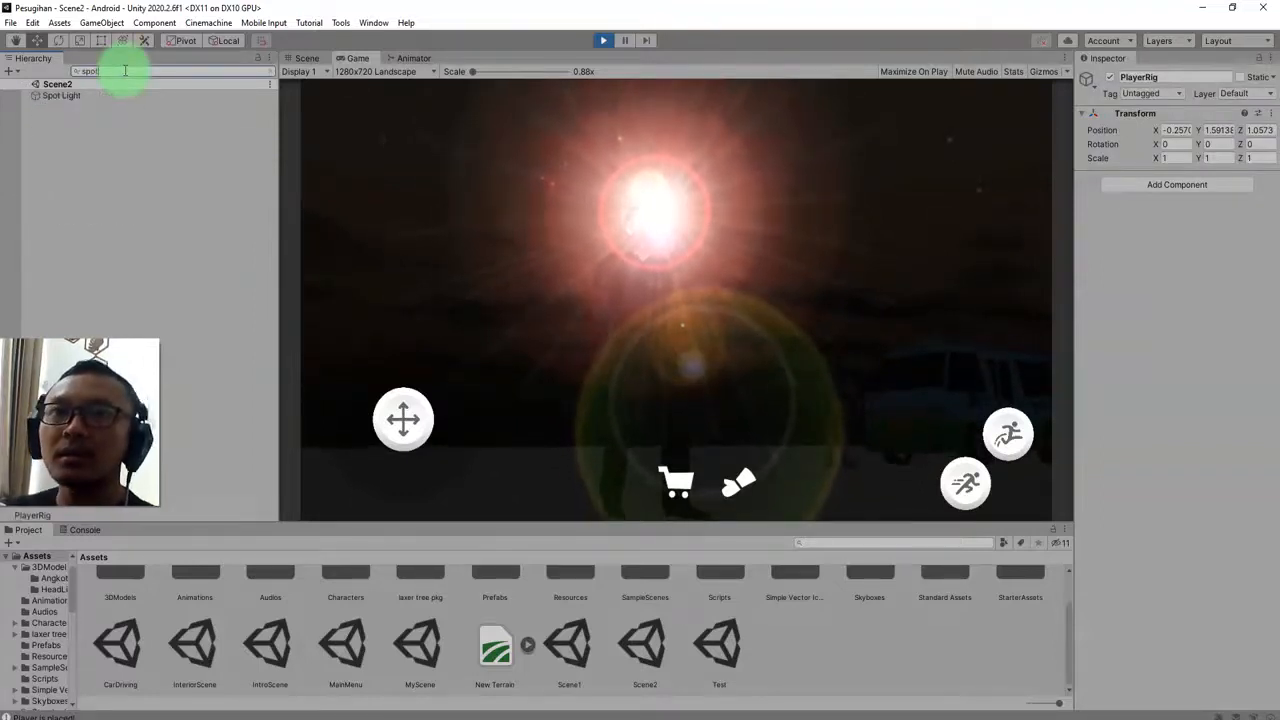
pyautogui.click(56, 96)
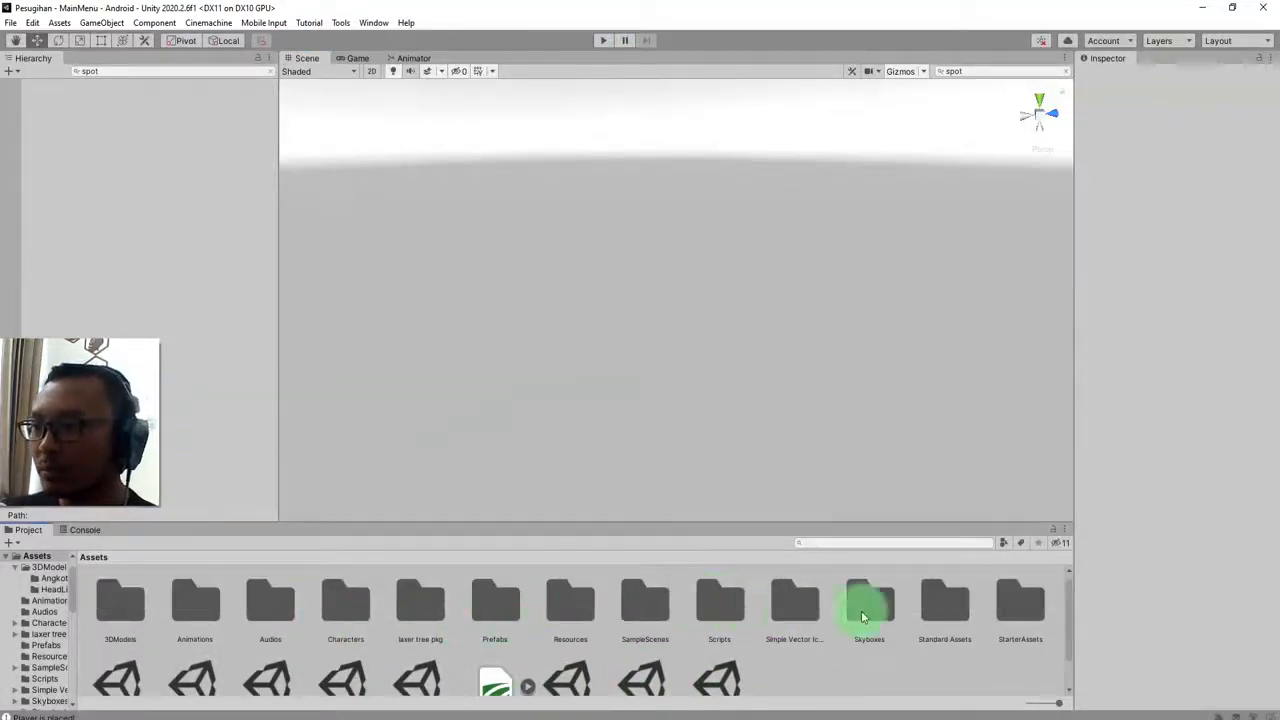
# Add a Cube under the PlayerRig prefab's head torch Spot Light via the hierarchy context menu
pyautogui.click(344, 604)
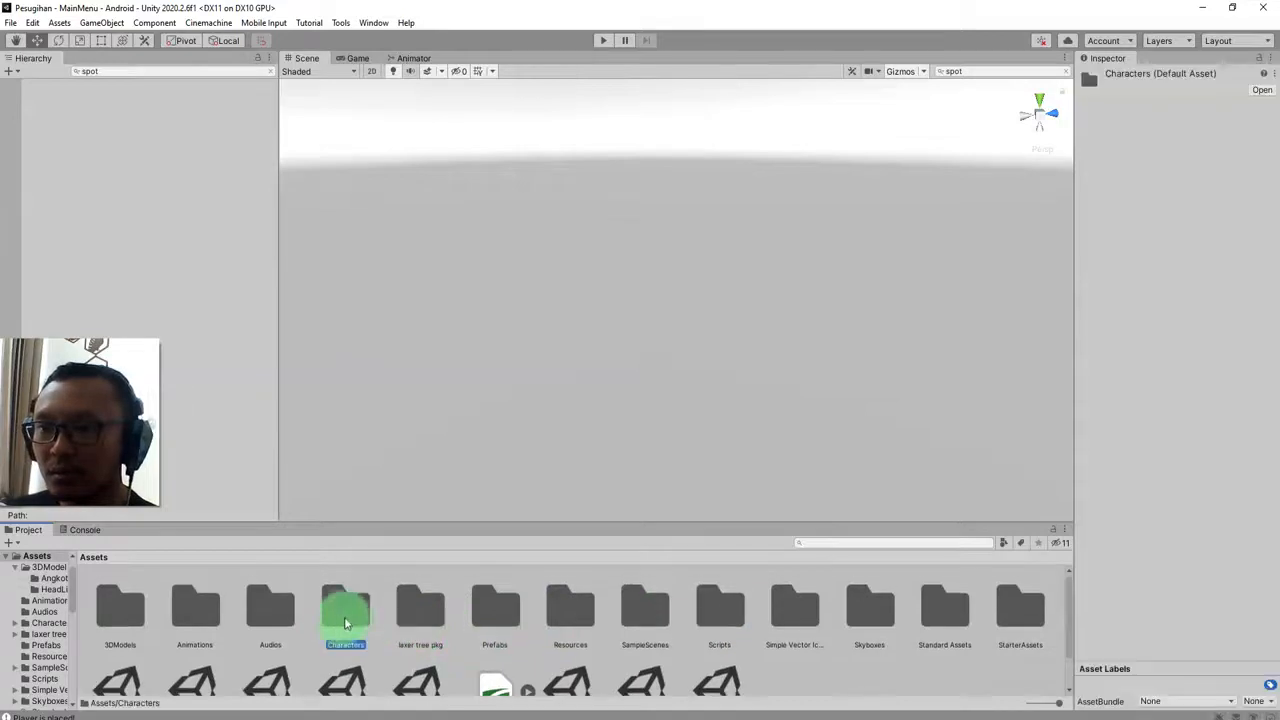
pyautogui.doubleClick(344, 622)
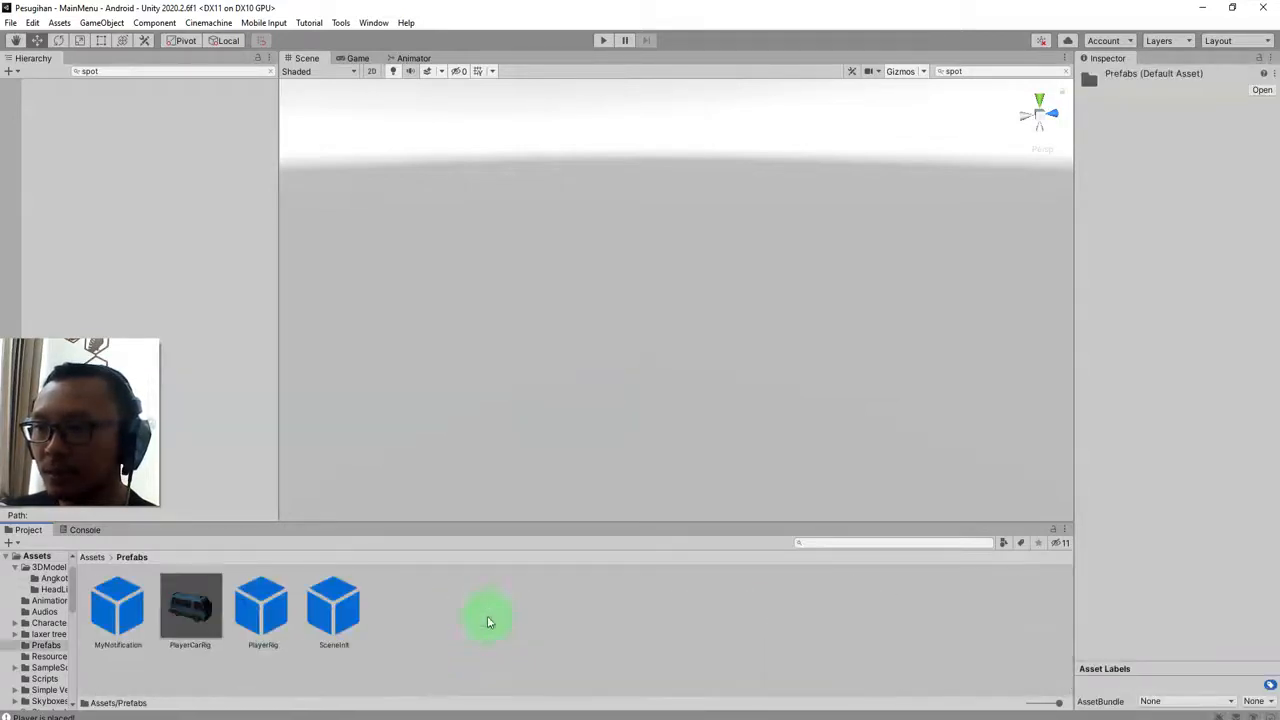
pyautogui.click(262, 604)
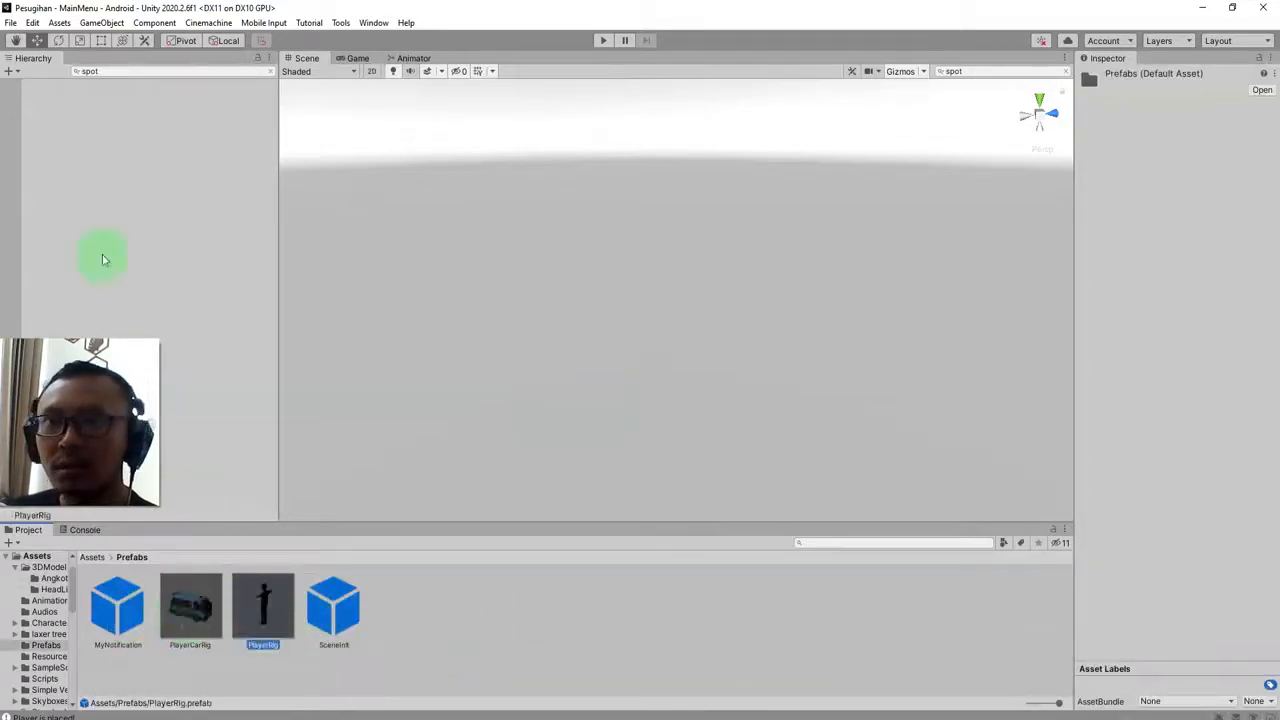
pyautogui.doubleClick(262, 604)
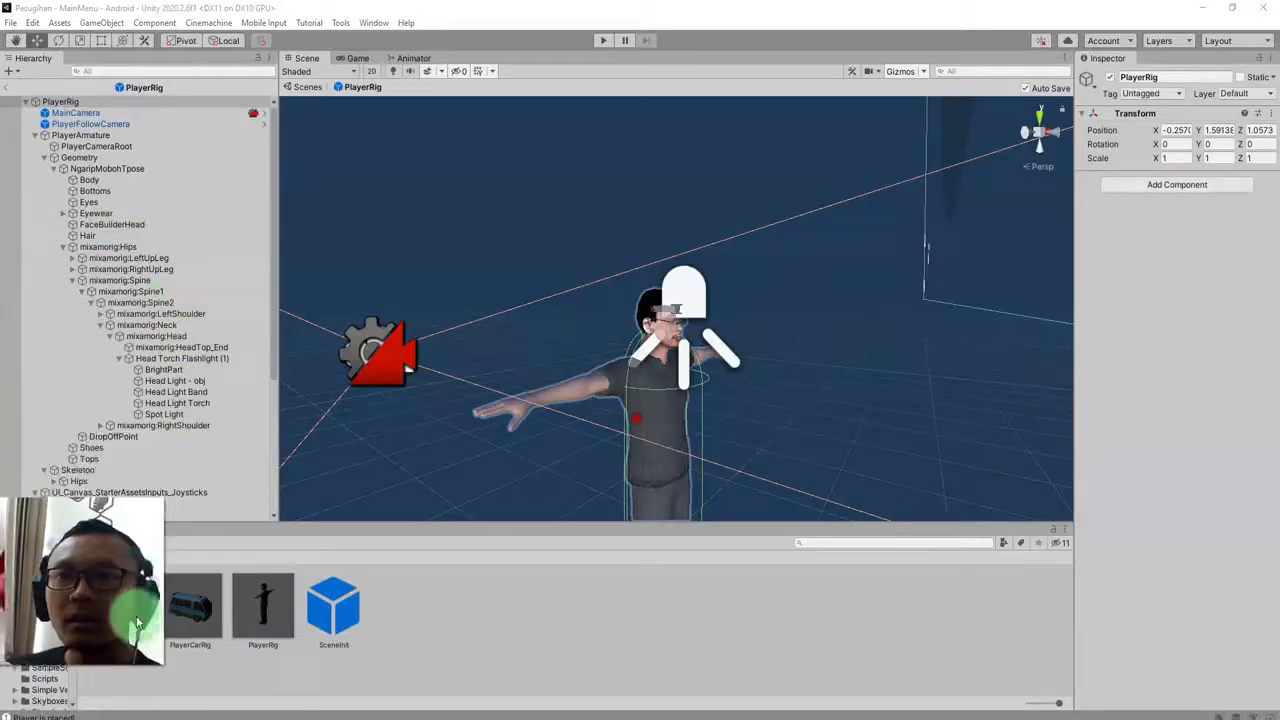
pyautogui.click(164, 414)
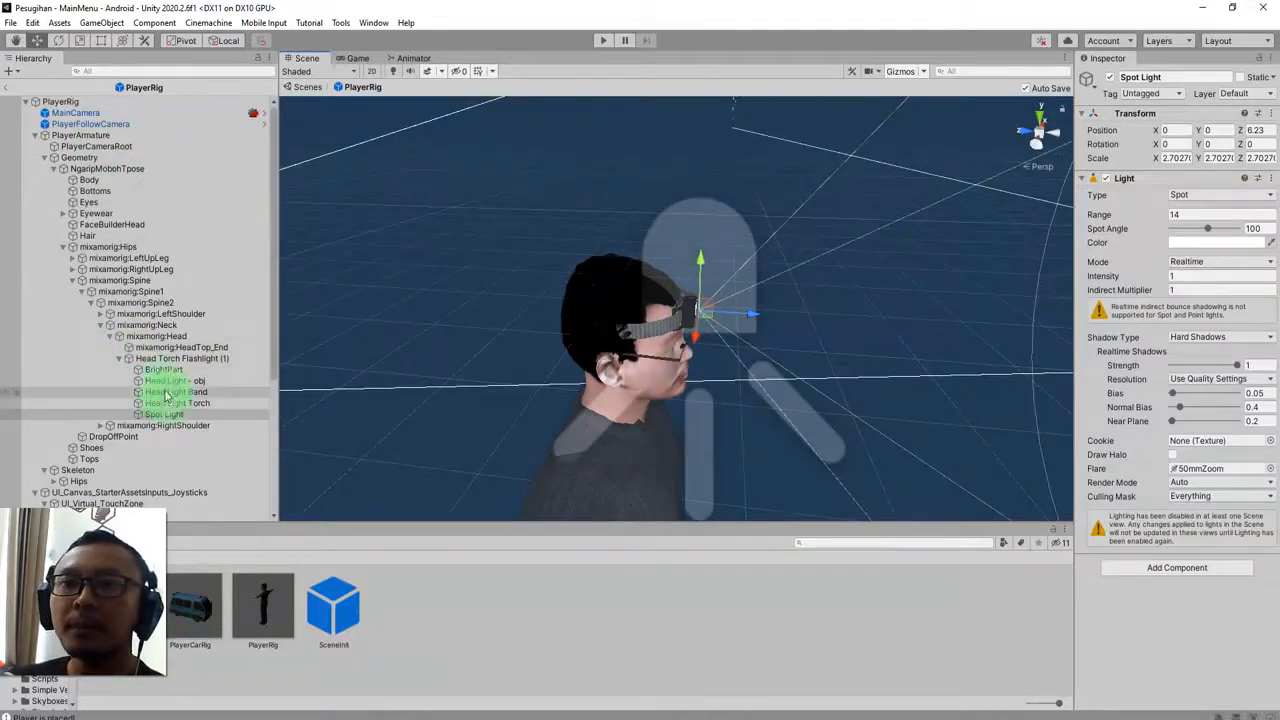
pyautogui.rightClick(182, 358)
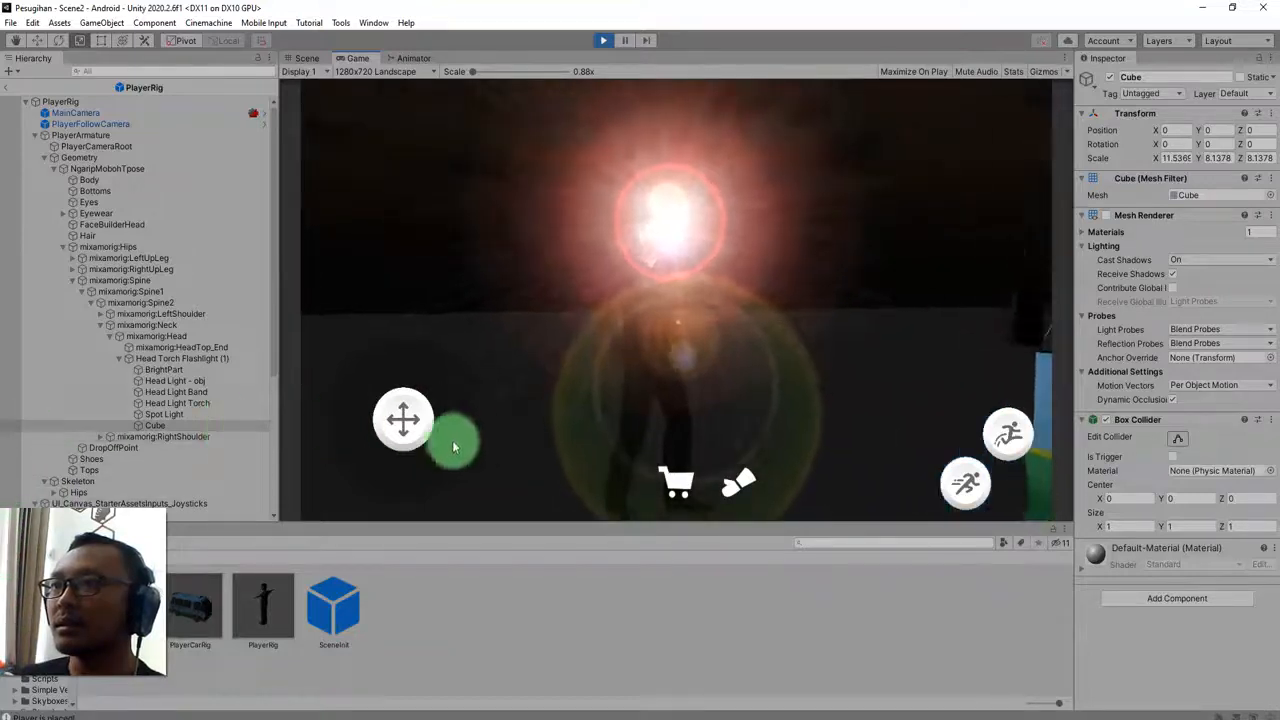
# Choose a flare preset for the head torch Spot Light from the Select Flare window
pyautogui.click(176, 404)
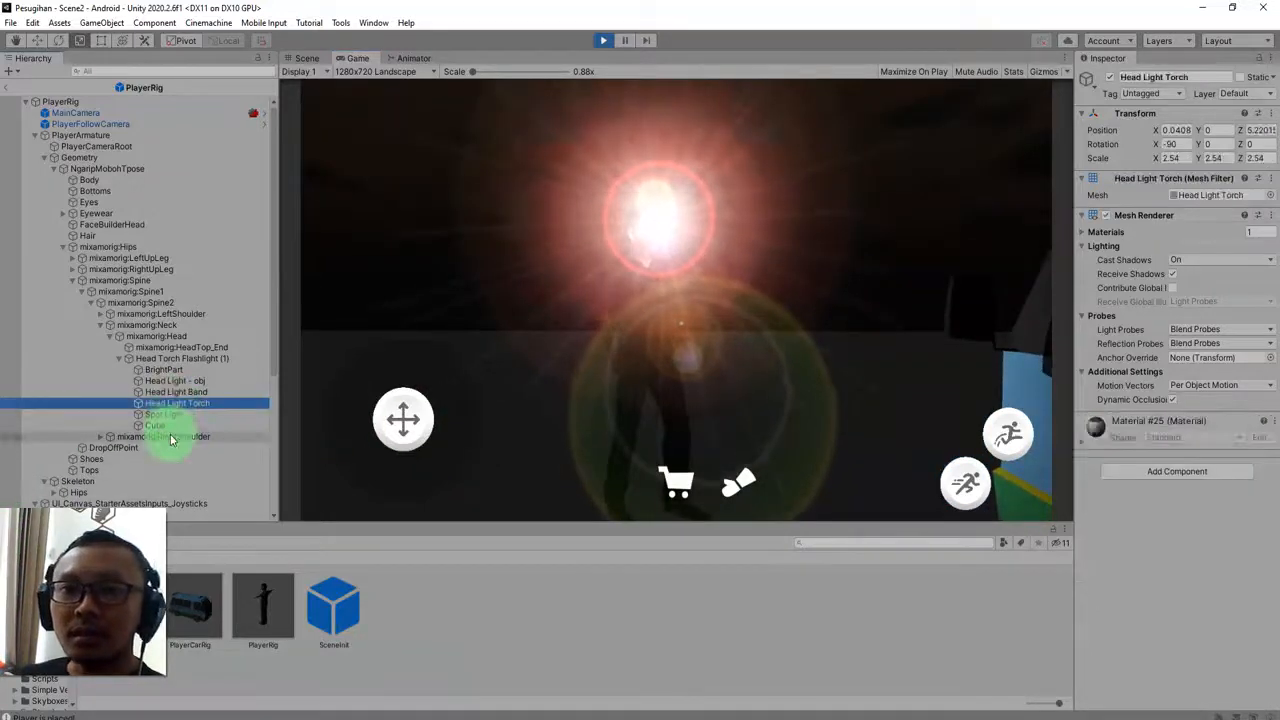
pyautogui.click(164, 414)
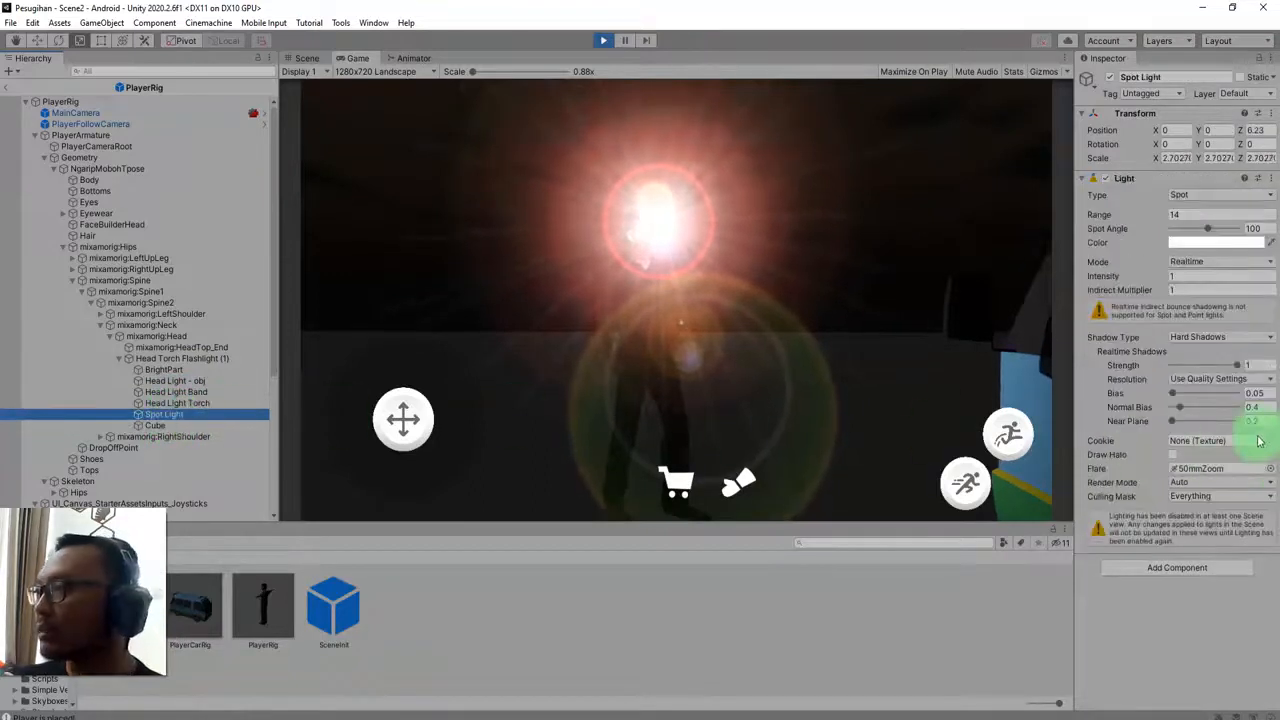
pyautogui.click(1258, 468)
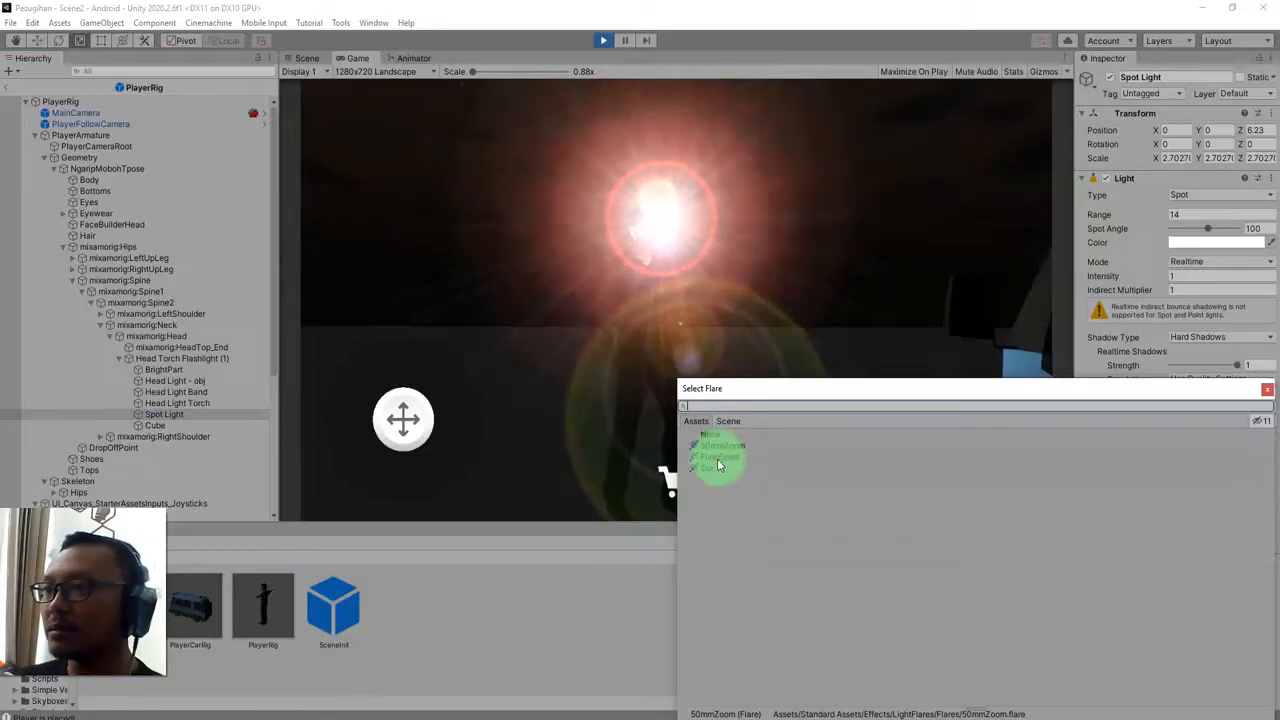
pyautogui.click(736, 456)
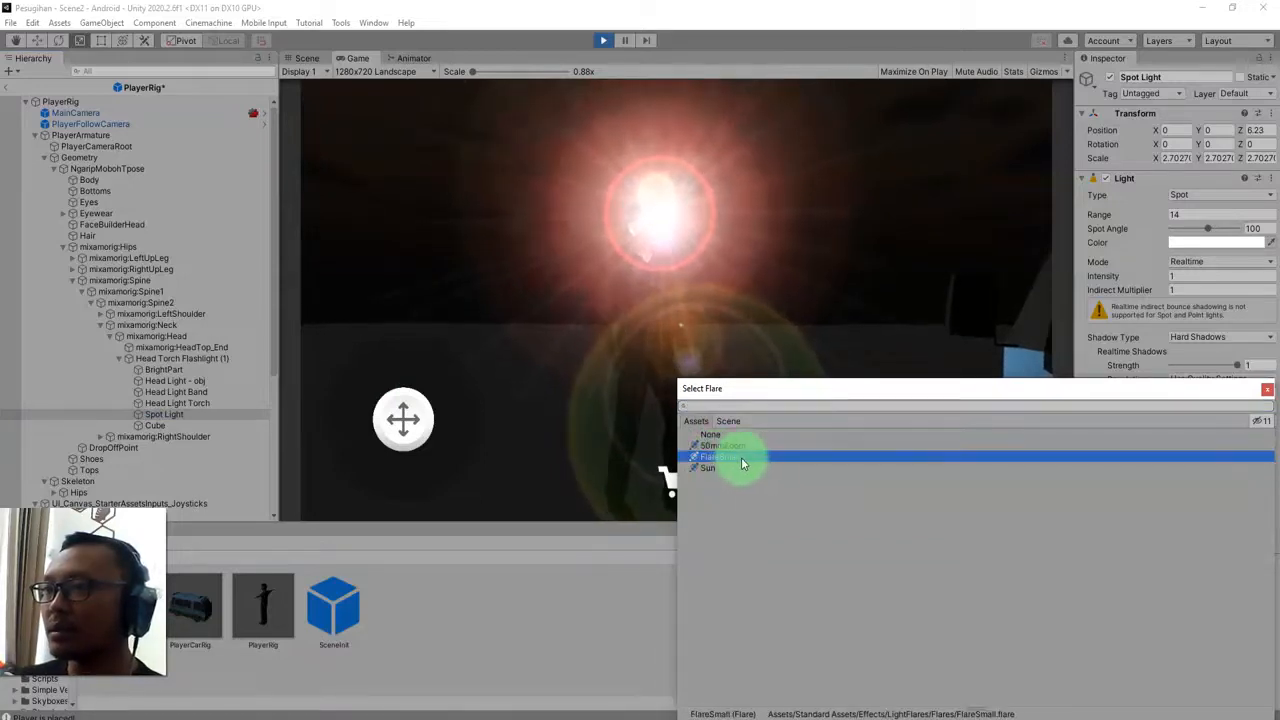
pyautogui.click(736, 456)
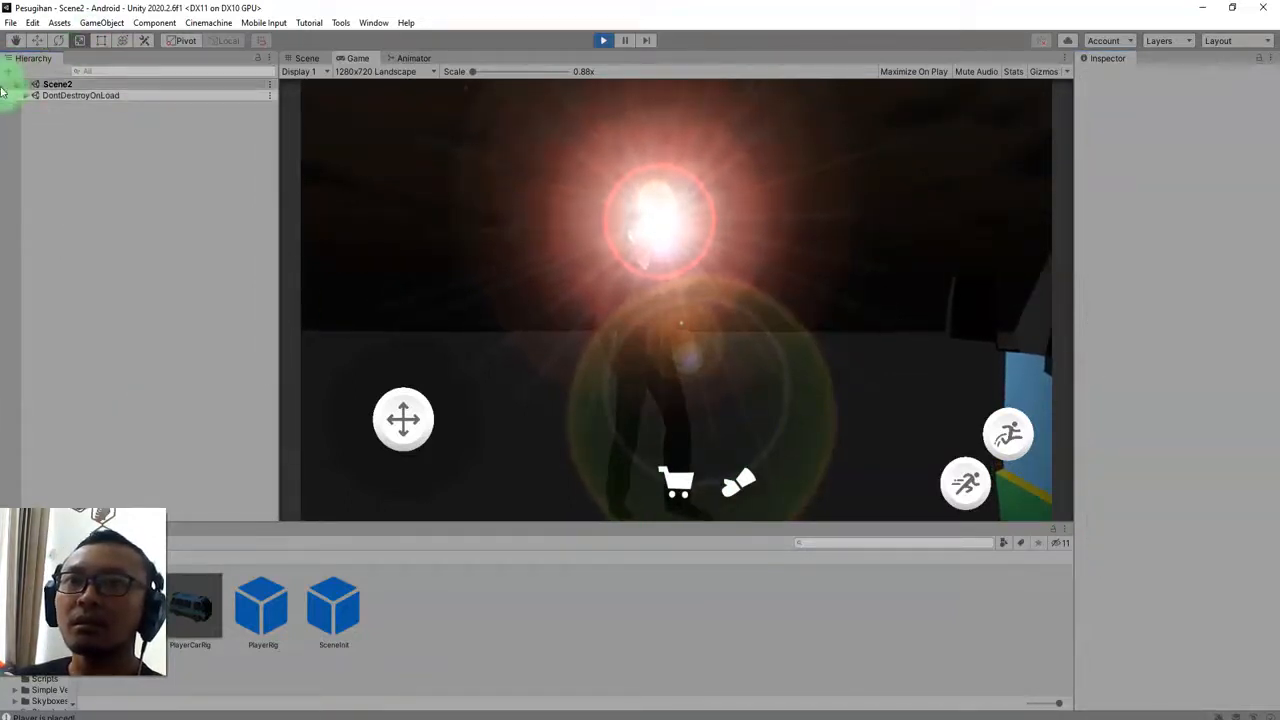
# Set the searched-out Spot Light's flare to FlareSmall and look around in the running game
pyautogui.click(26, 84)
pyautogui.write('spot')
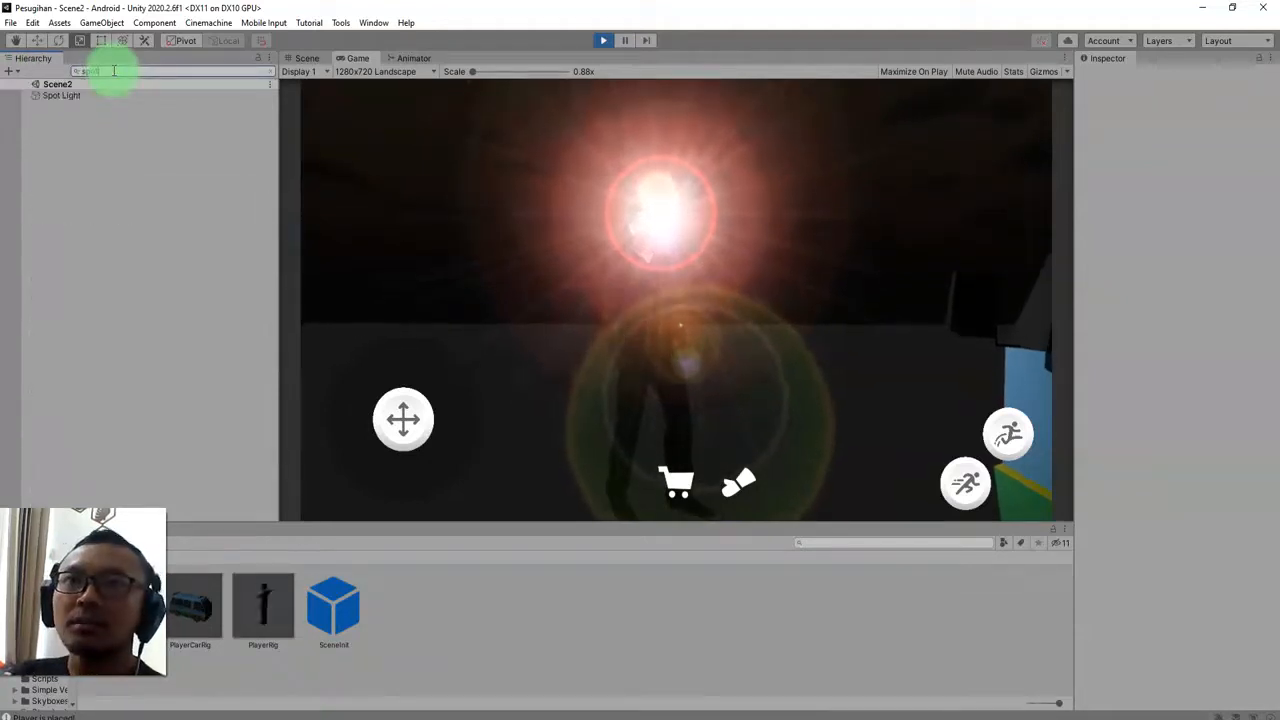
pyautogui.click(70, 100)
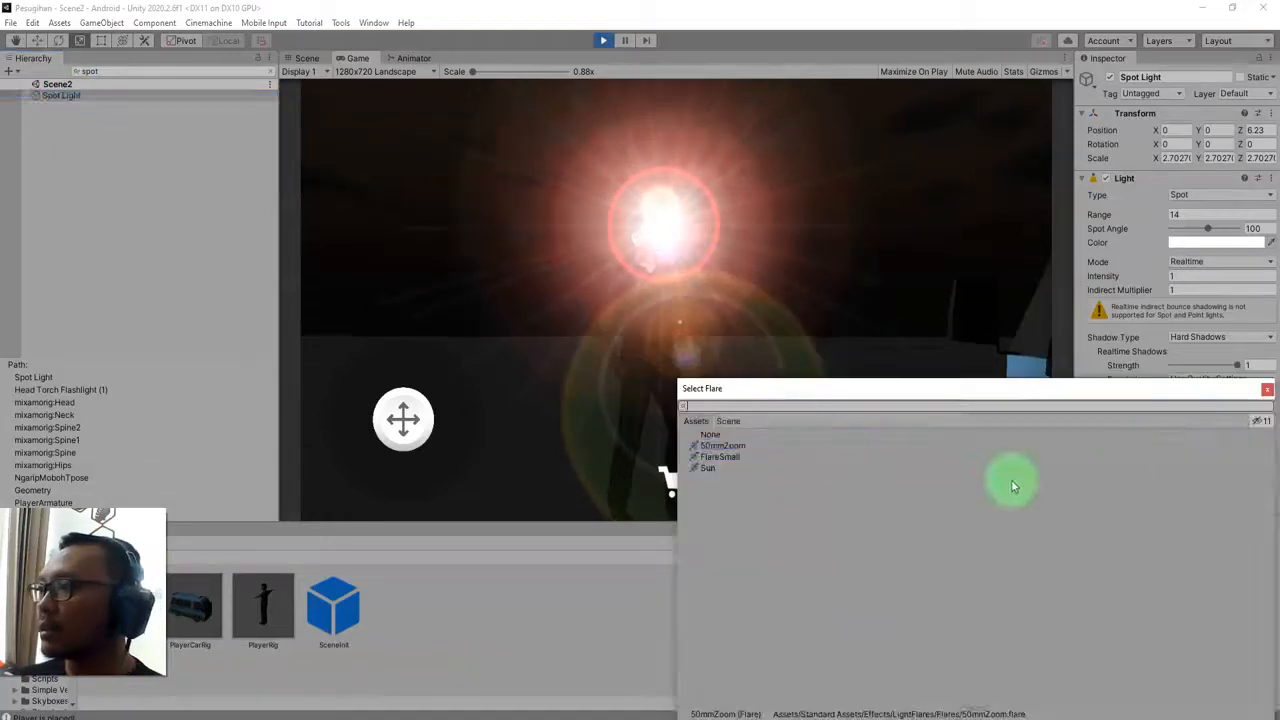
pyautogui.click(716, 456)
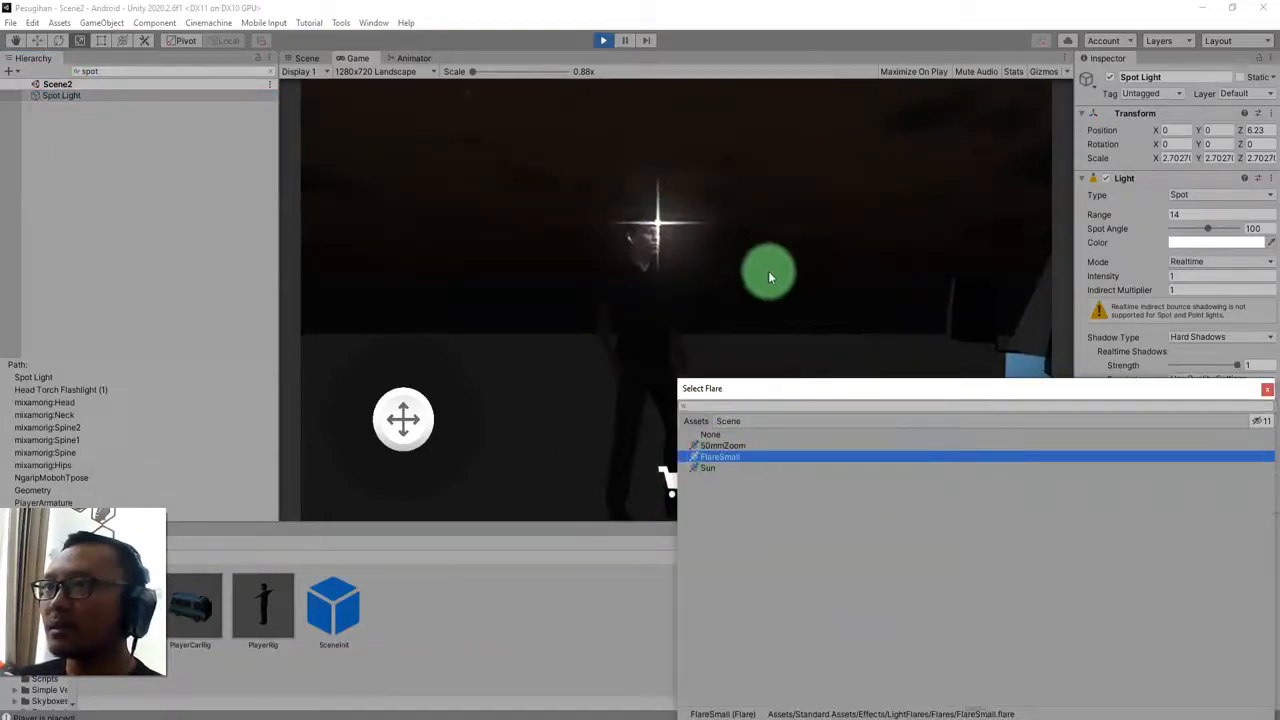
pyautogui.click(716, 456)
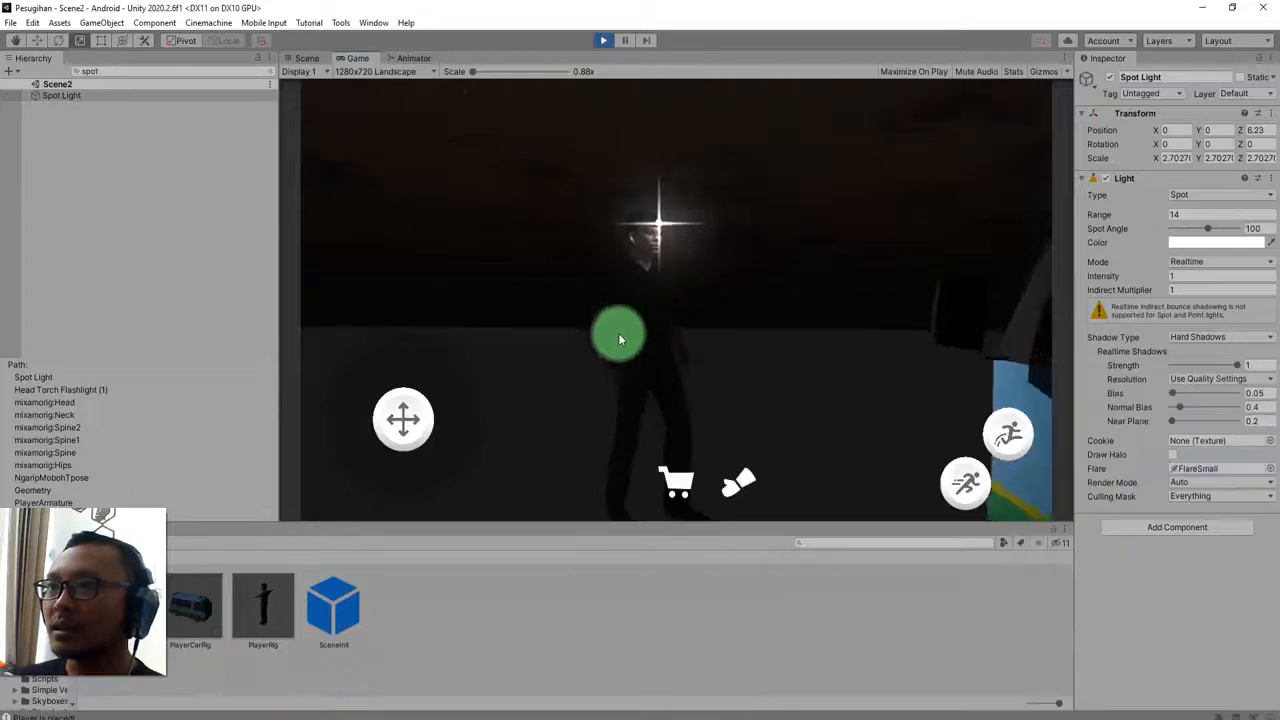
pyautogui.moveTo(618, 336); pyautogui.dragTo(656, 384)
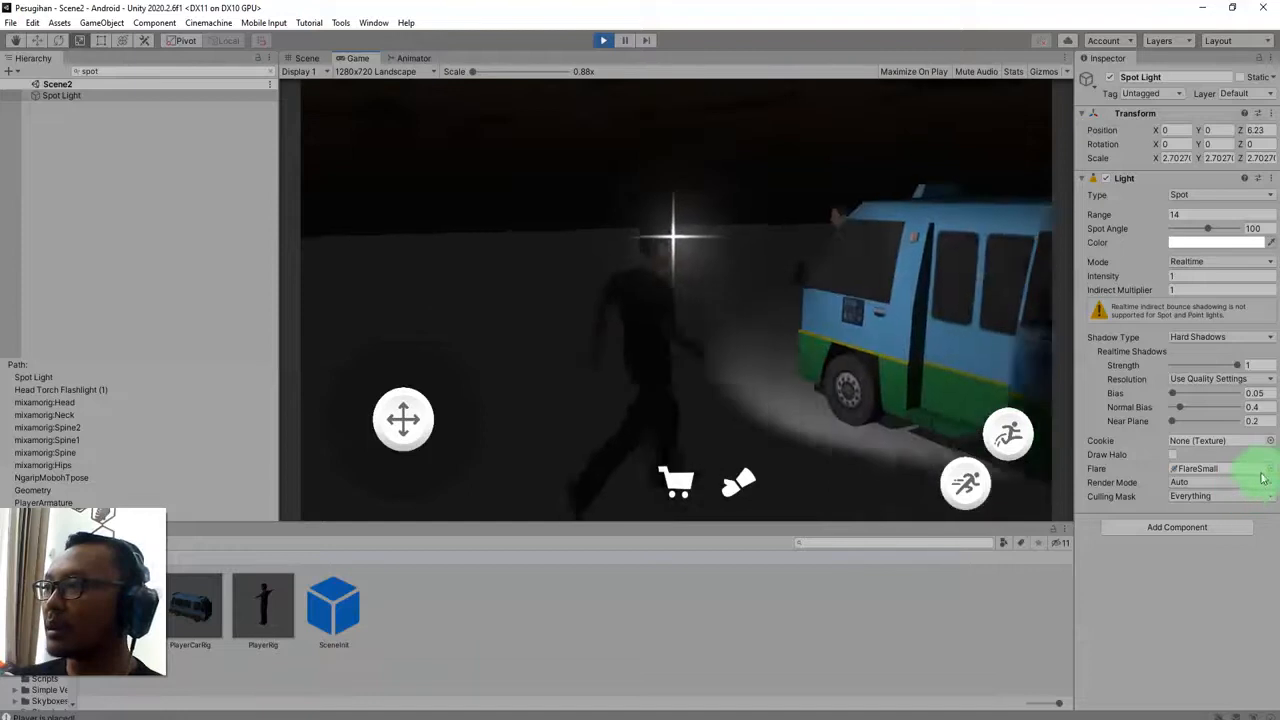
# Try 50mmZoom and Sun flares, settle back on FlareSmall, and check it from the player's view
pyautogui.click(1268, 476)
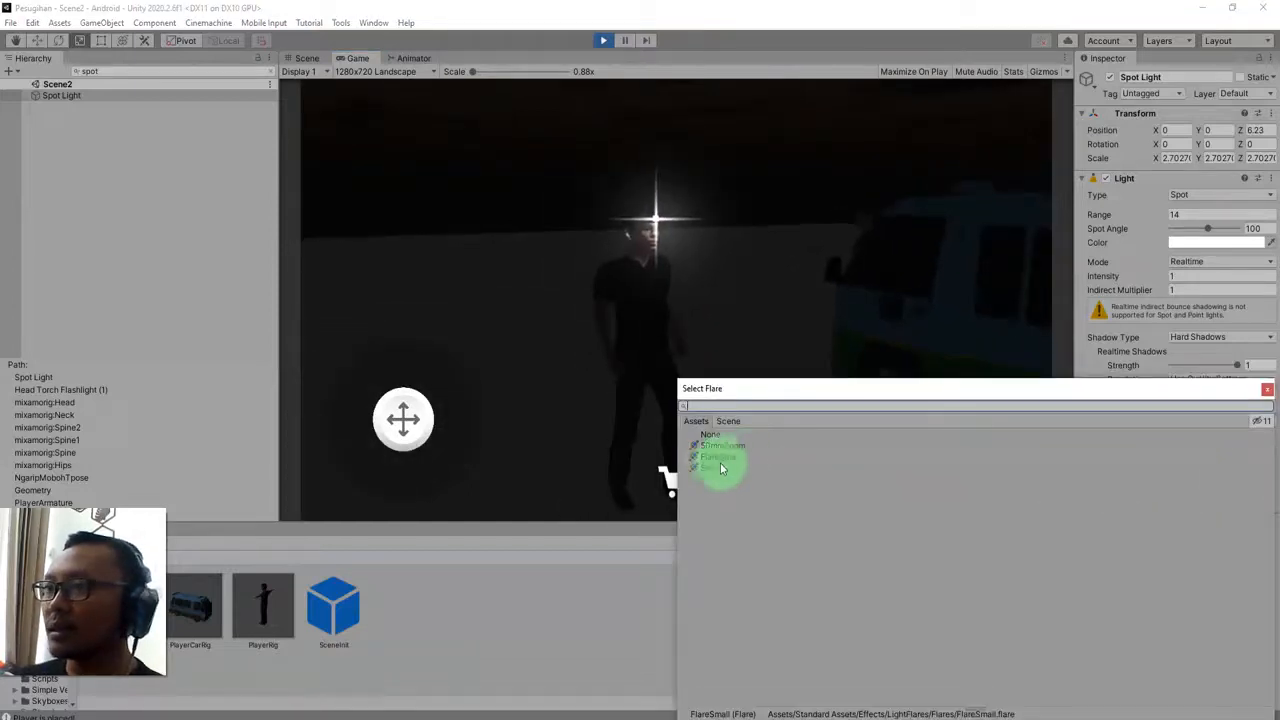
pyautogui.click(720, 444)
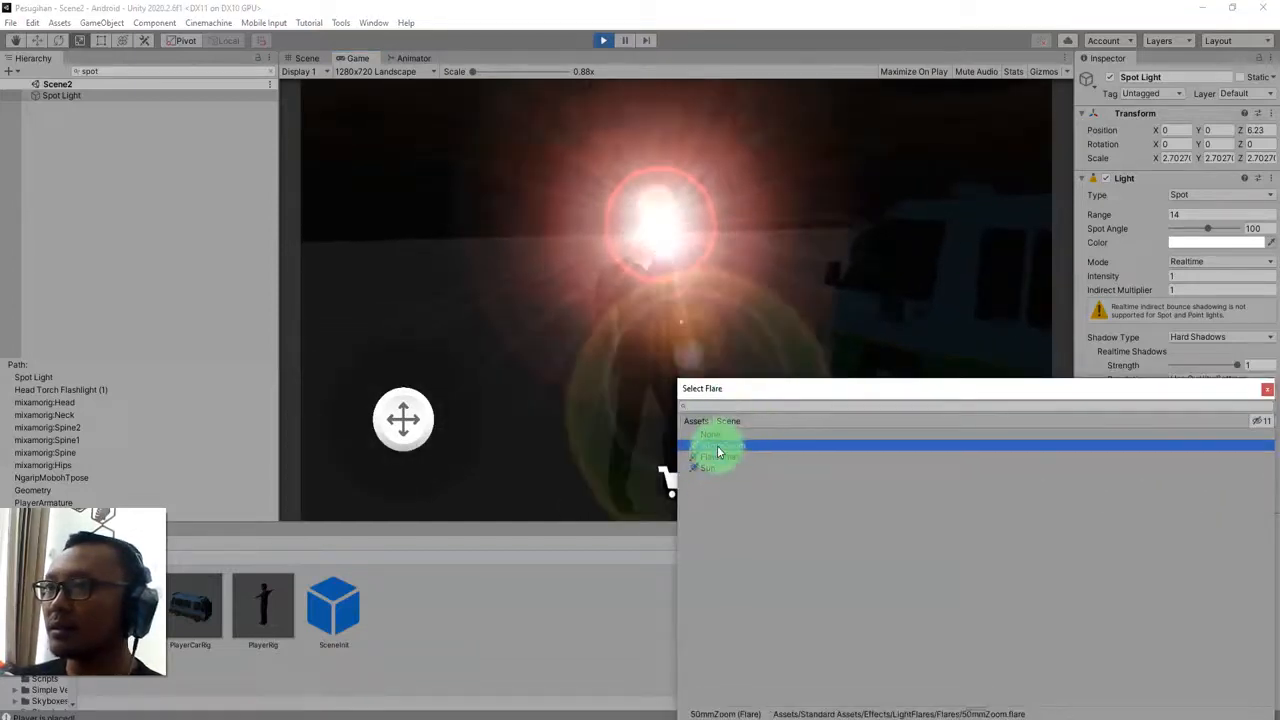
pyautogui.click(718, 468)
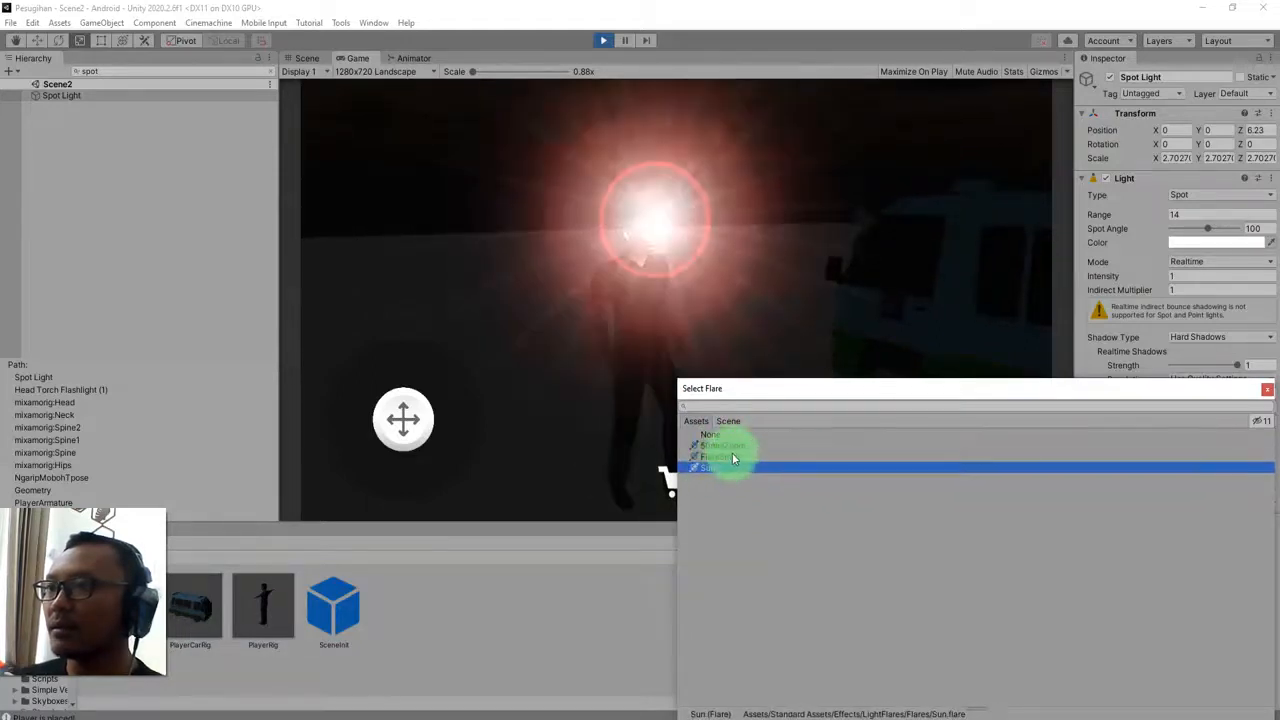
pyautogui.click(716, 456)
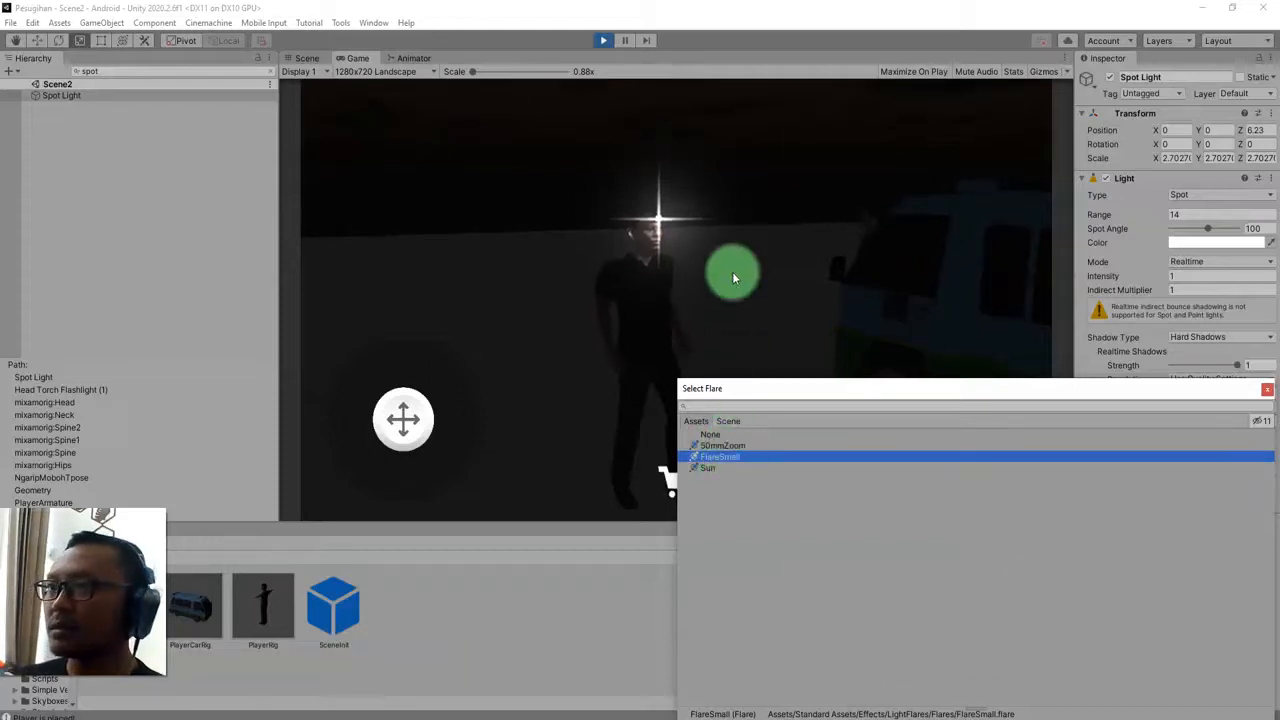
pyautogui.click(720, 456)
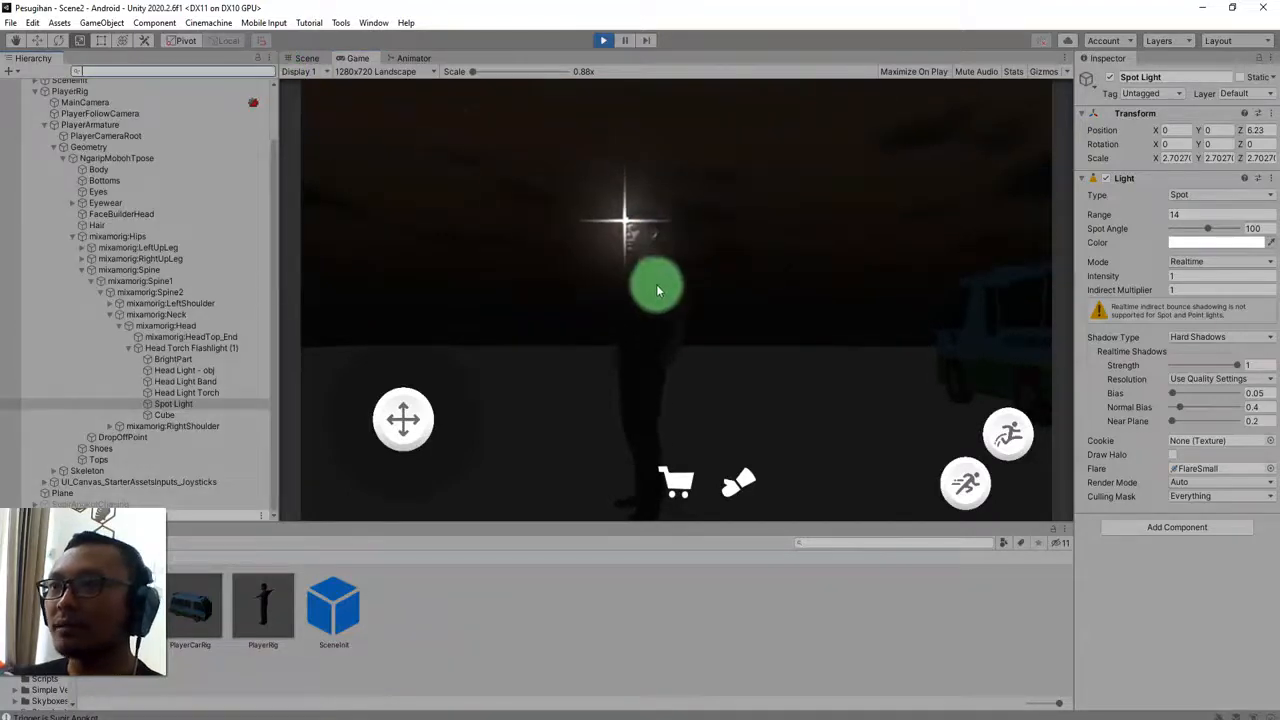
pyautogui.moveTo(658, 290); pyautogui.dragTo(538, 308)
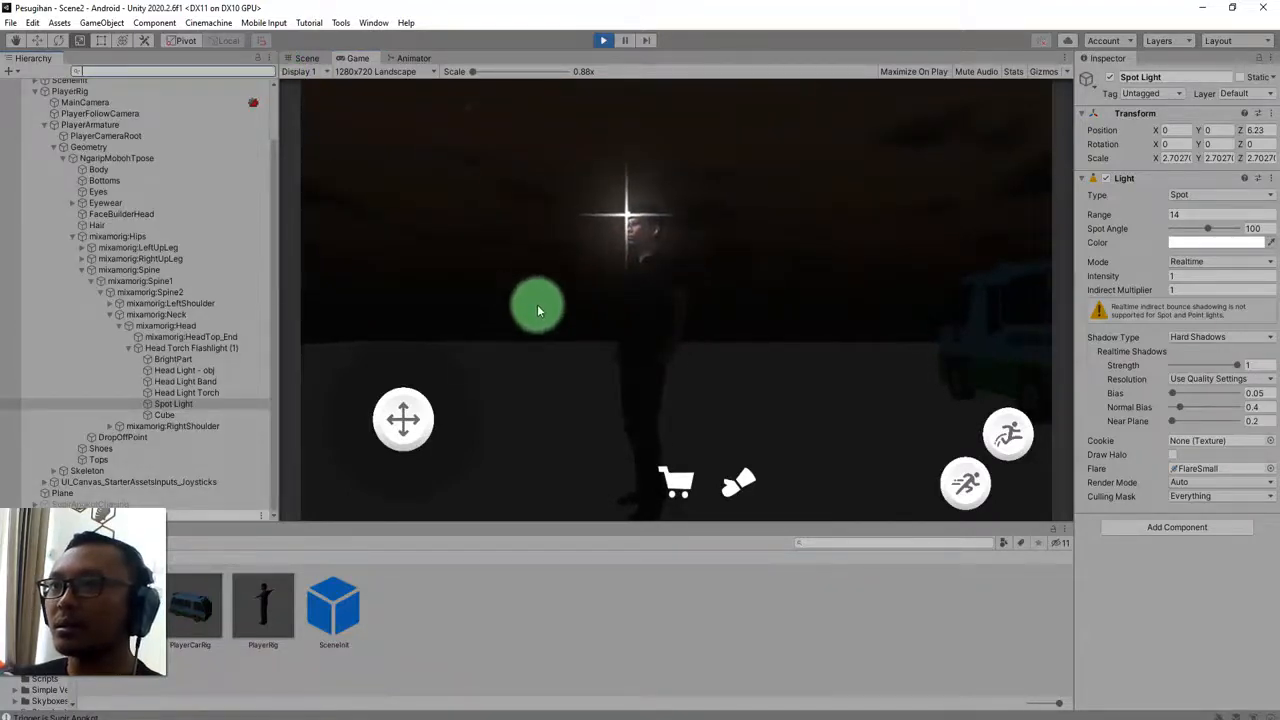